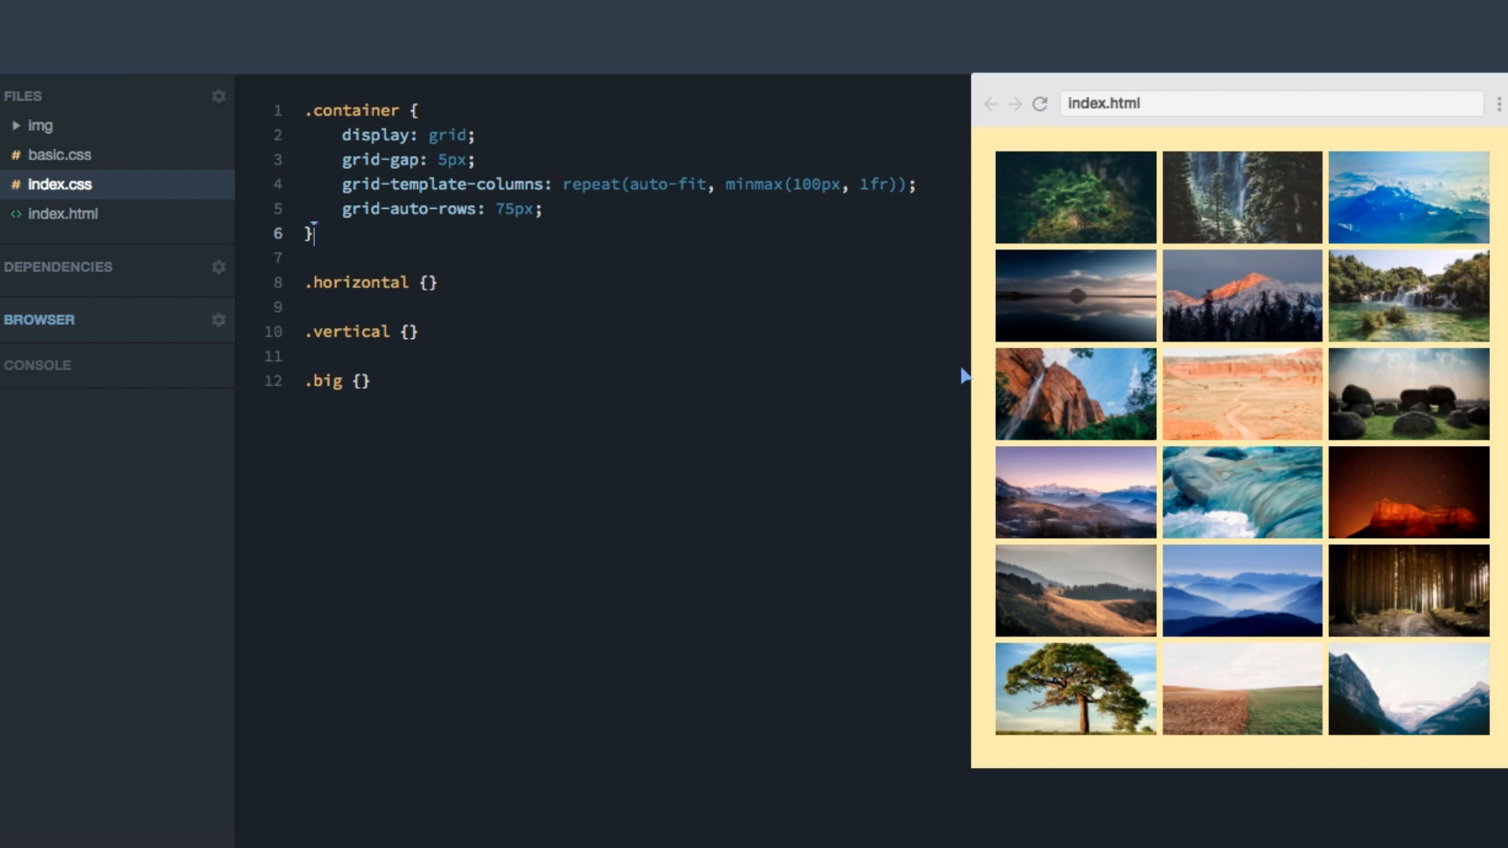
pyautogui.moveTo(1429, 435)
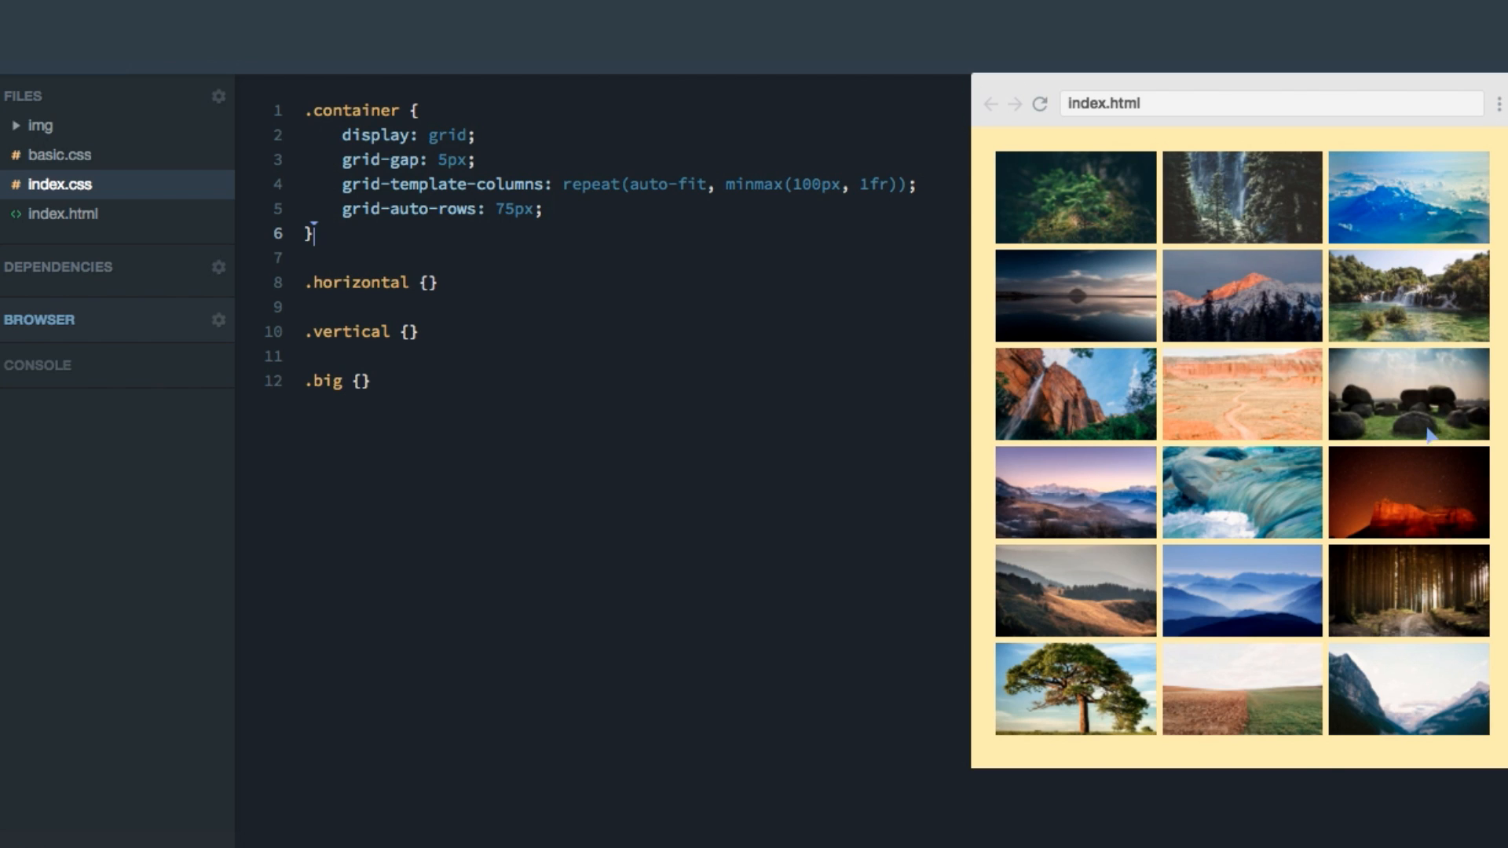
pyautogui.moveTo(1234, 387)
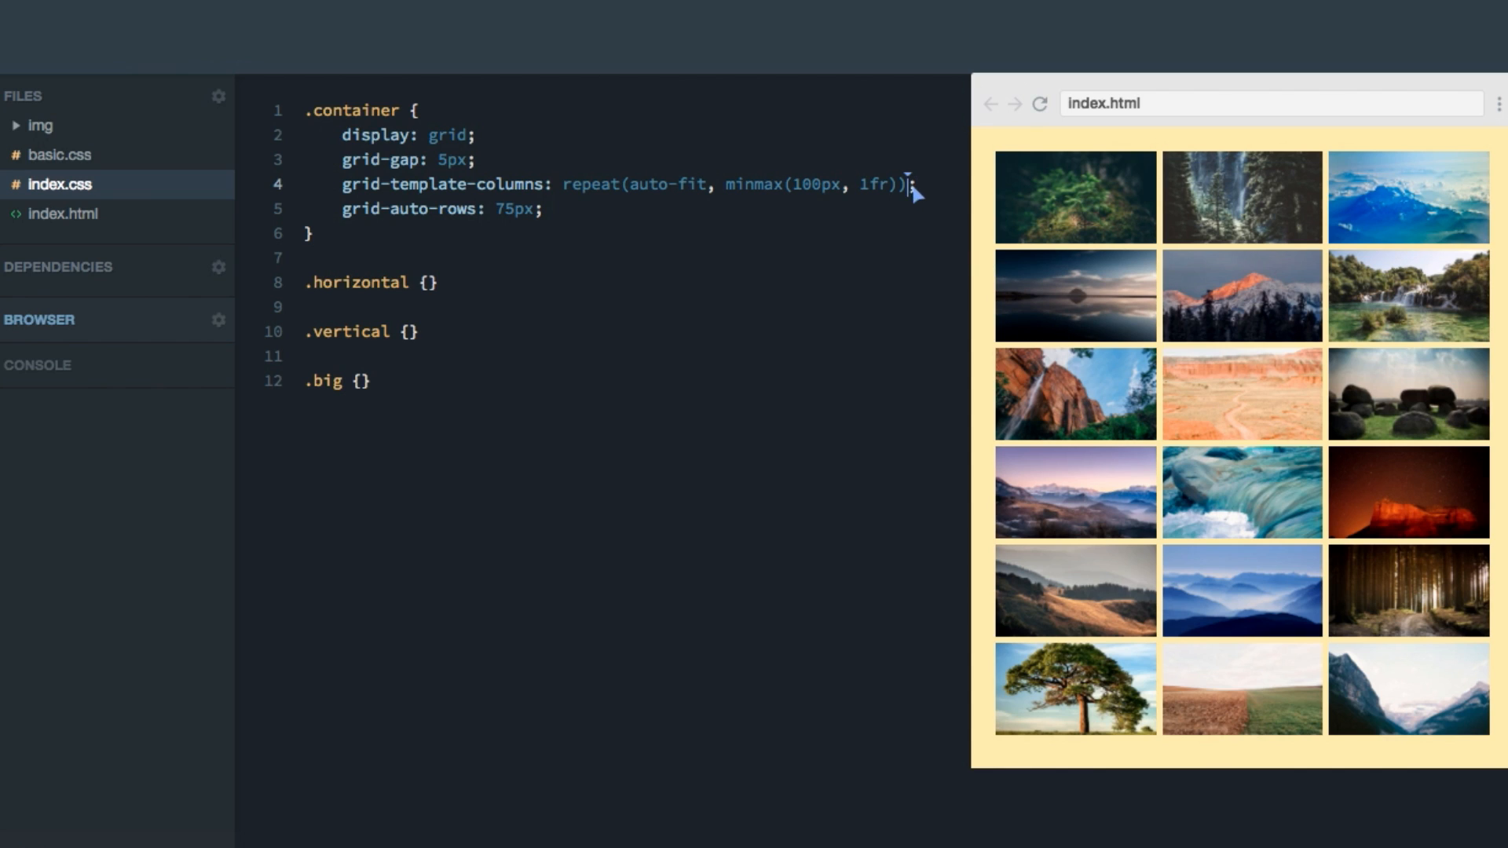
# Step: Review the container's repeat(auto-fit, ...) column template and 75px row height in index.css
pyautogui.moveTo(909, 186); pyautogui.dragTo(567, 186)
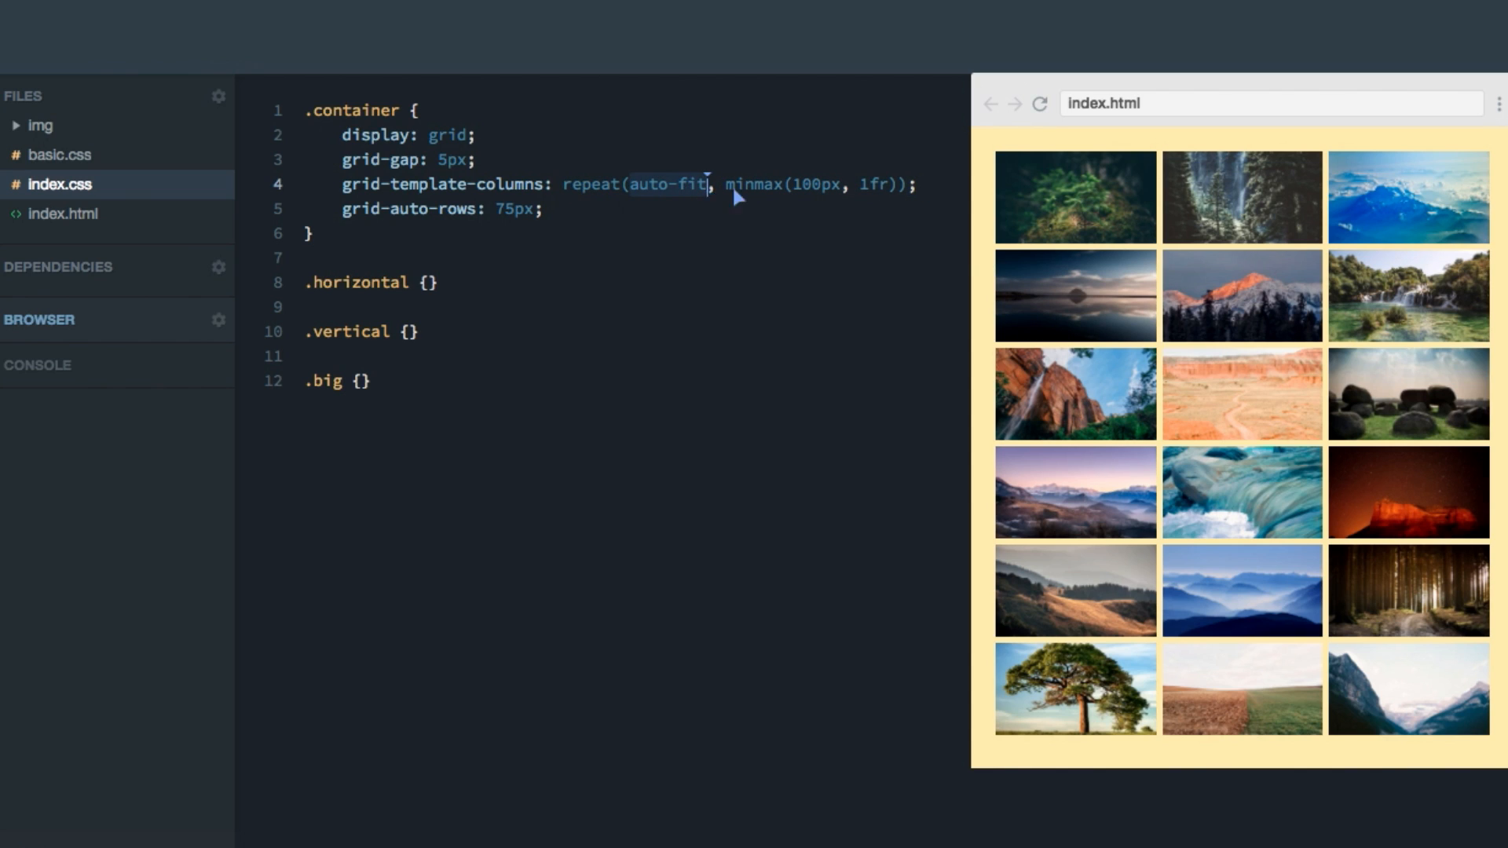
pyautogui.doubleClick(754, 186)
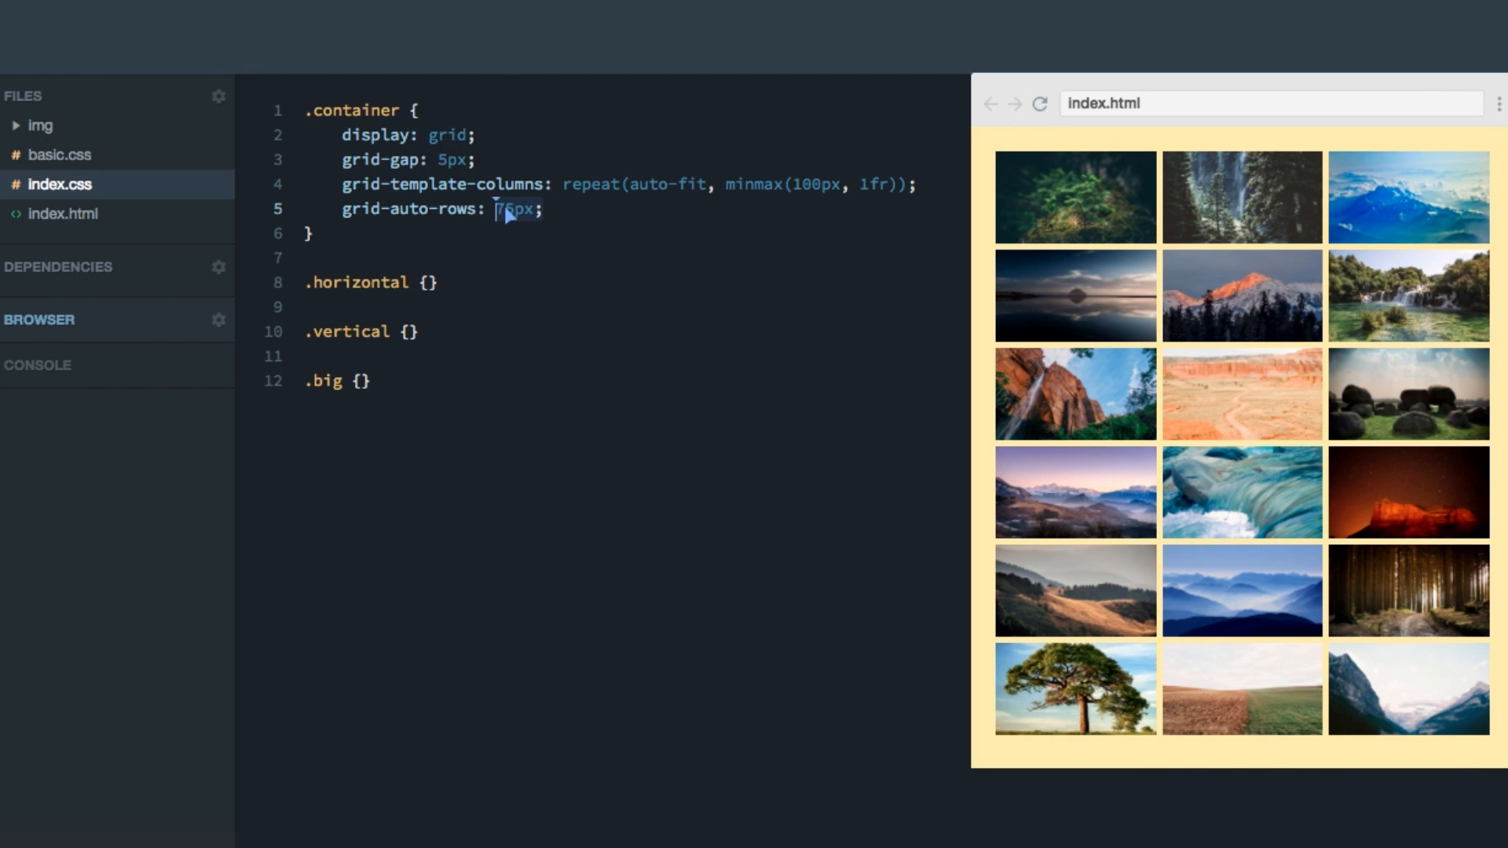
pyautogui.click(60, 214)
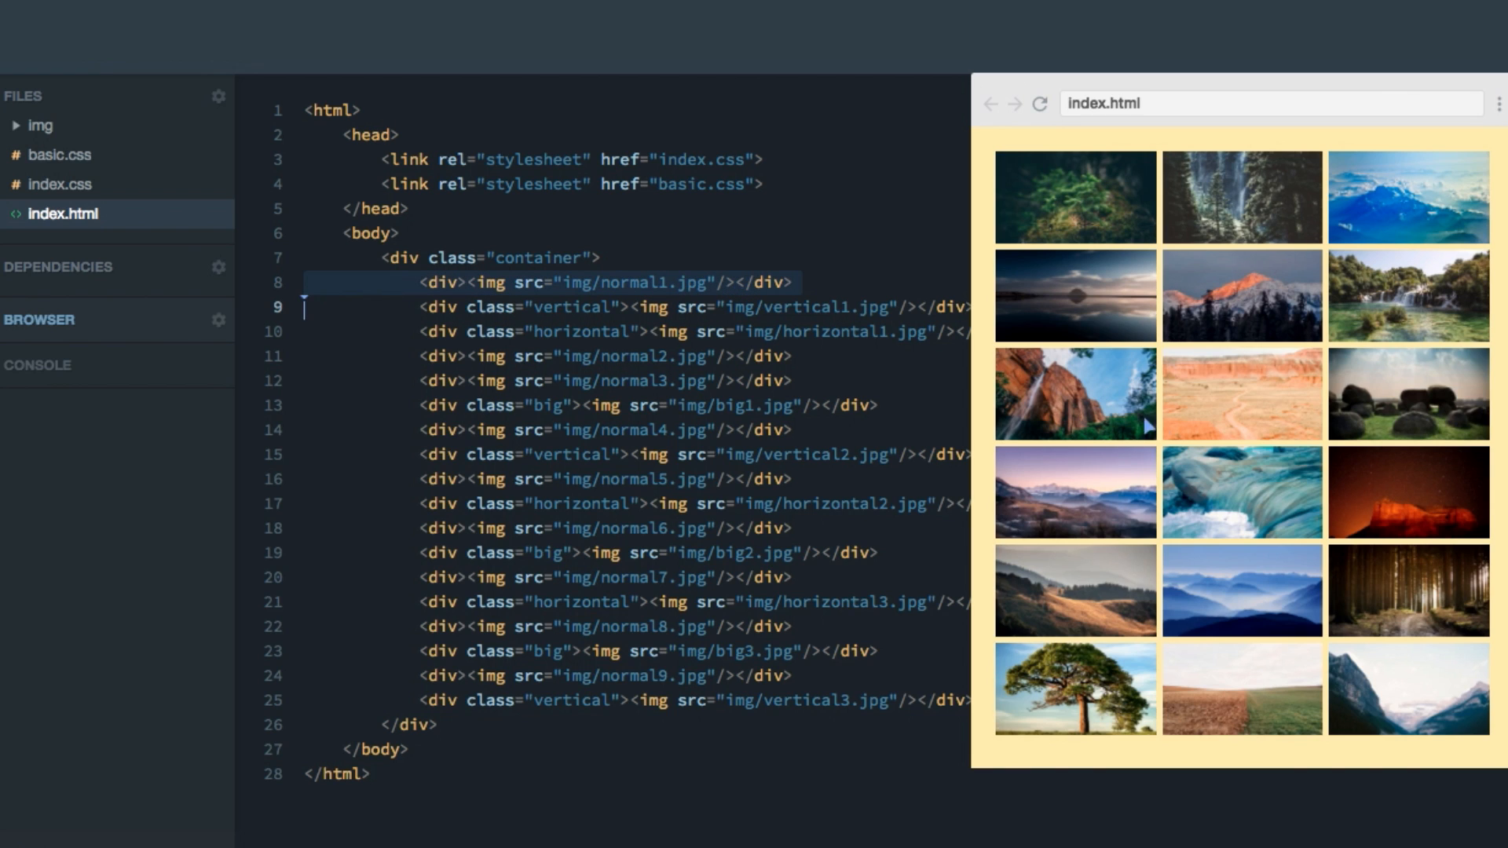
pyautogui.moveTo(1149, 426)
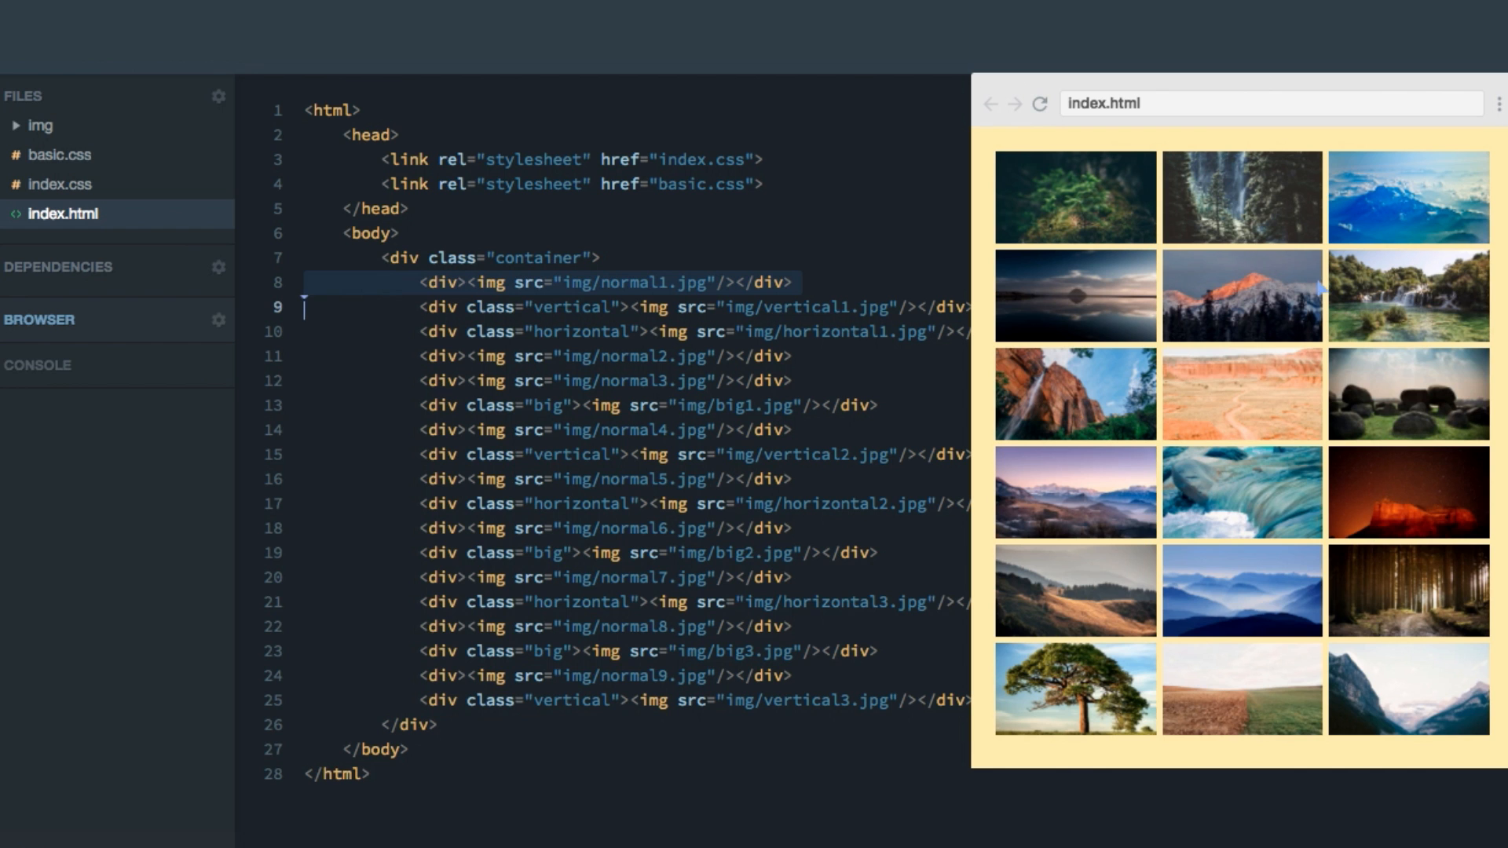
pyautogui.moveTo(969, 245)
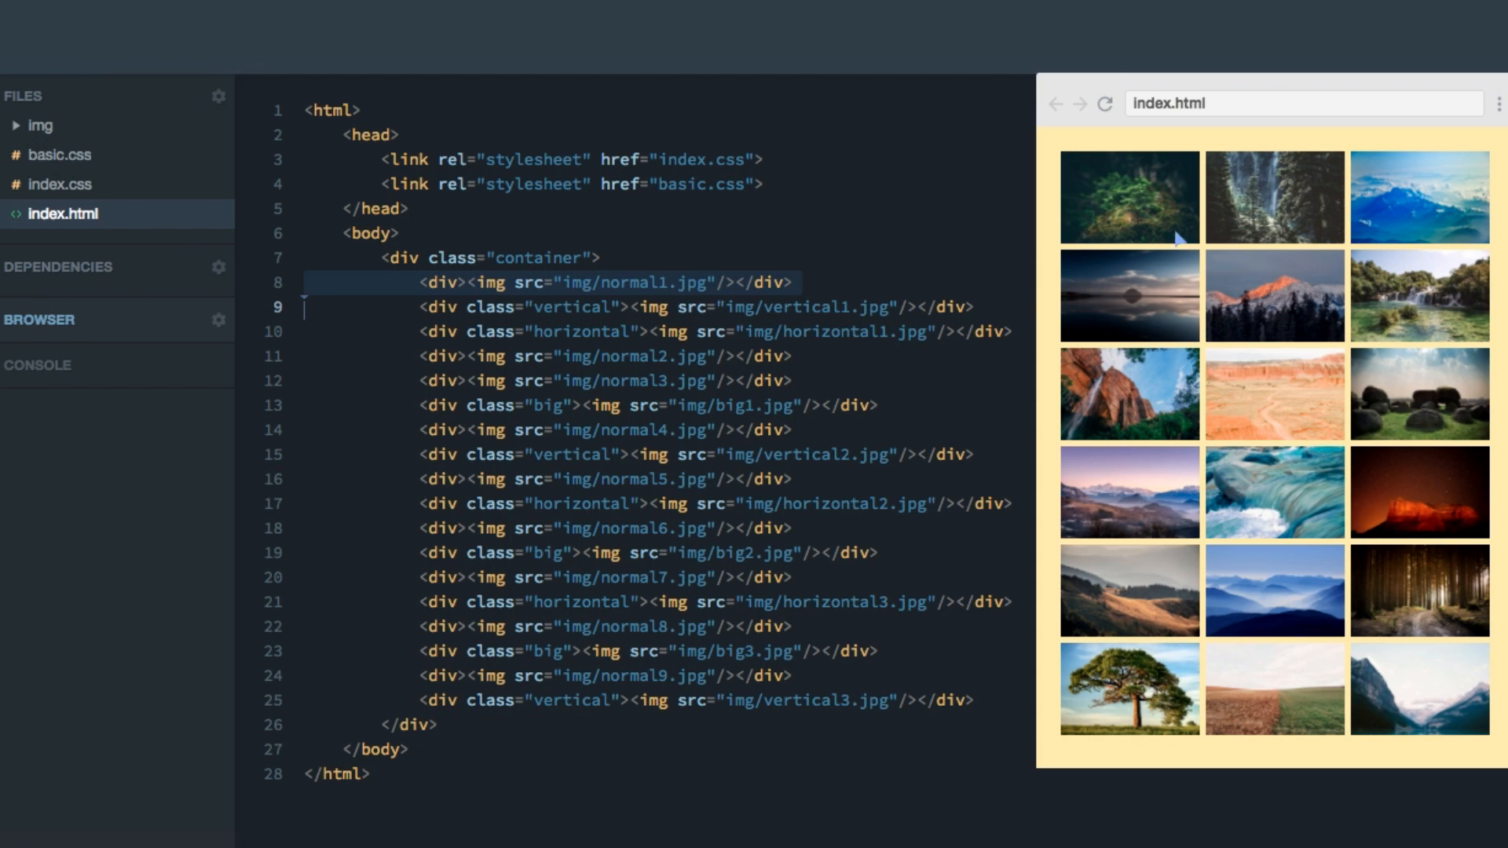
pyautogui.moveTo(1195, 358)
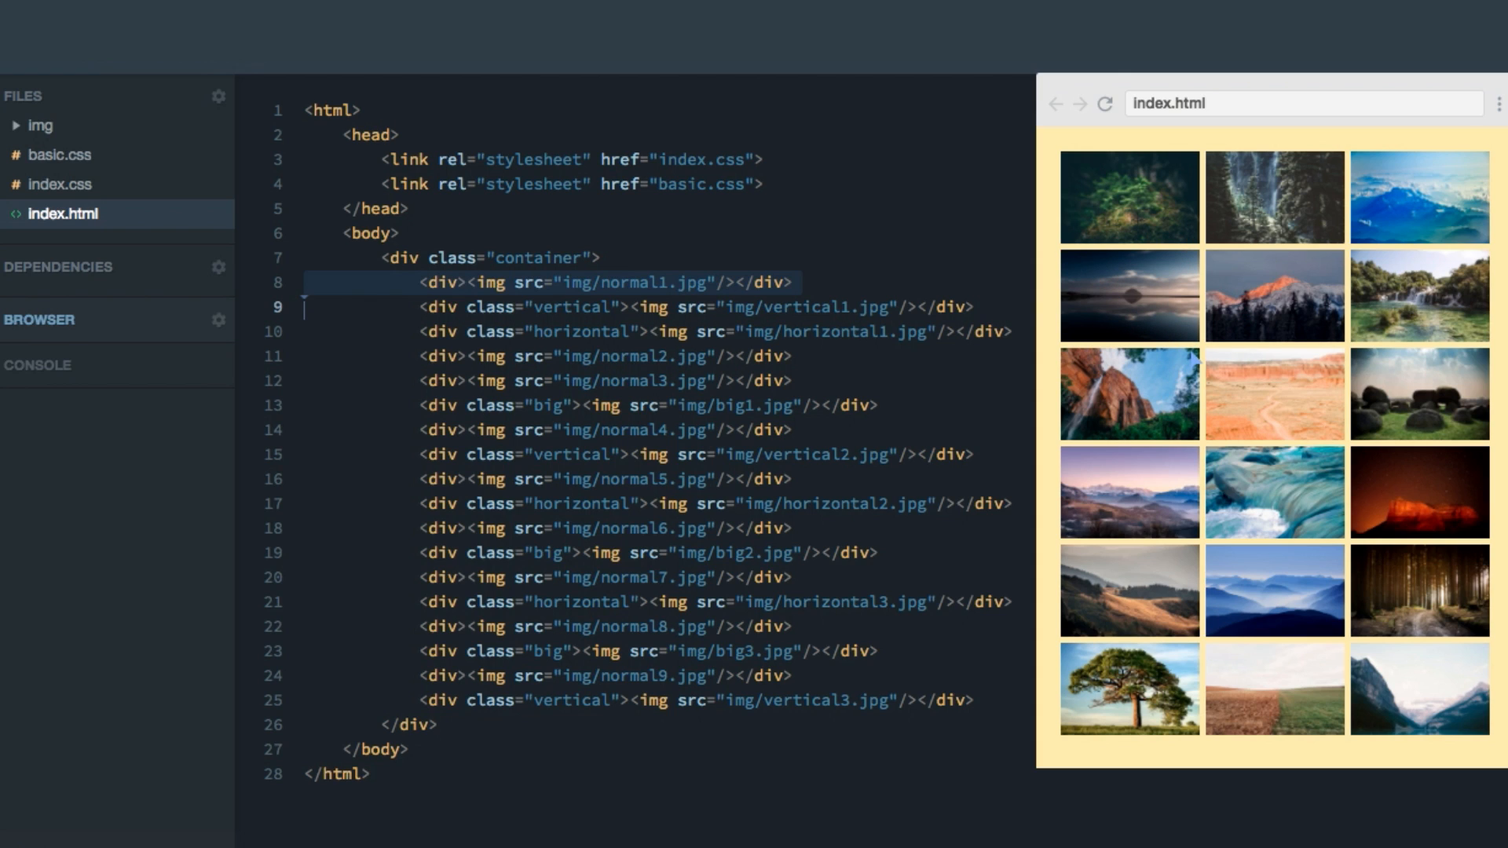
pyautogui.moveTo(1259, 377)
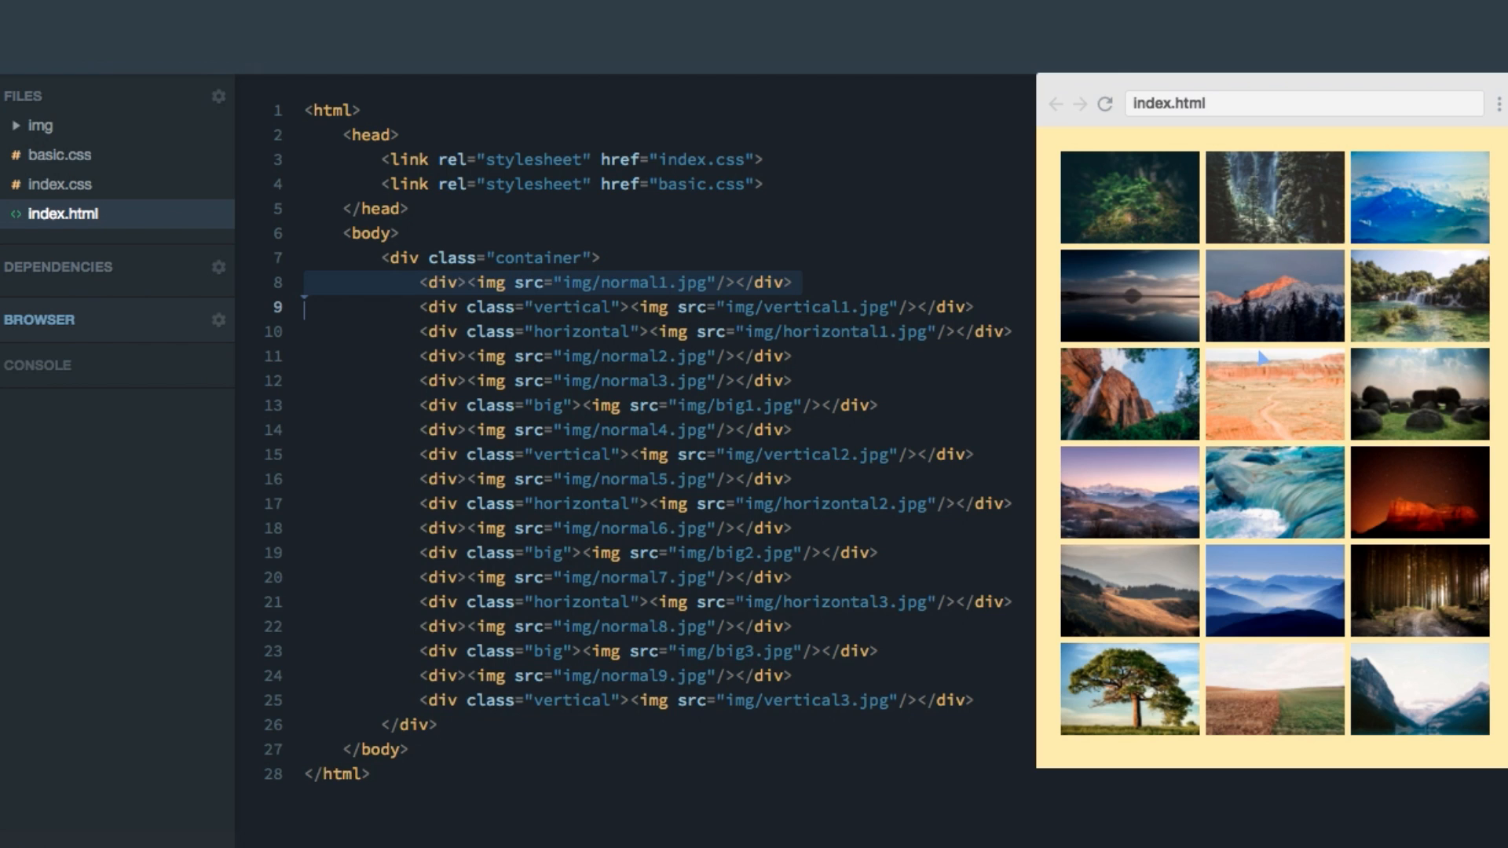
pyautogui.moveTo(1299, 358)
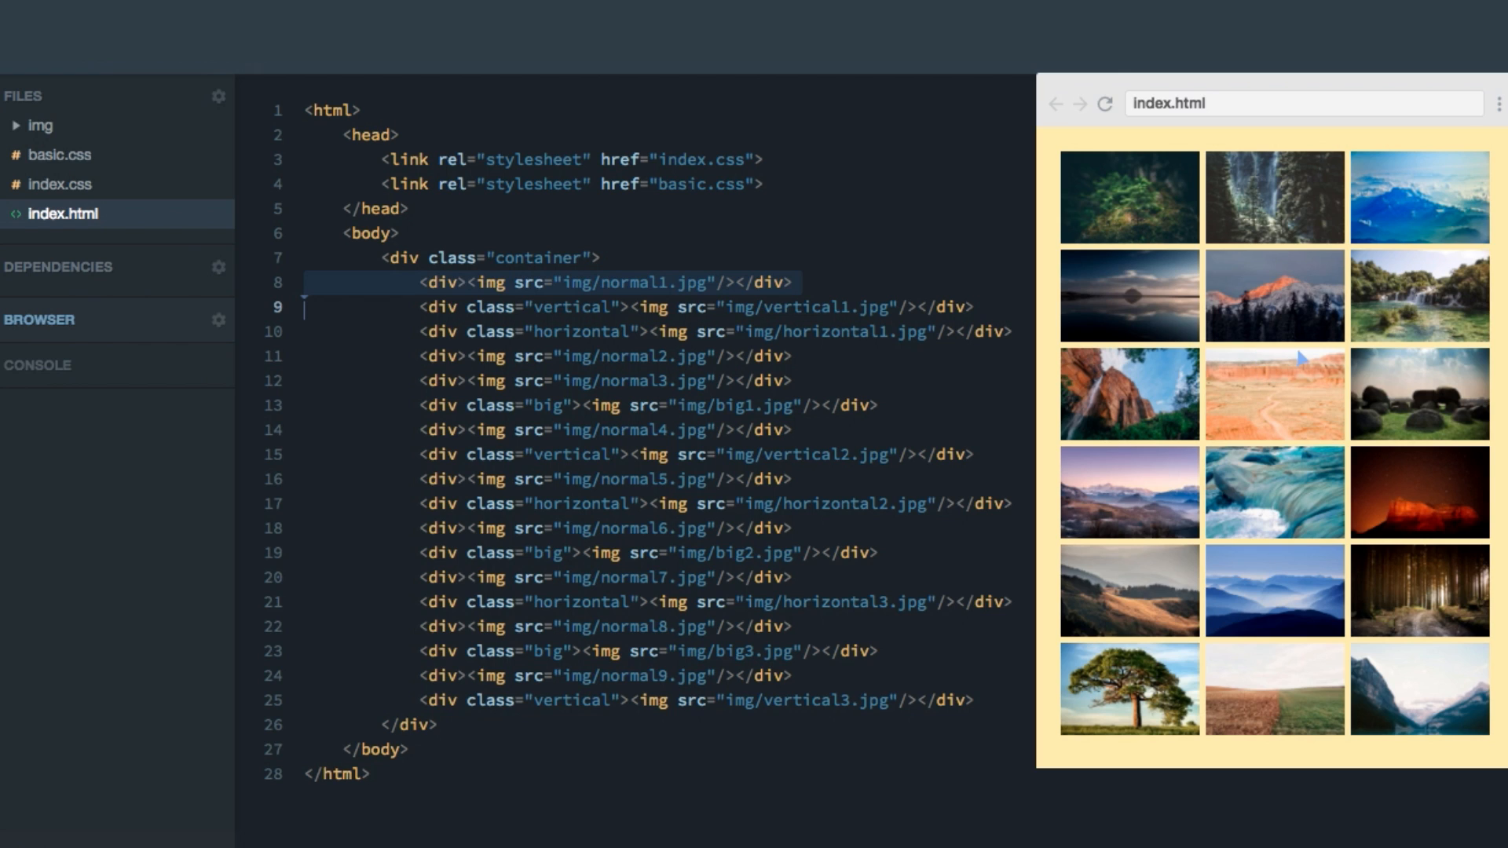
pyautogui.moveTo(1281, 332)
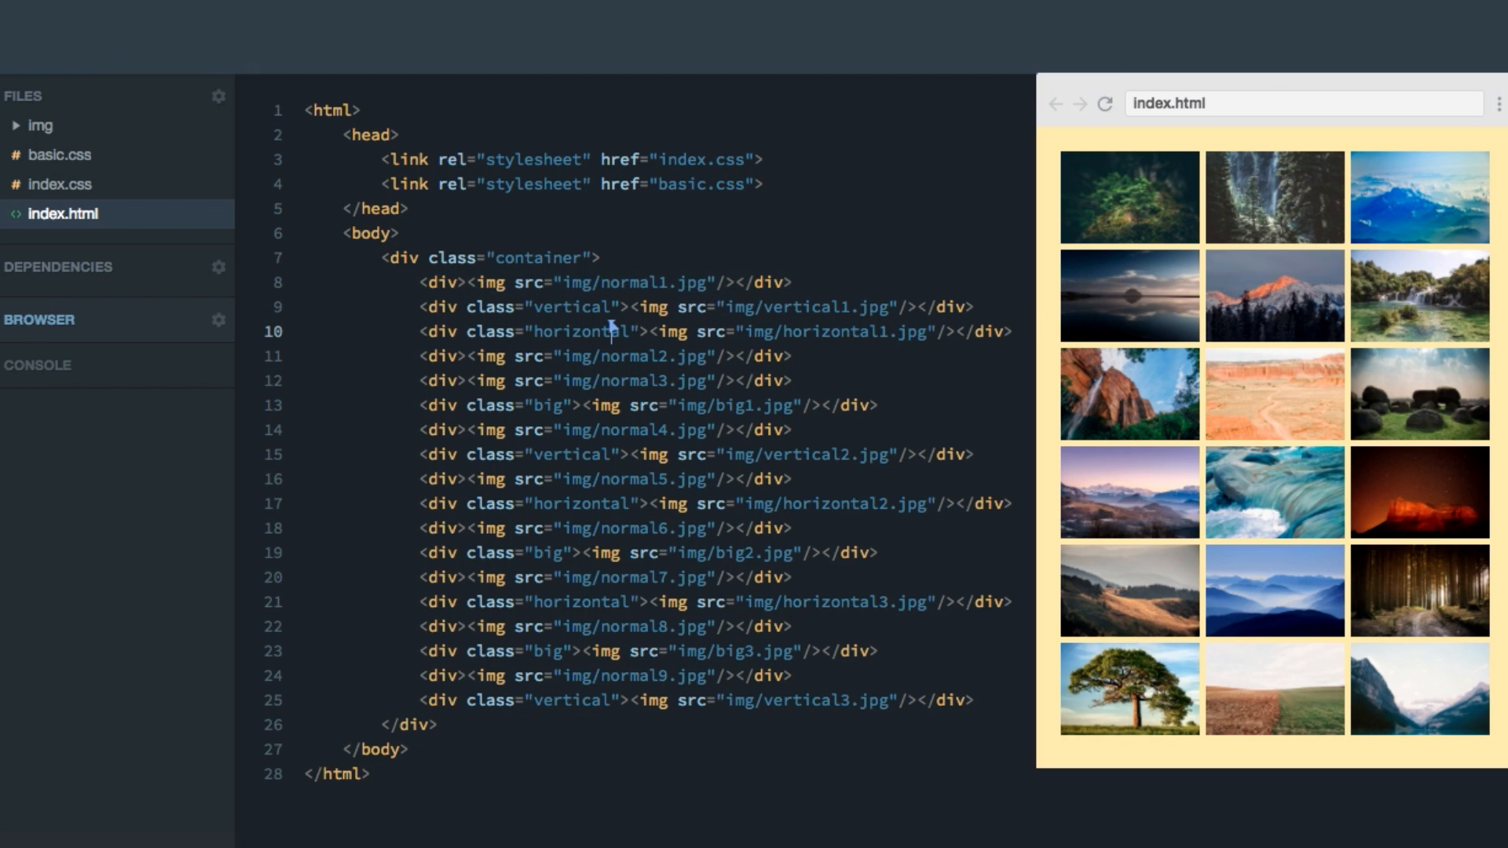
# Step: Review the horizontal and big class names on the gallery images in index.html
pyautogui.doubleClick(549, 306)
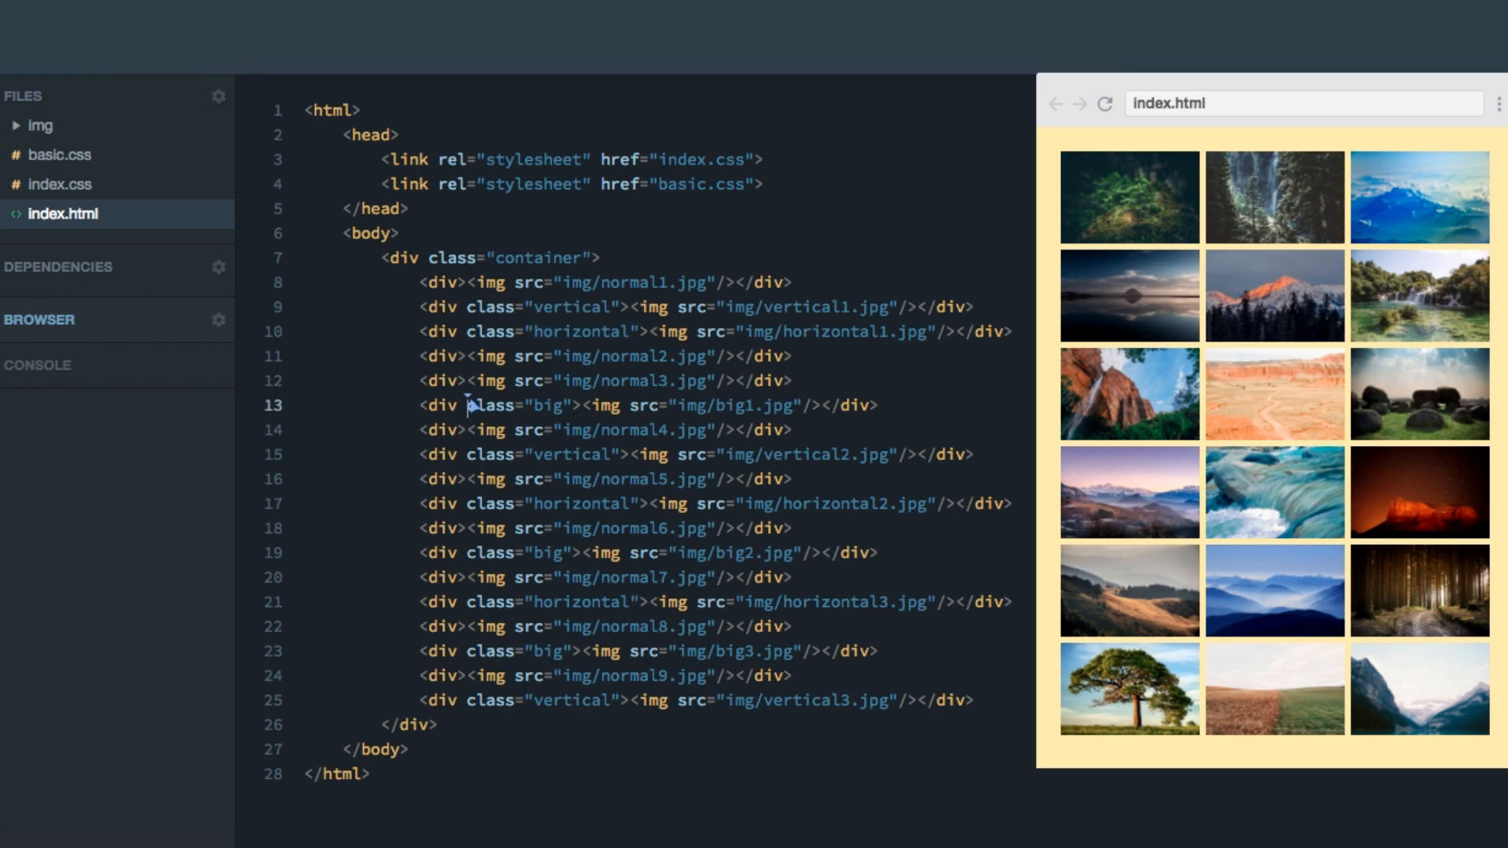
pyautogui.doubleClick(534, 406)
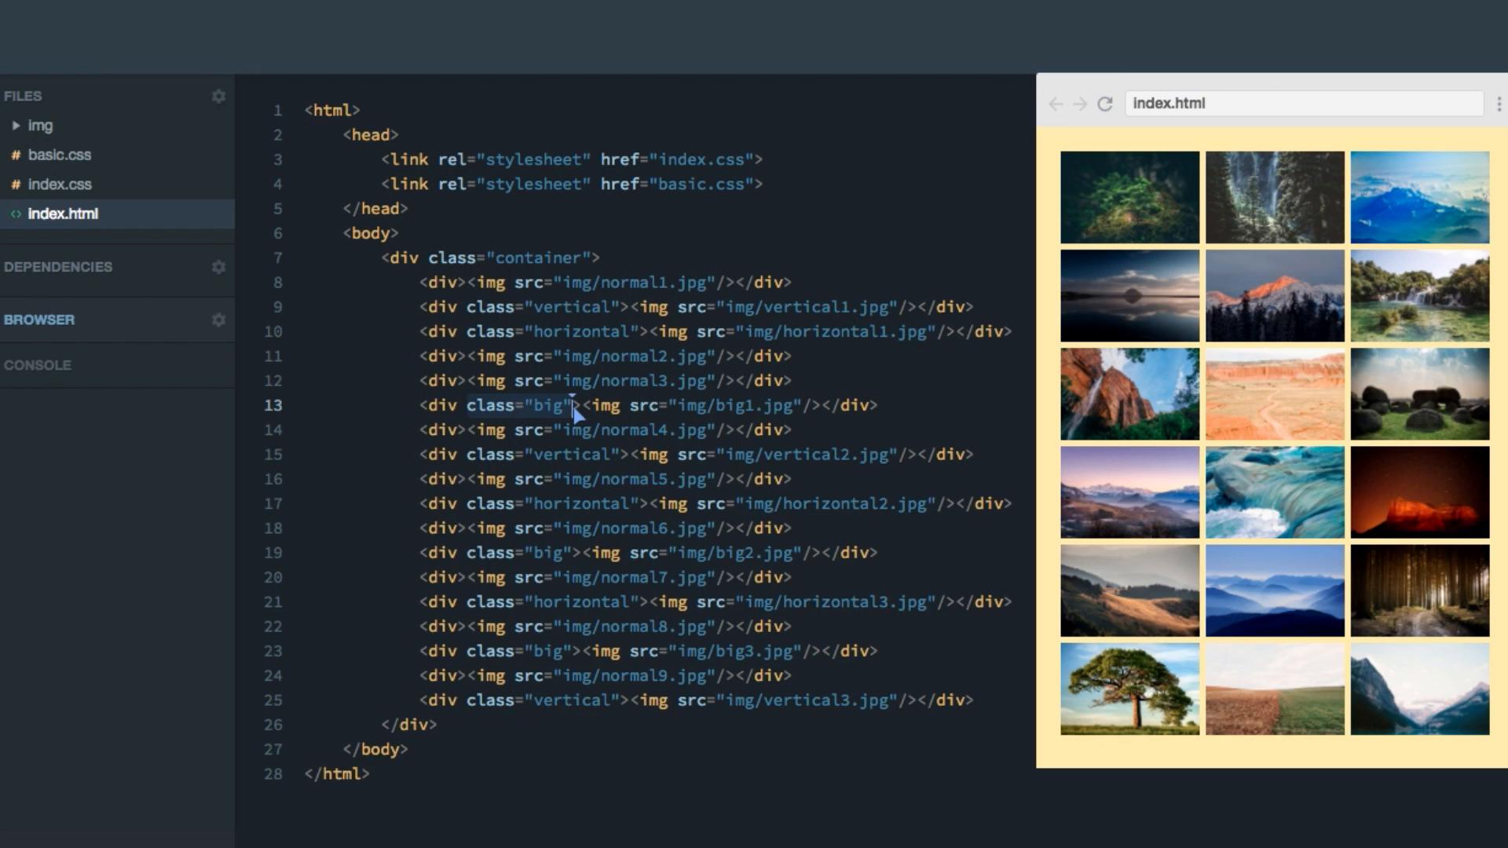
pyautogui.moveTo(574, 416)
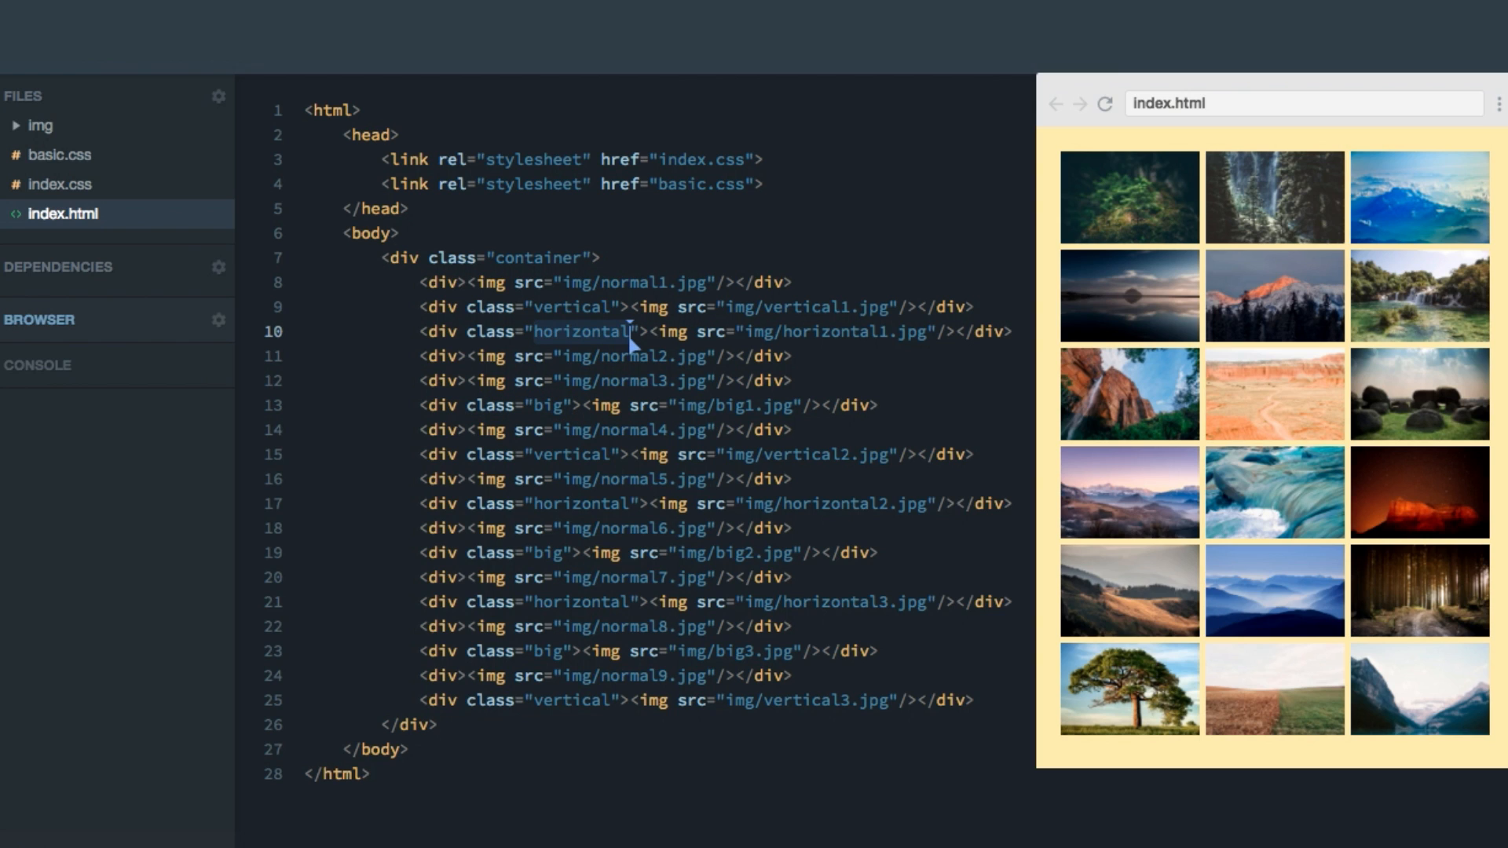
pyautogui.click(58, 186)
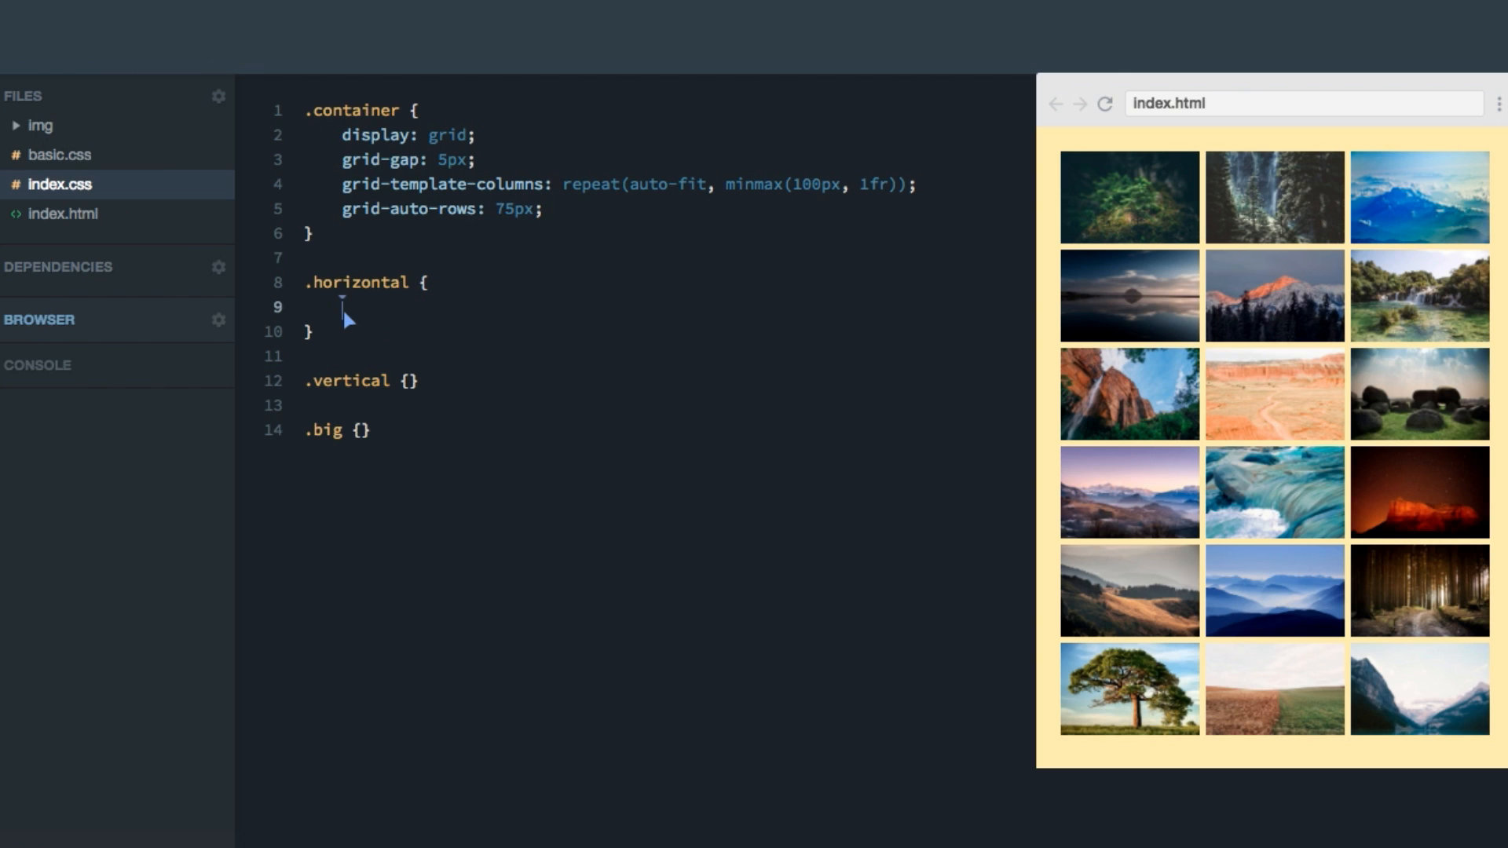
# Step: Add grid-column: 1 / span 2 to the .horizontal rule
pyautogui.write('grid-')
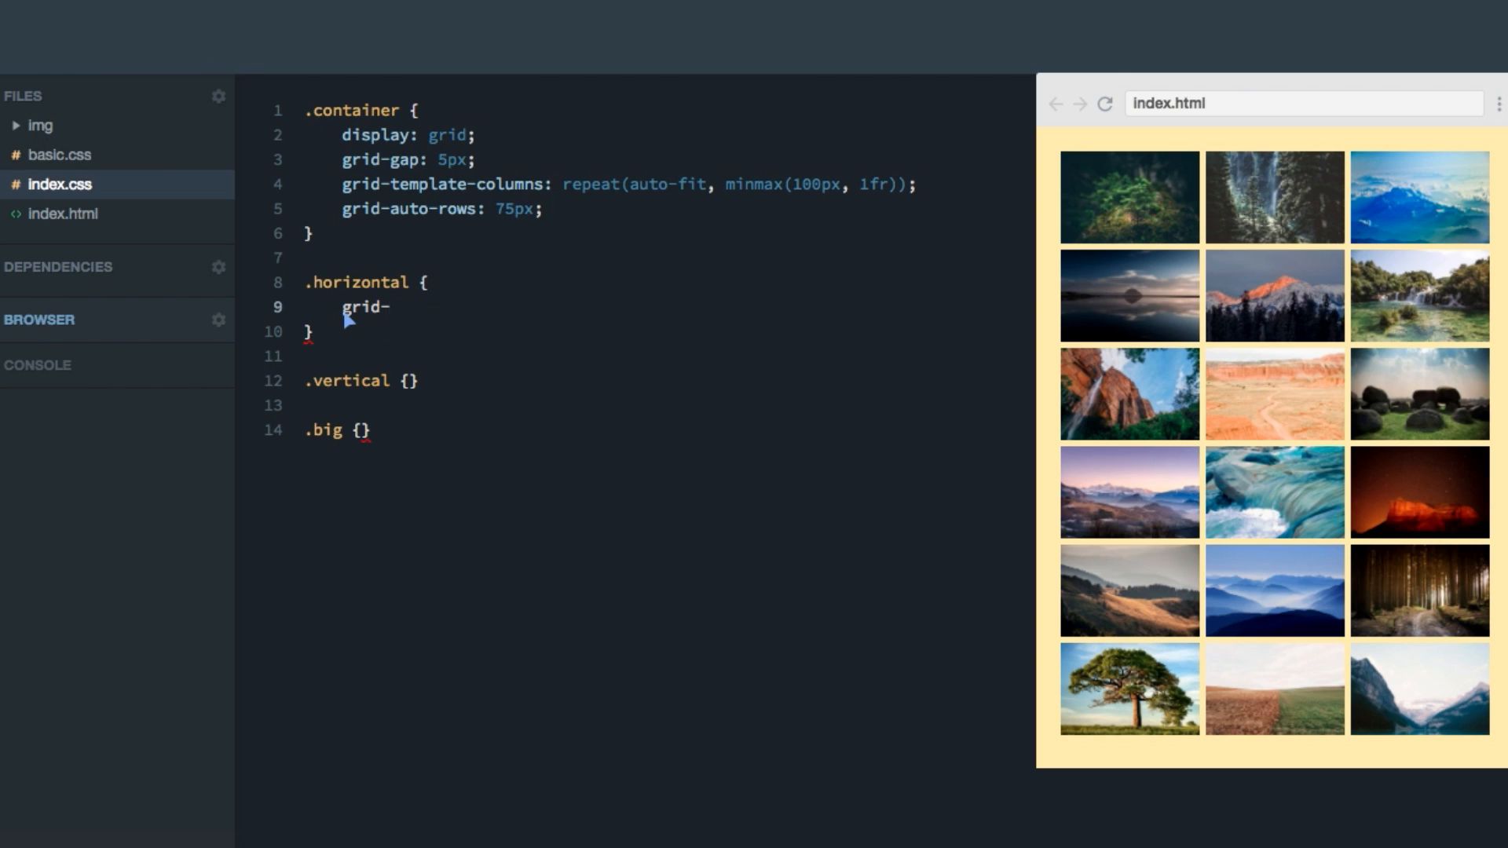
pyautogui.write('column: ;')
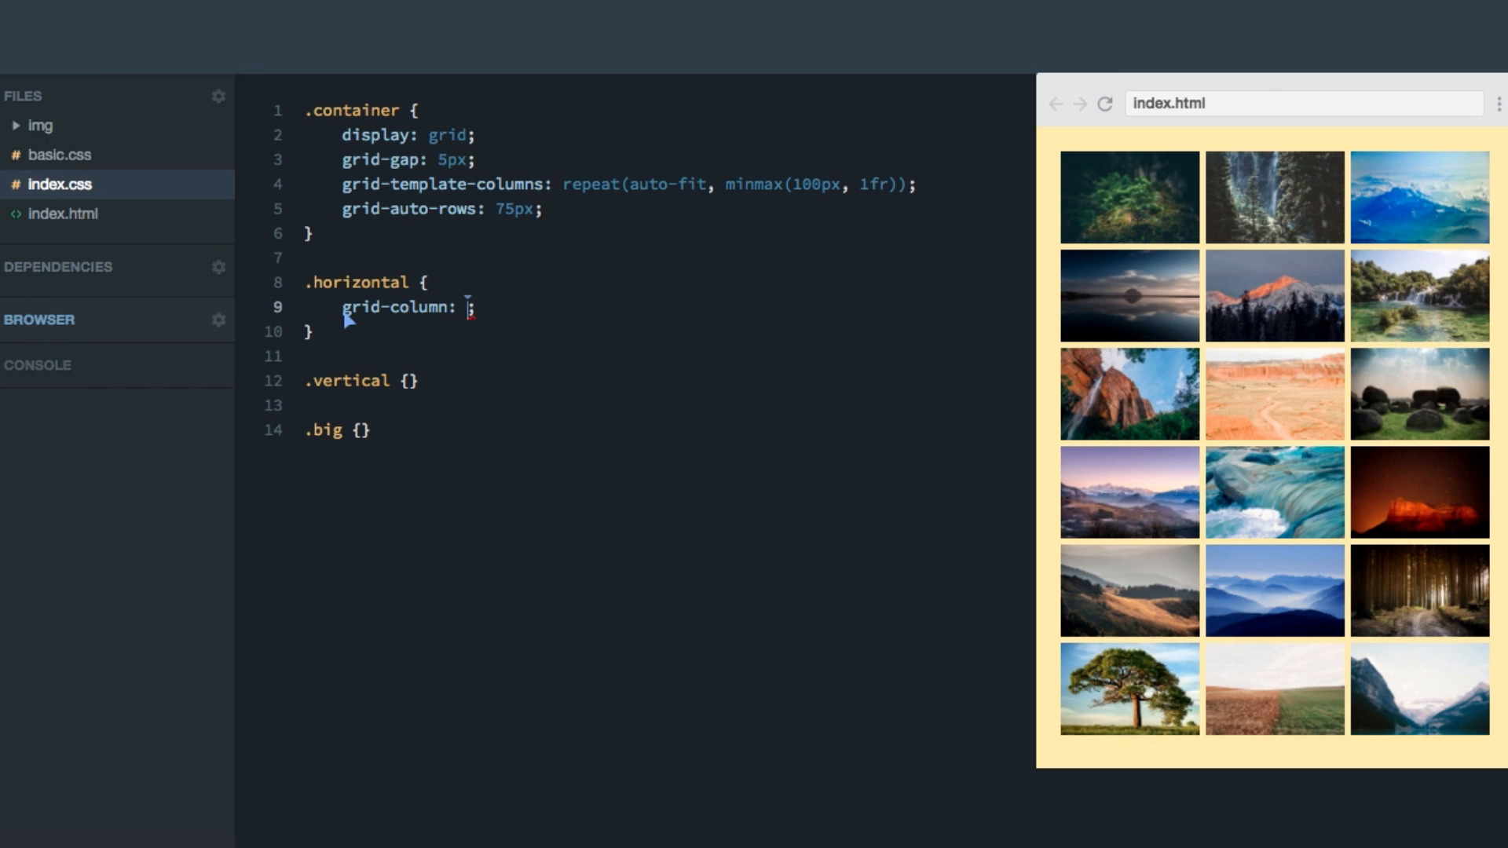
pyautogui.write('1')
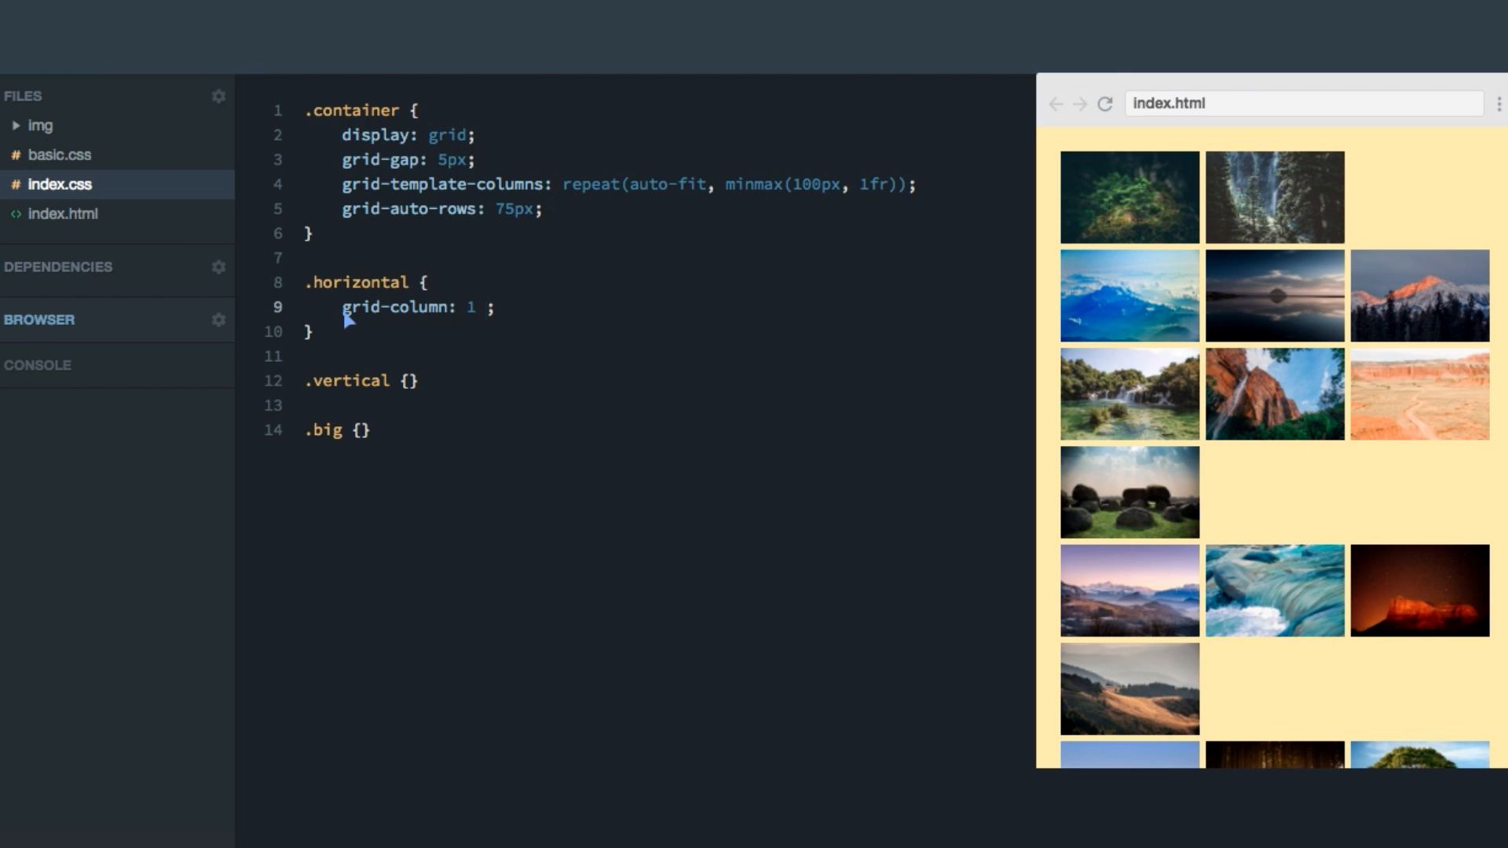
pyautogui.write('/')
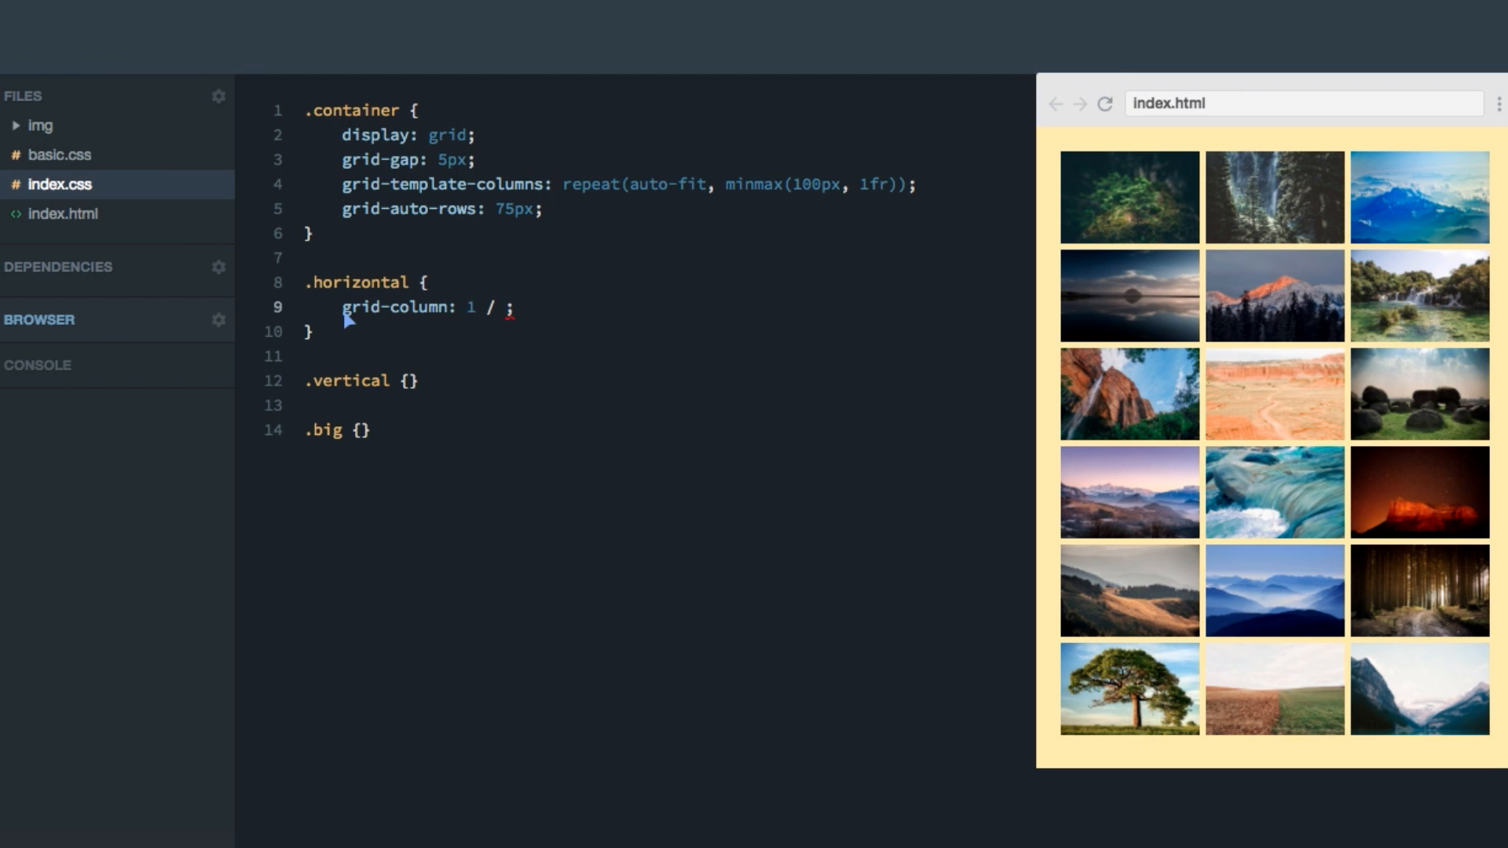
pyautogui.write('span 2')
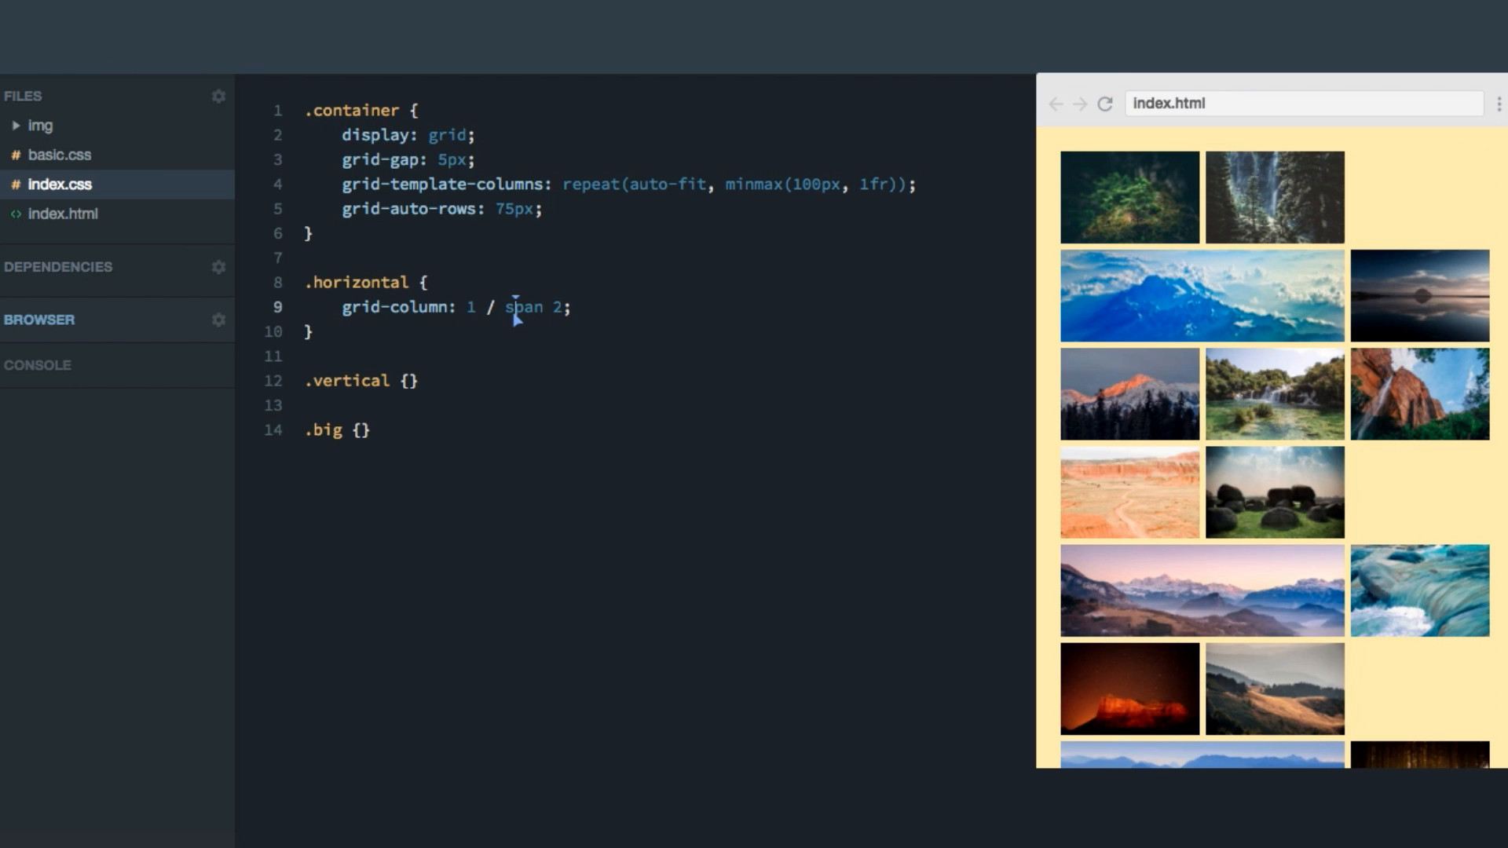
pyautogui.doubleClick(524, 306)
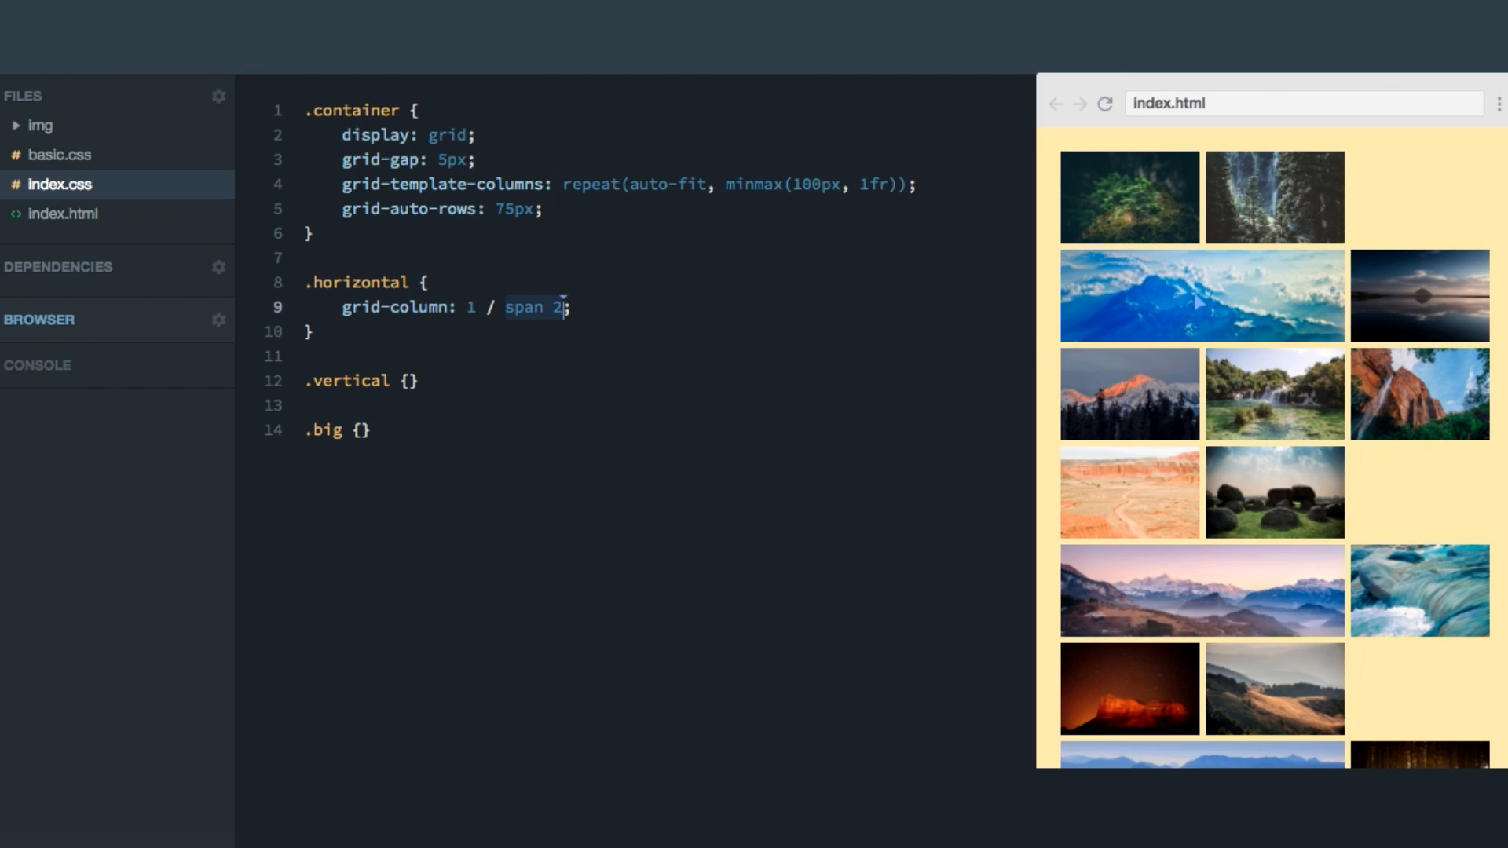
pyautogui.moveTo(1196, 299)
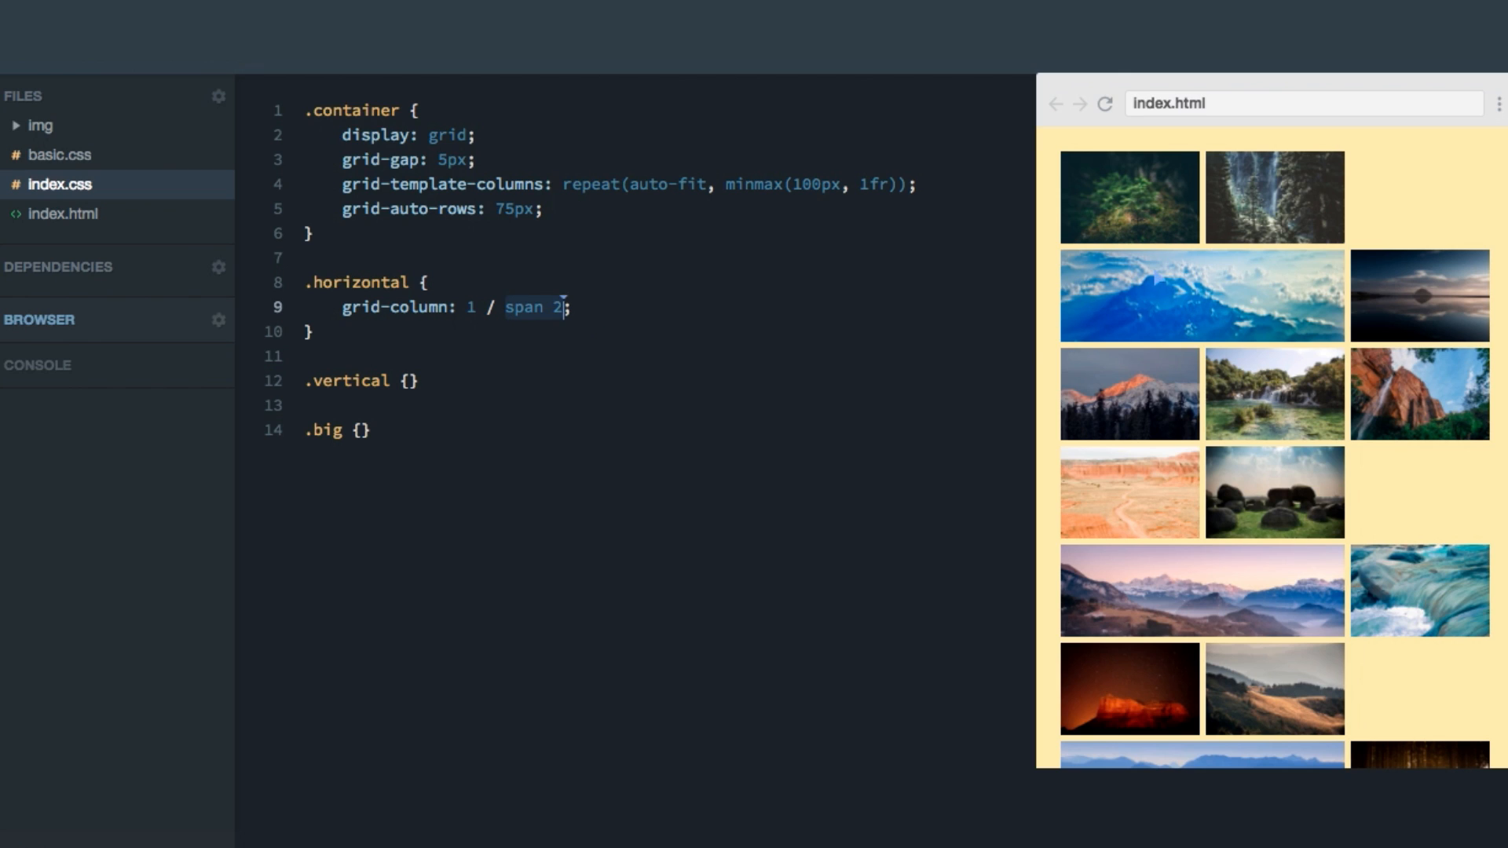
pyautogui.moveTo(1226, 322)
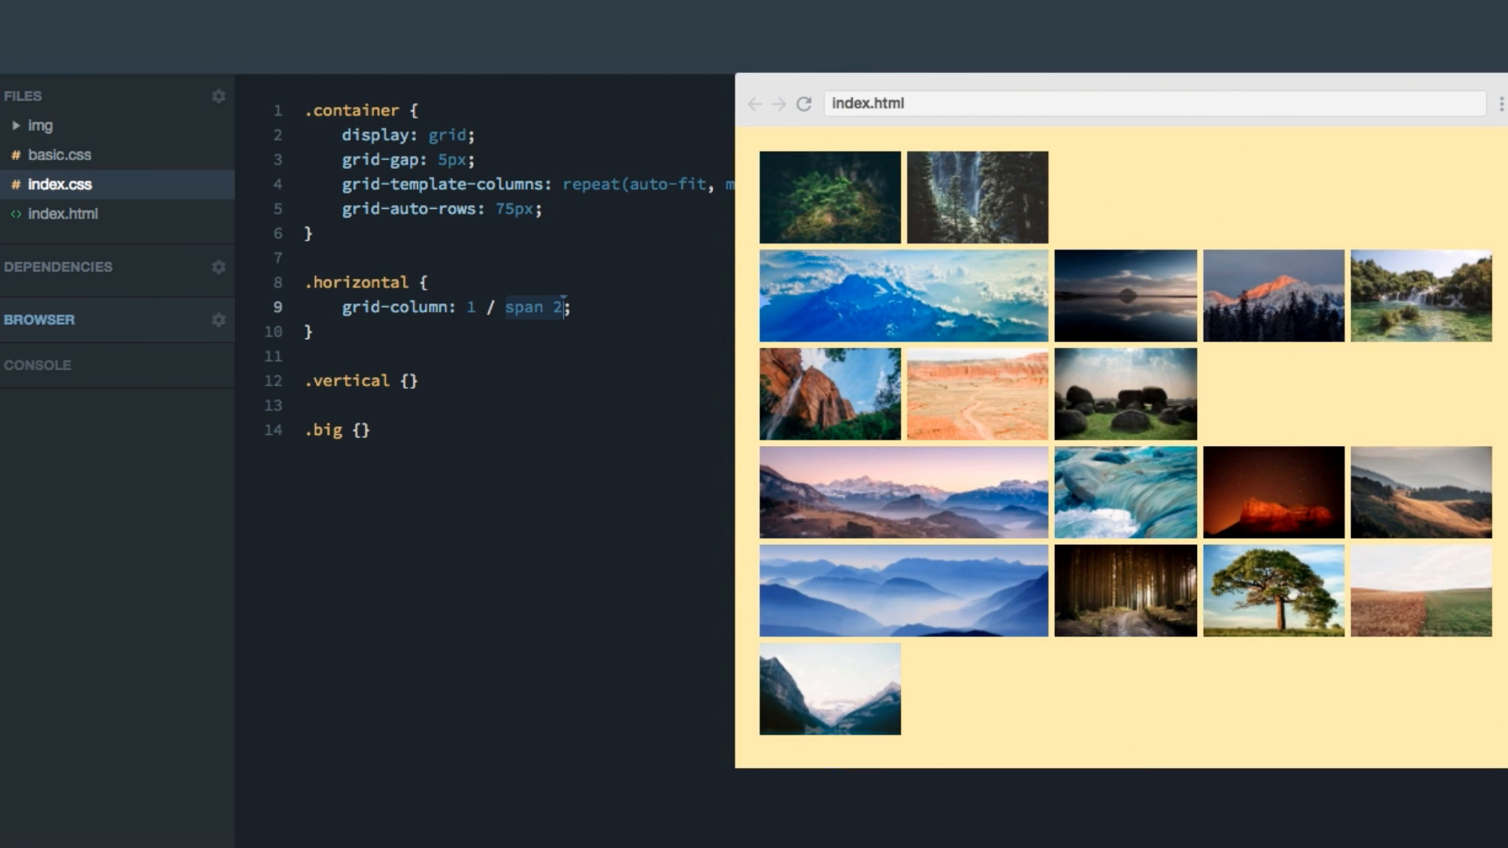
pyautogui.moveTo(798, 598)
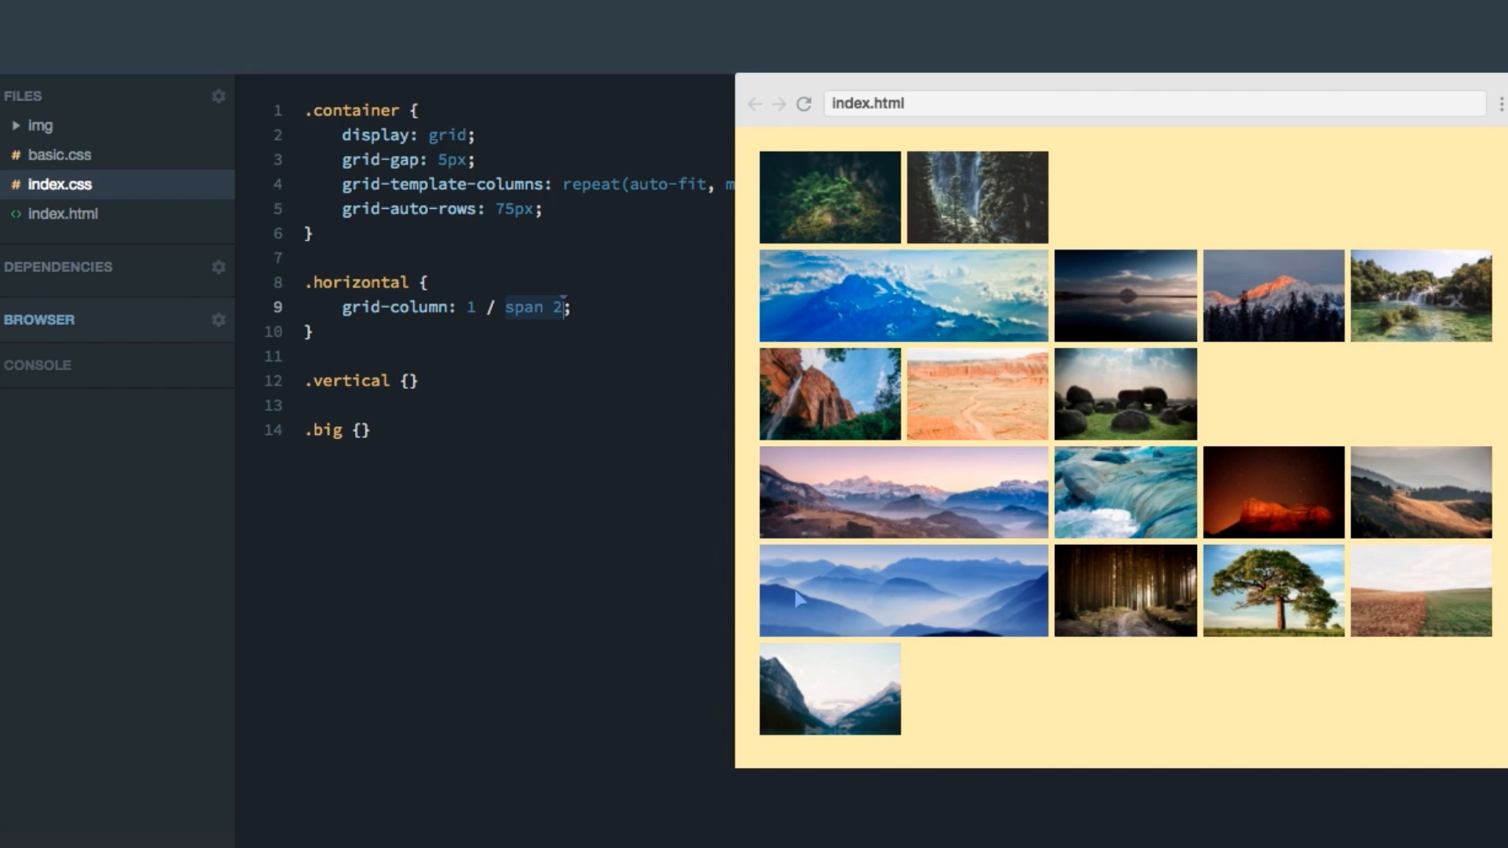
pyautogui.moveTo(1126, 196)
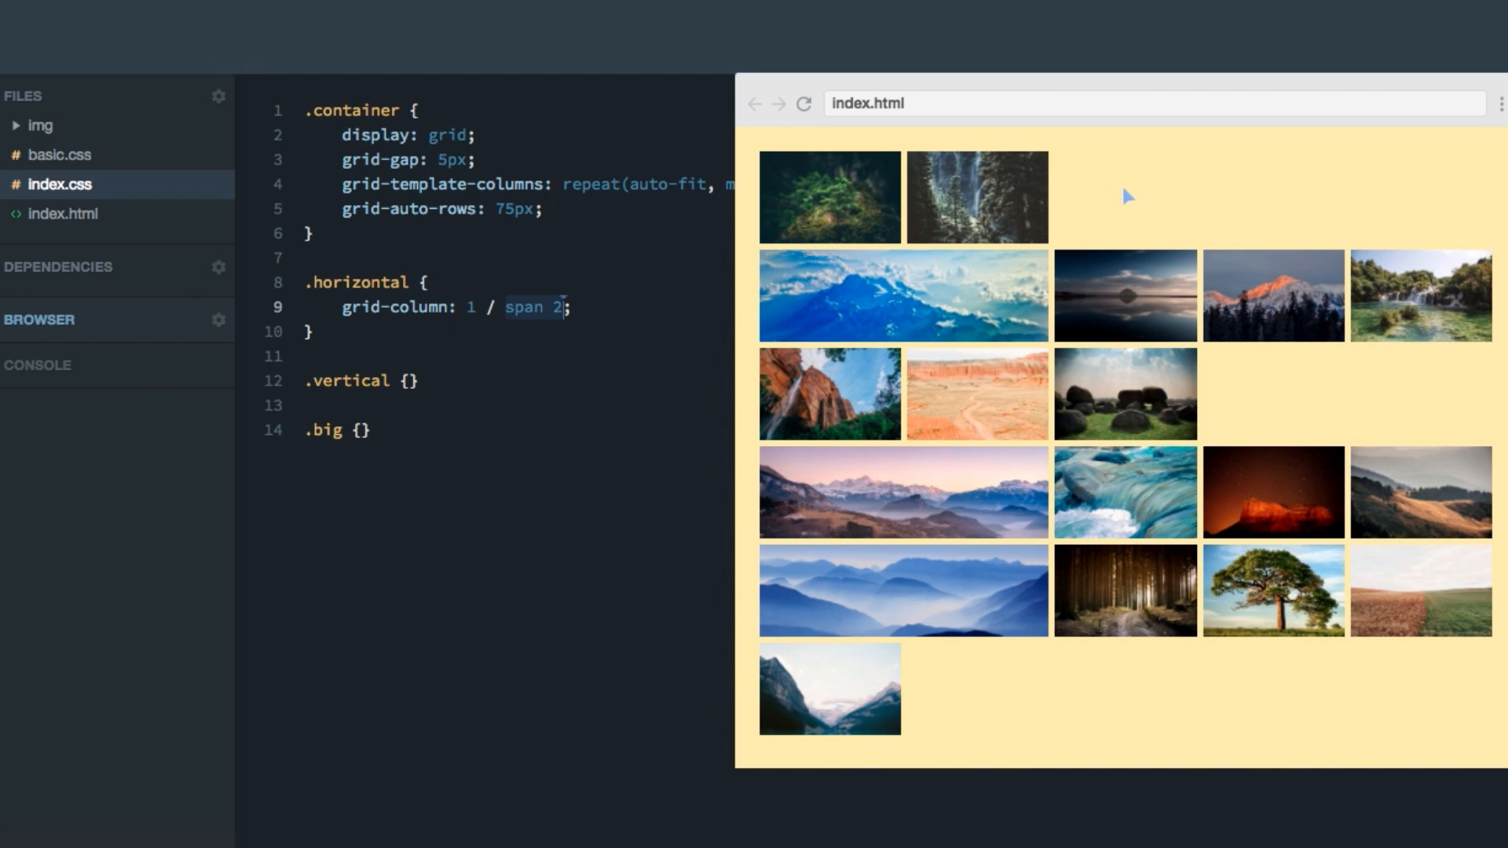
pyautogui.moveTo(1299, 231)
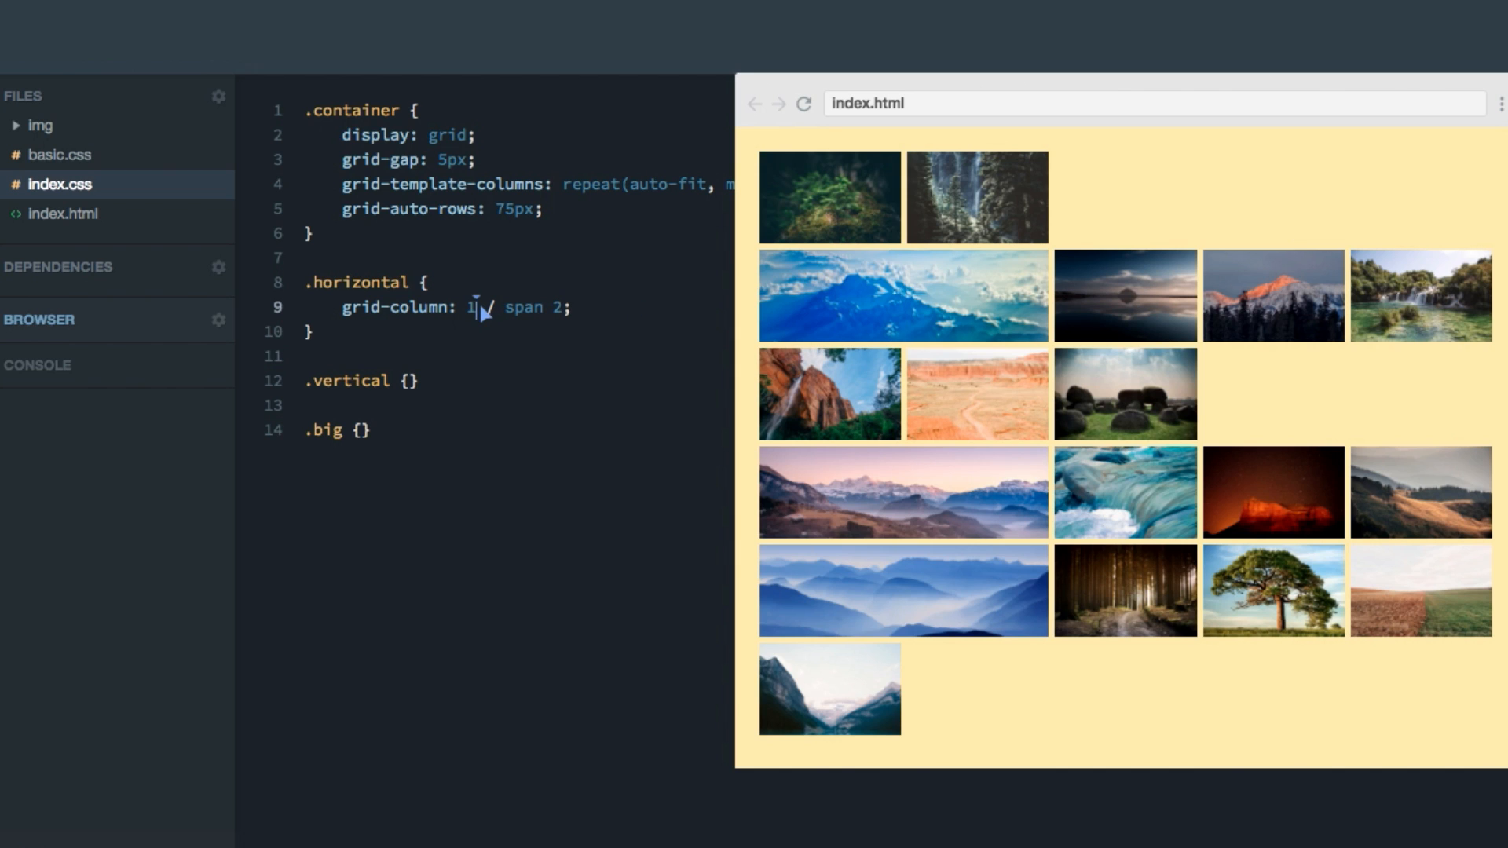
# Step: Change .horizontal's grid-column to auto / span 2, then simplify it to span 2
pyautogui.write('auto')
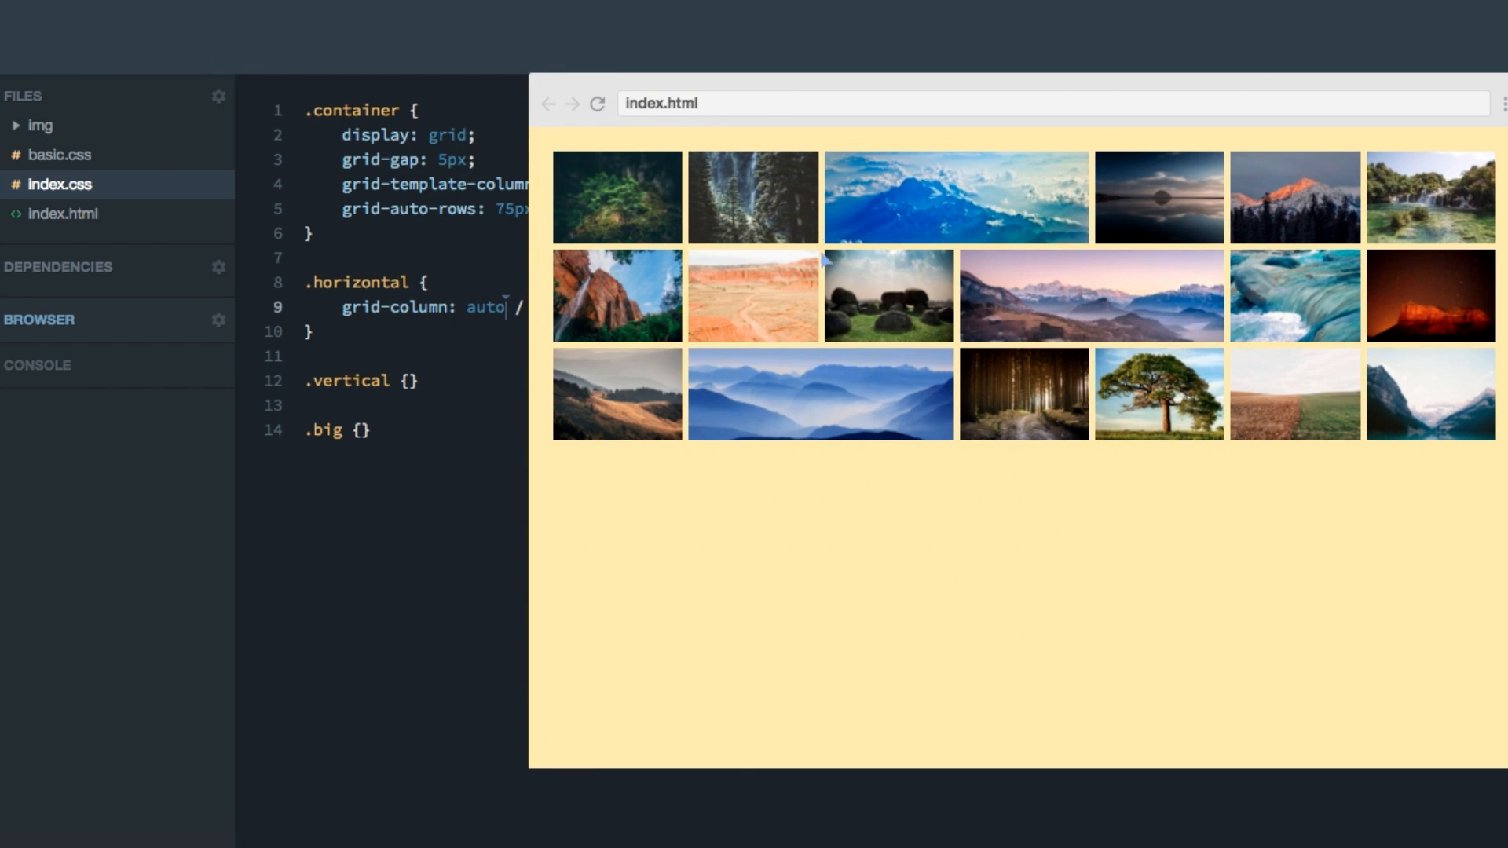
pyautogui.moveTo(967, 402)
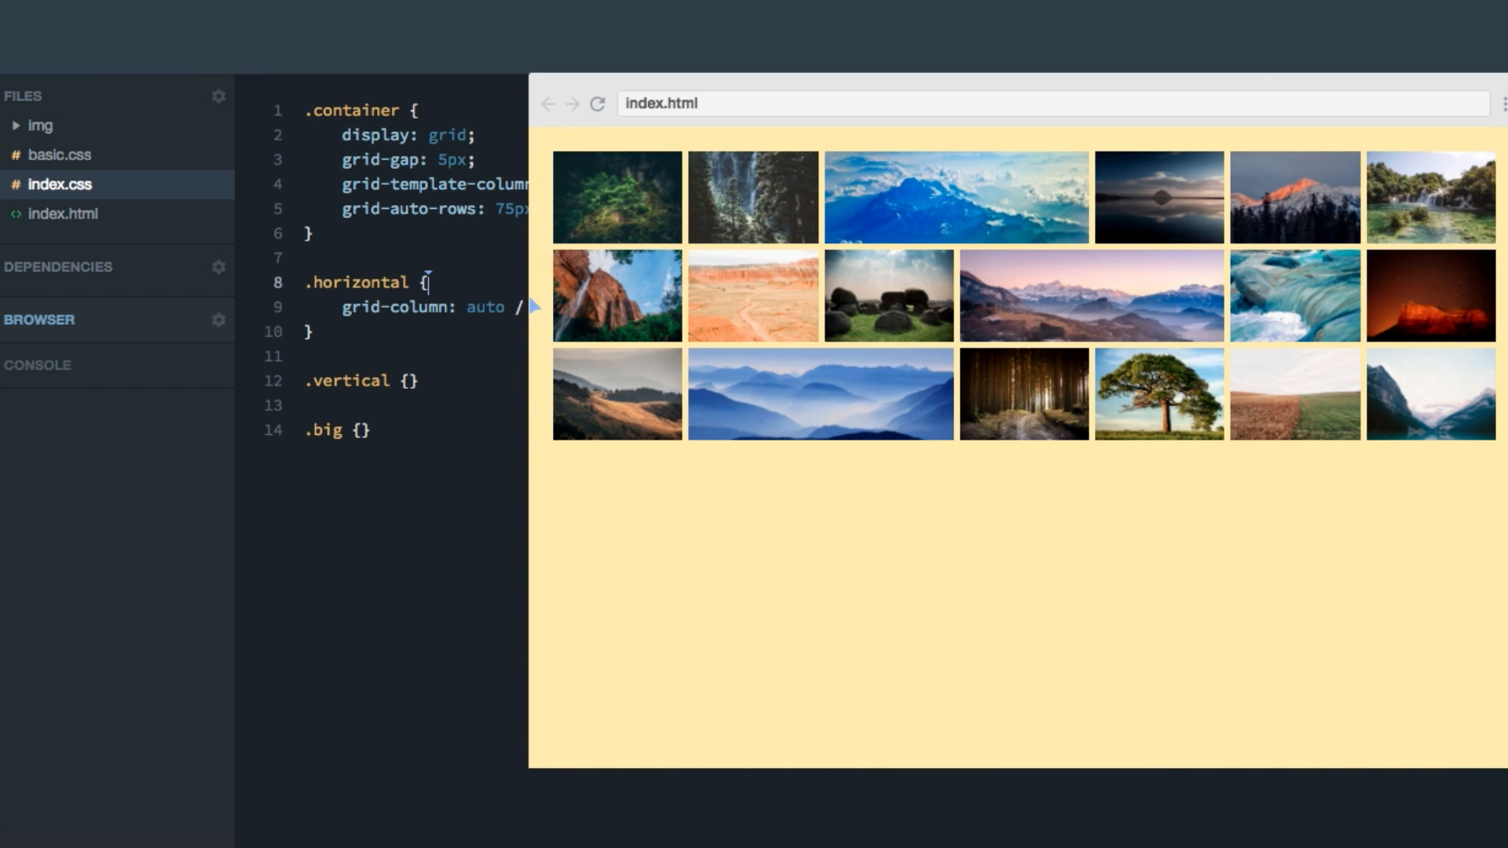
pyautogui.doubleClick(486, 307)
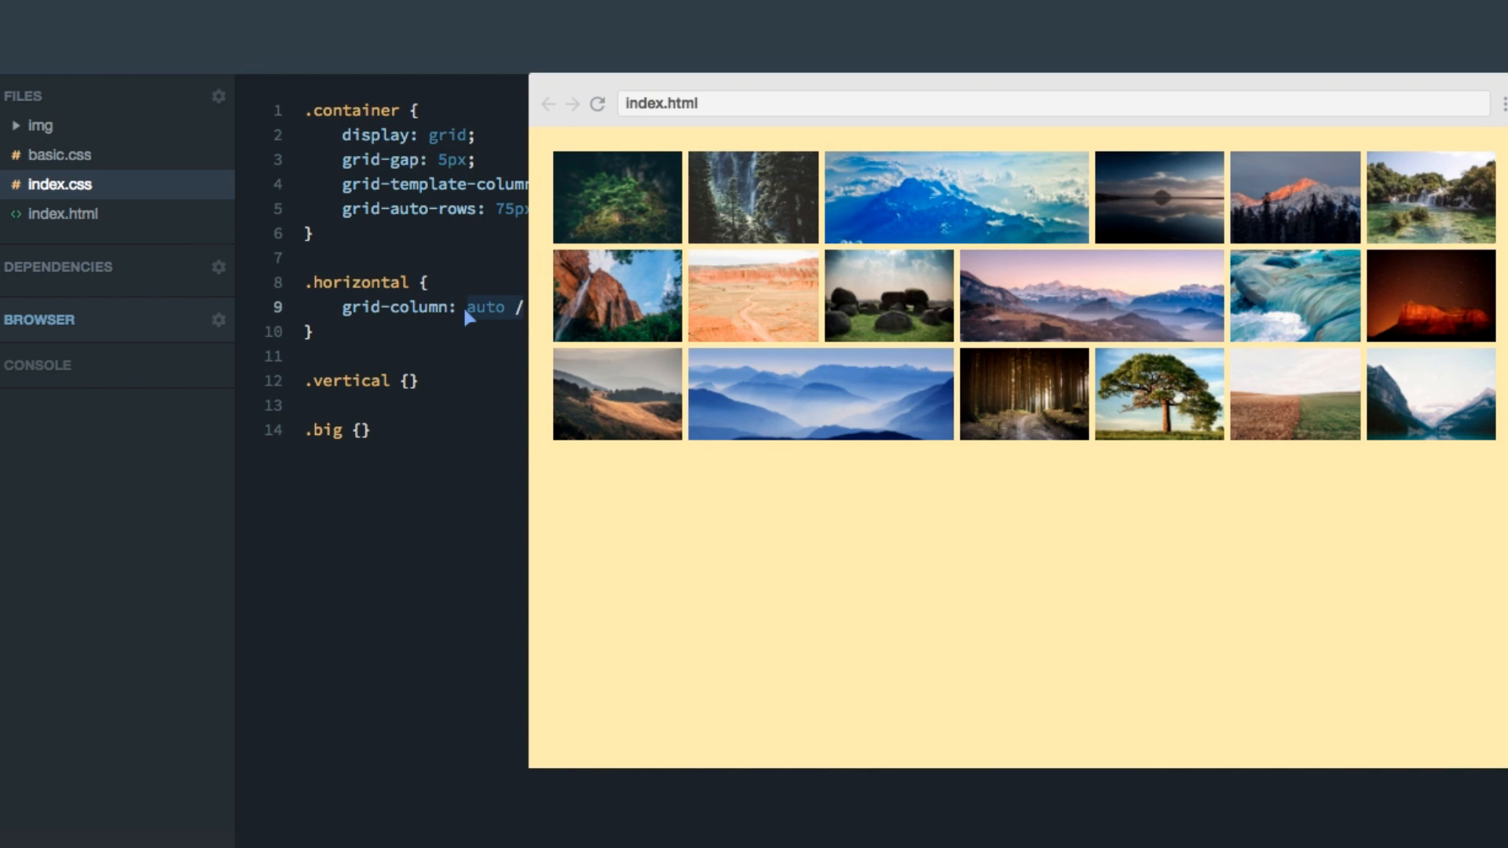
pyautogui.write('span 2')
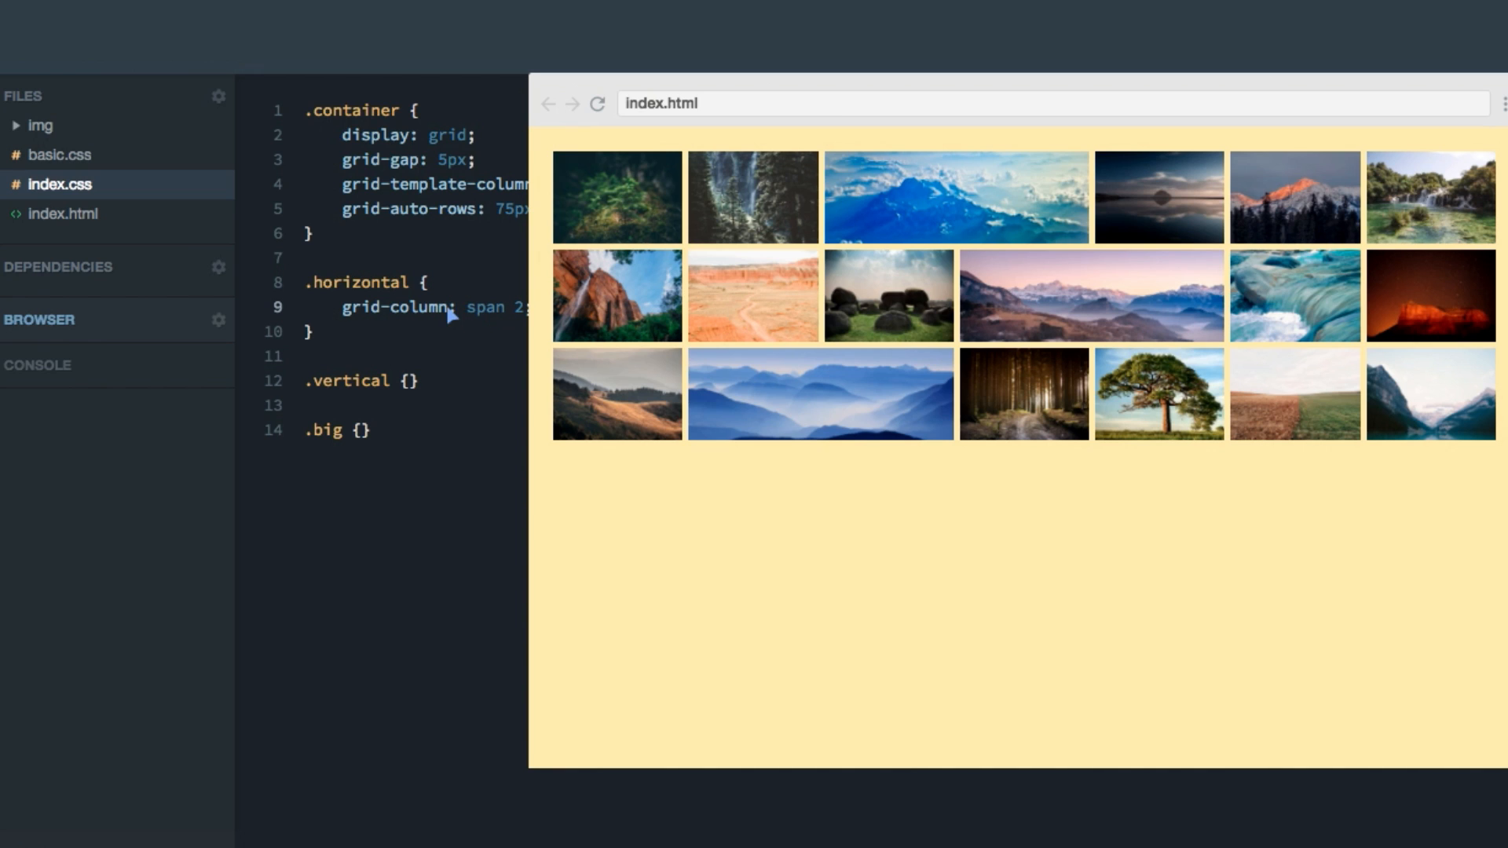
pyautogui.doubleClick(395, 308)
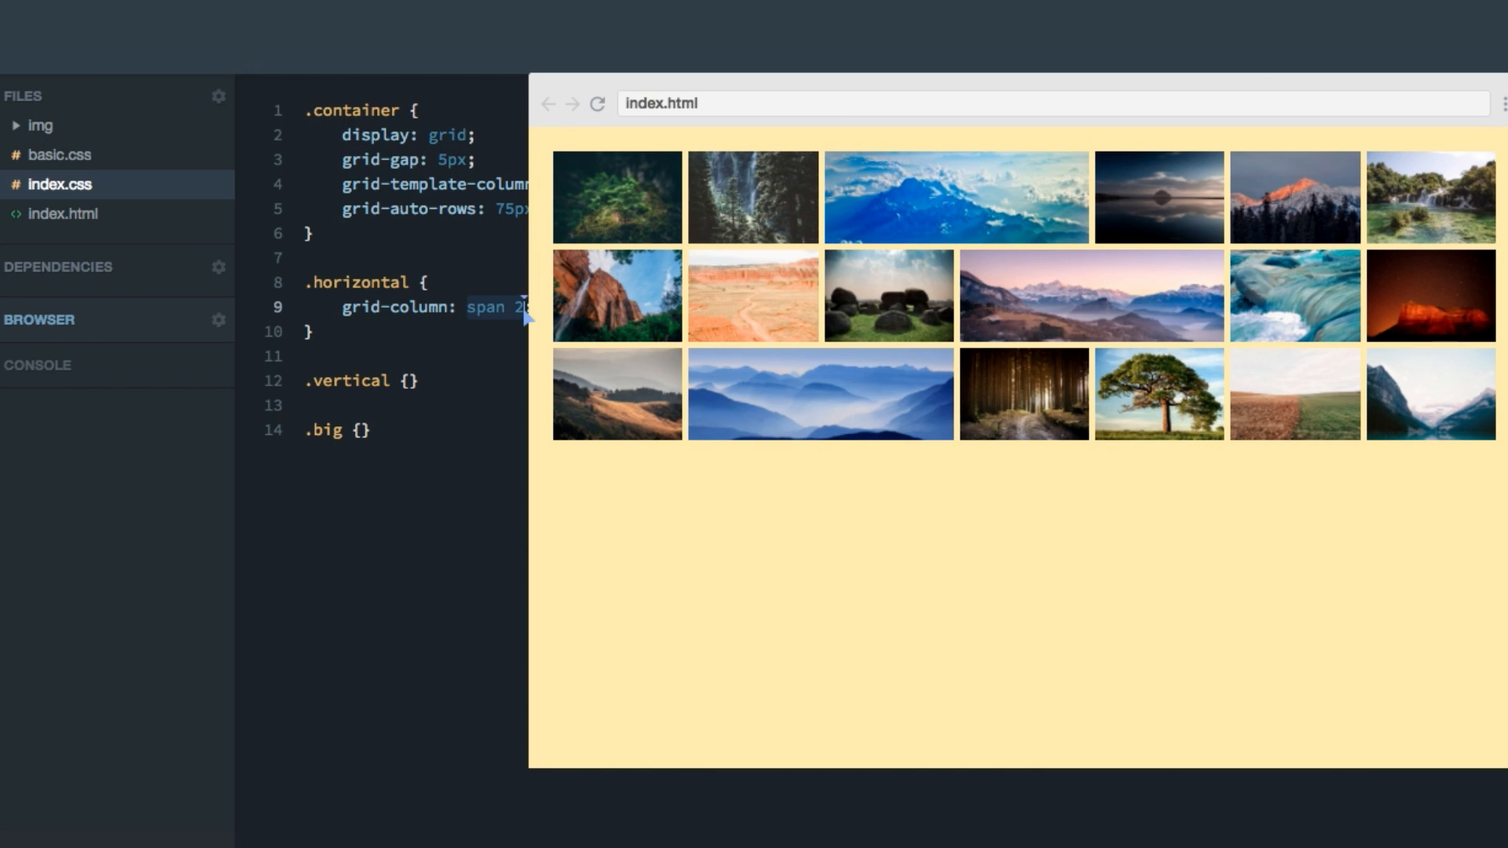
pyautogui.moveTo(534, 322)
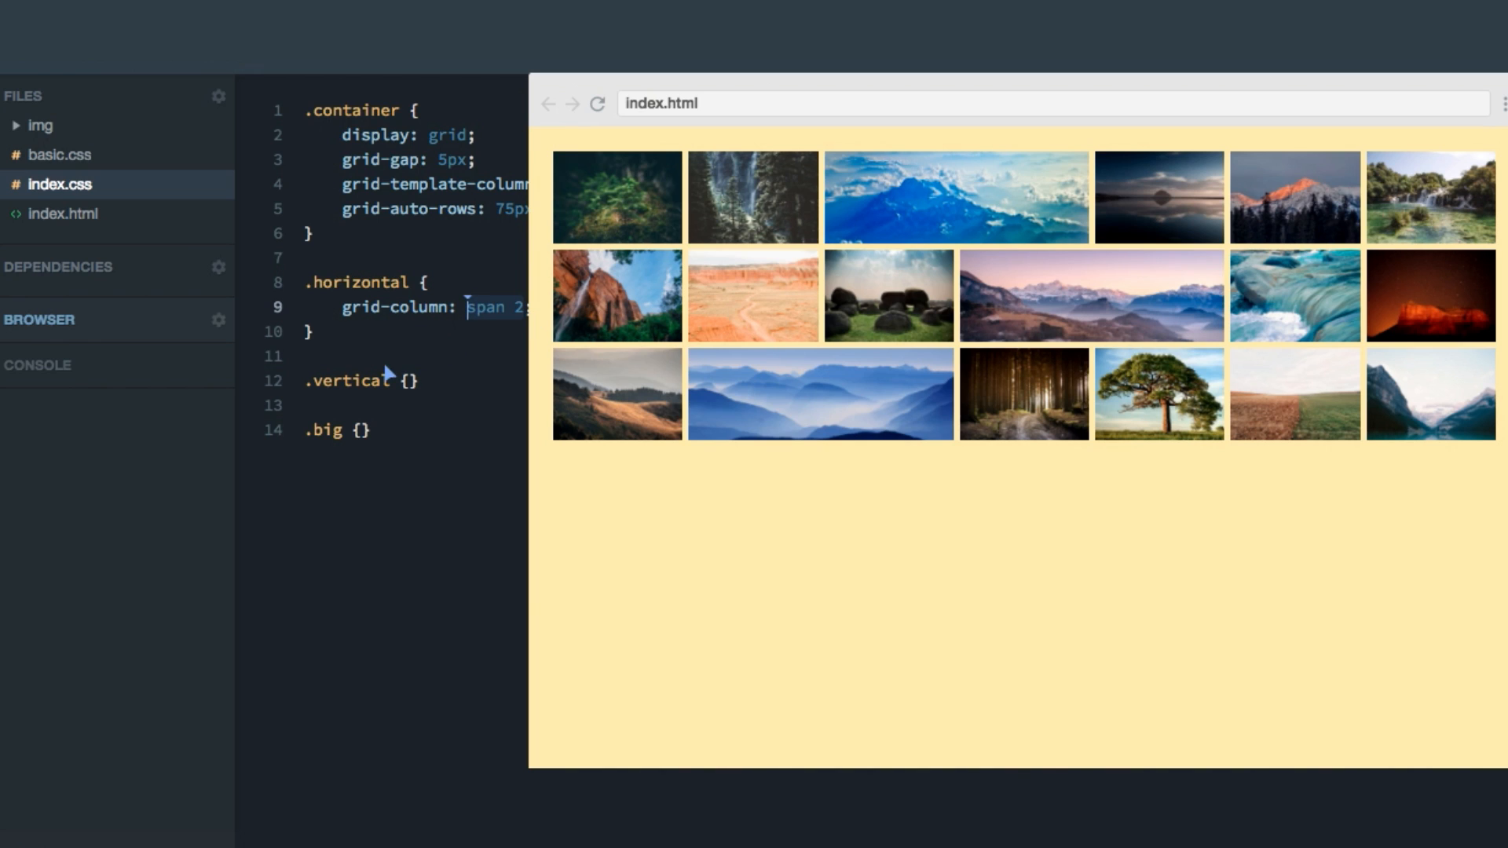
pyautogui.doubleClick(350, 380)
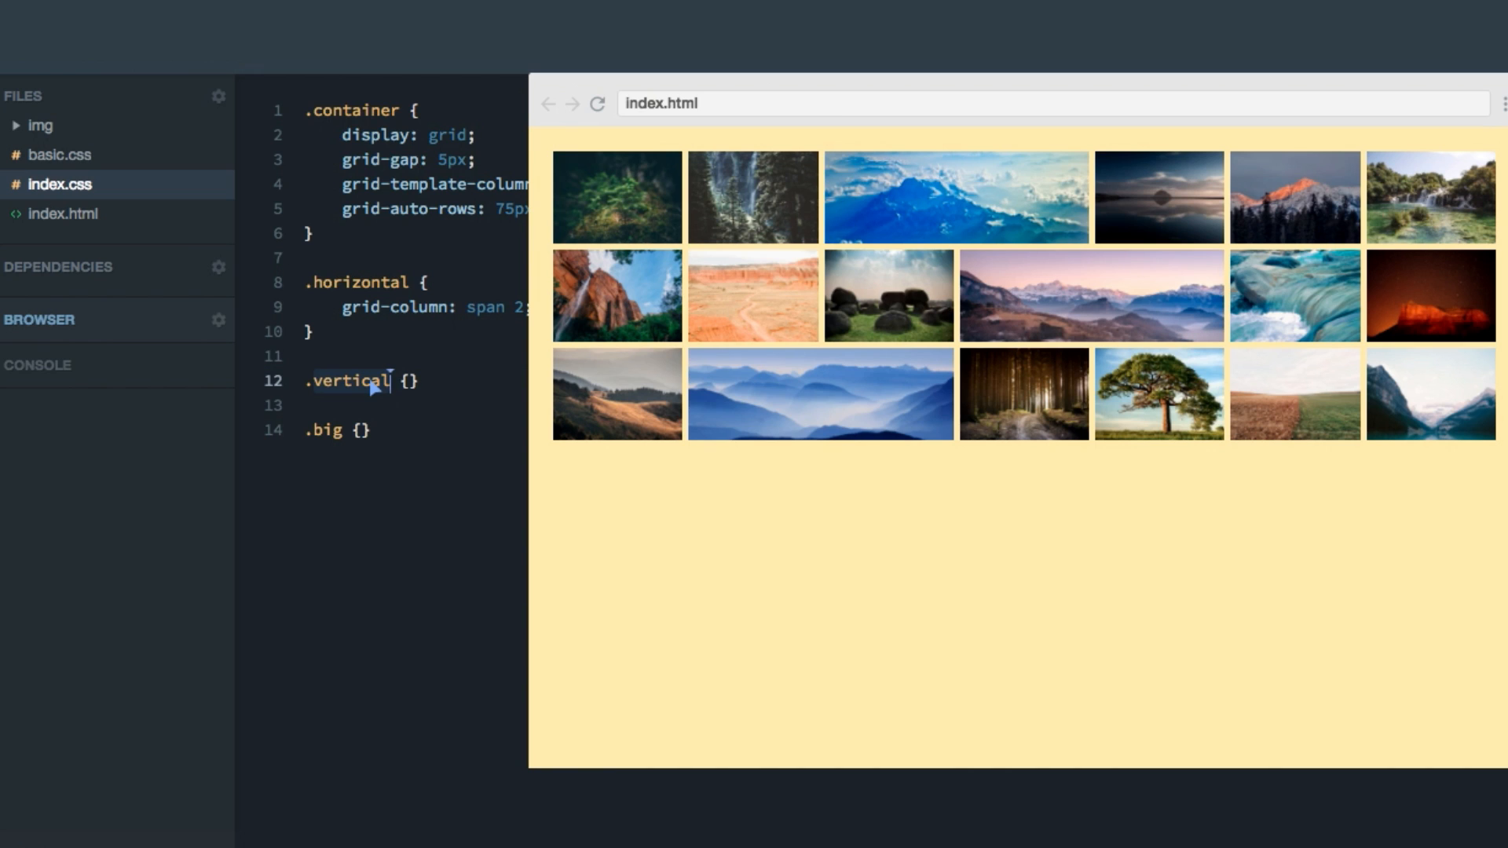
pyautogui.moveTo(344, 396)
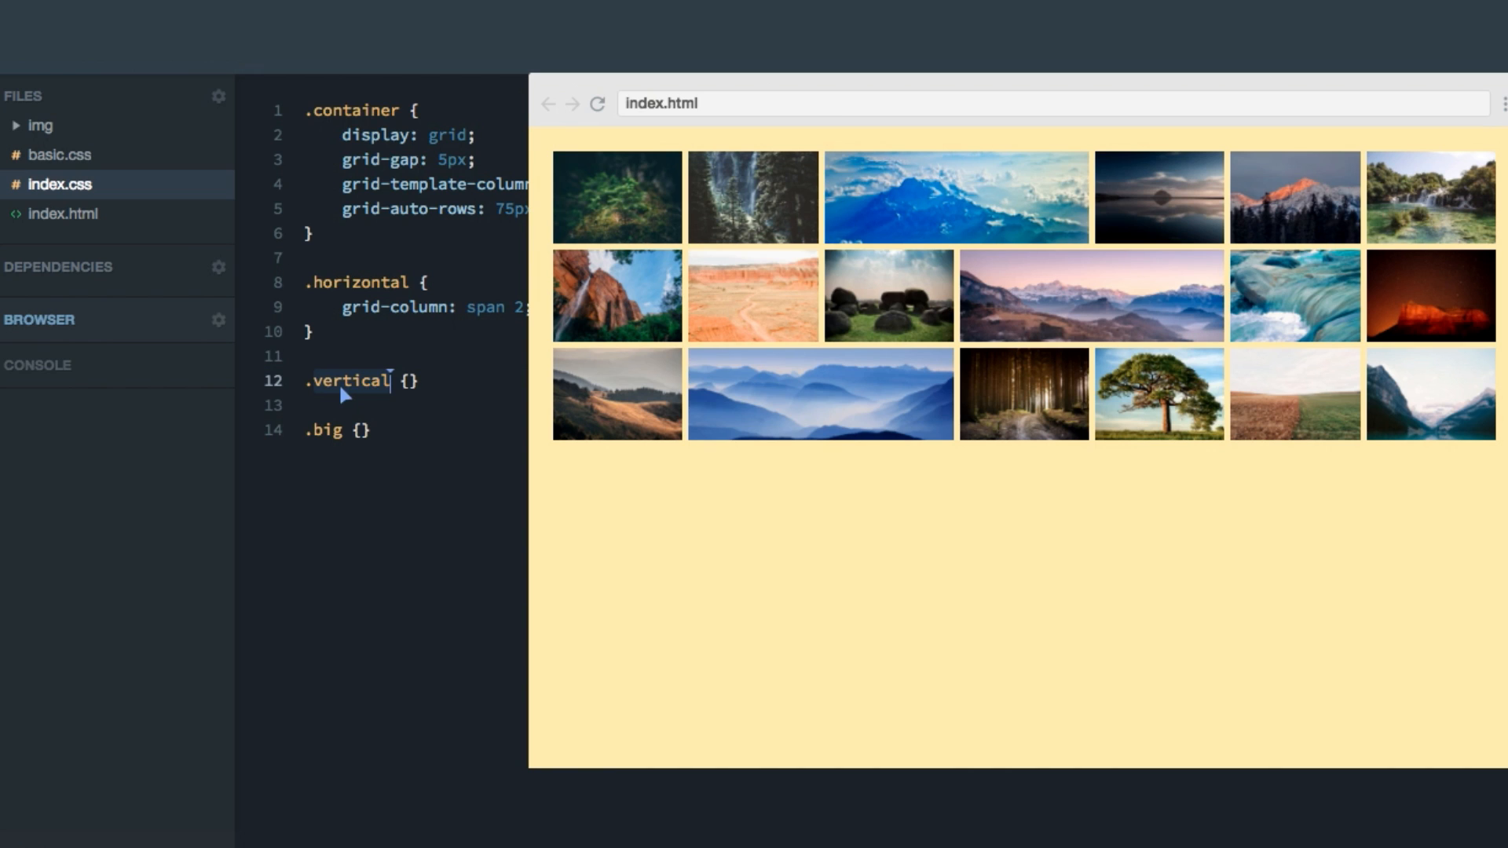
# Step: Add grid-row: span 2 to the .vertical rule
pyautogui.write('gr')
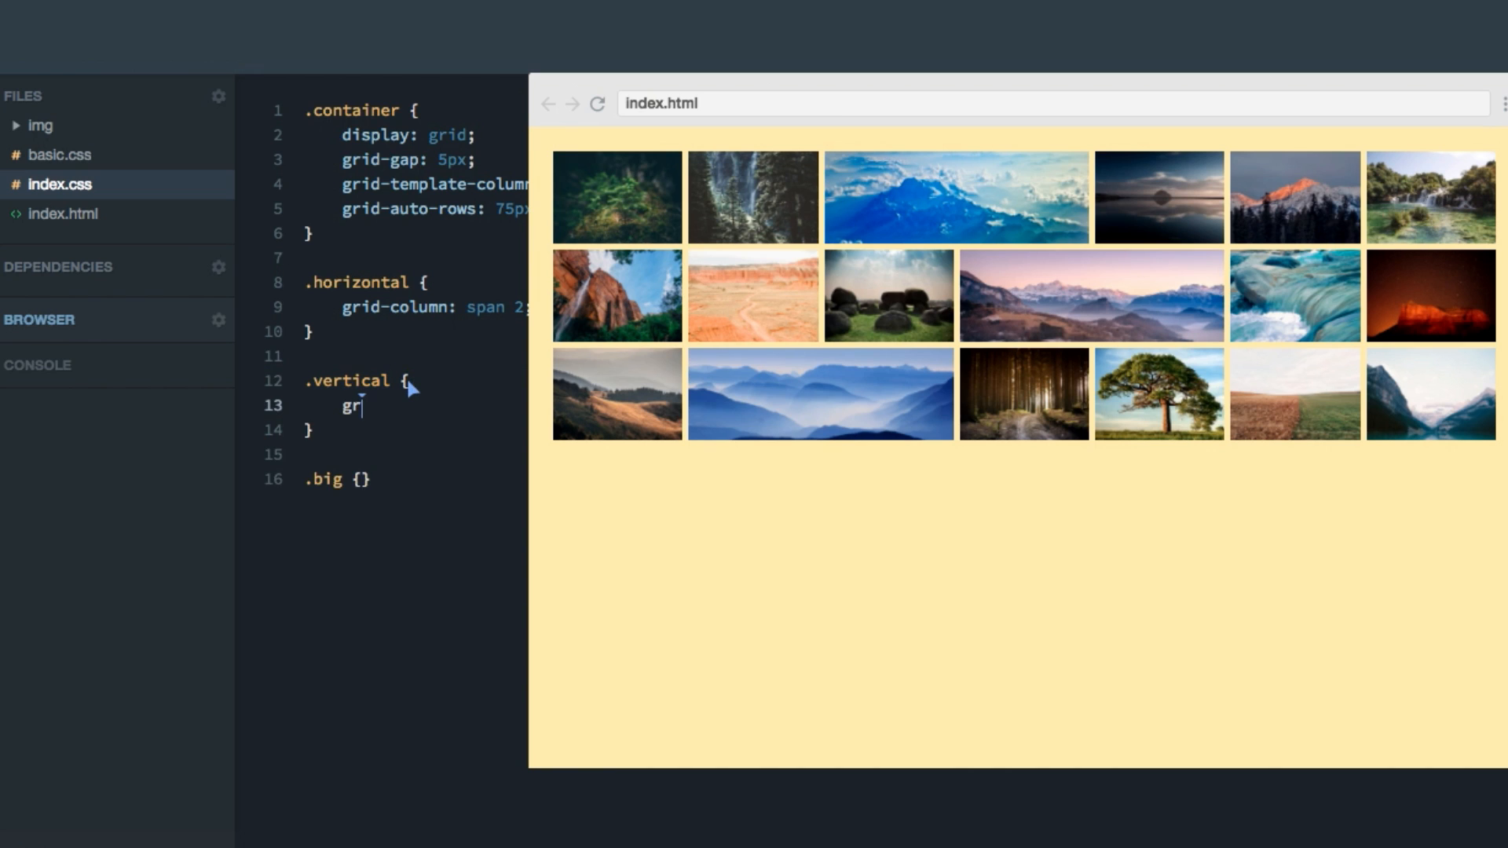
pyautogui.write('id-row:;')
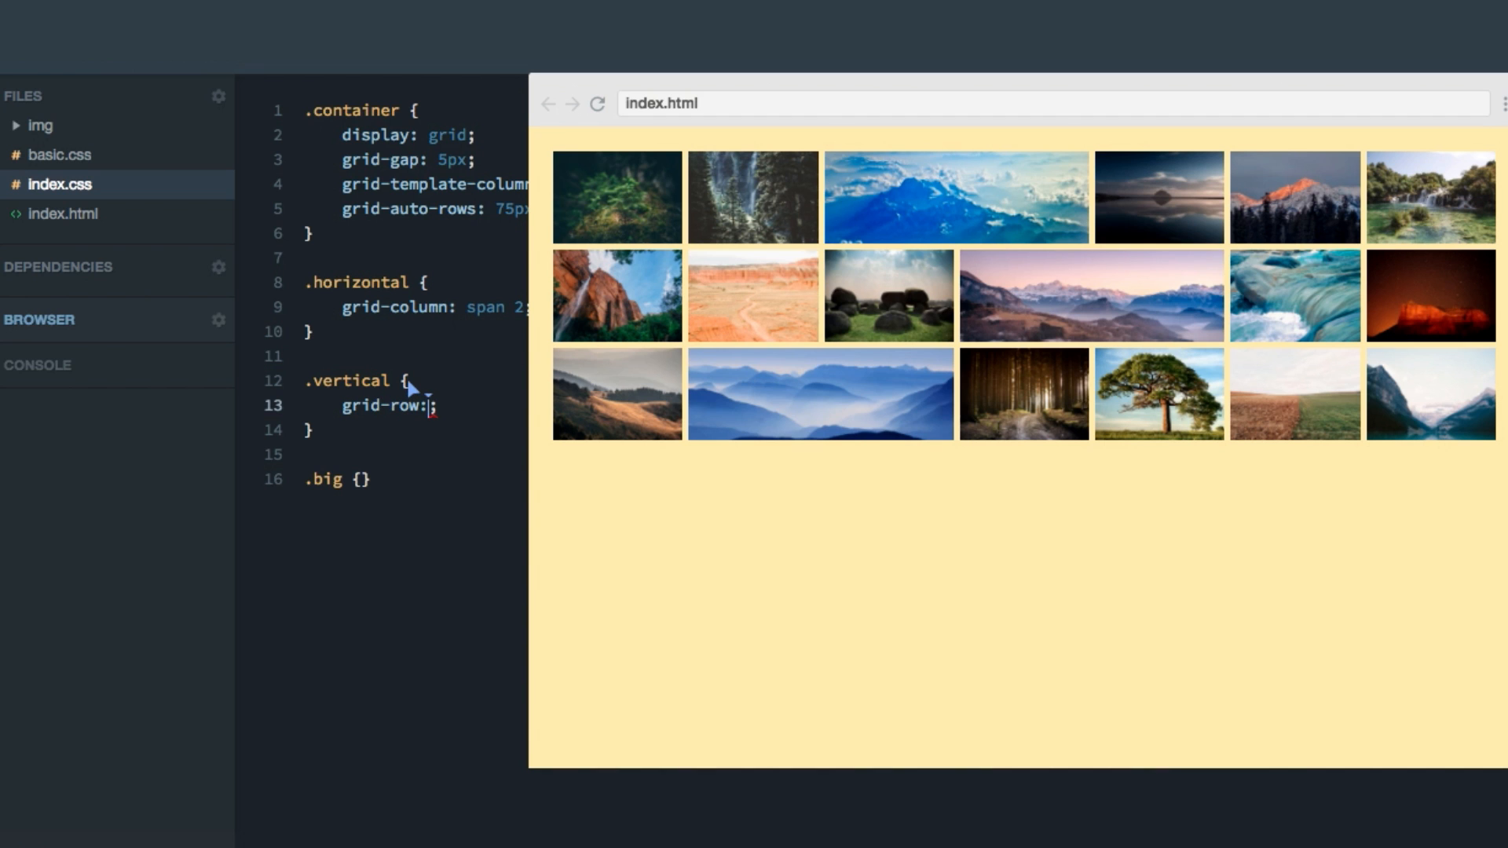
pyautogui.write('span 2')
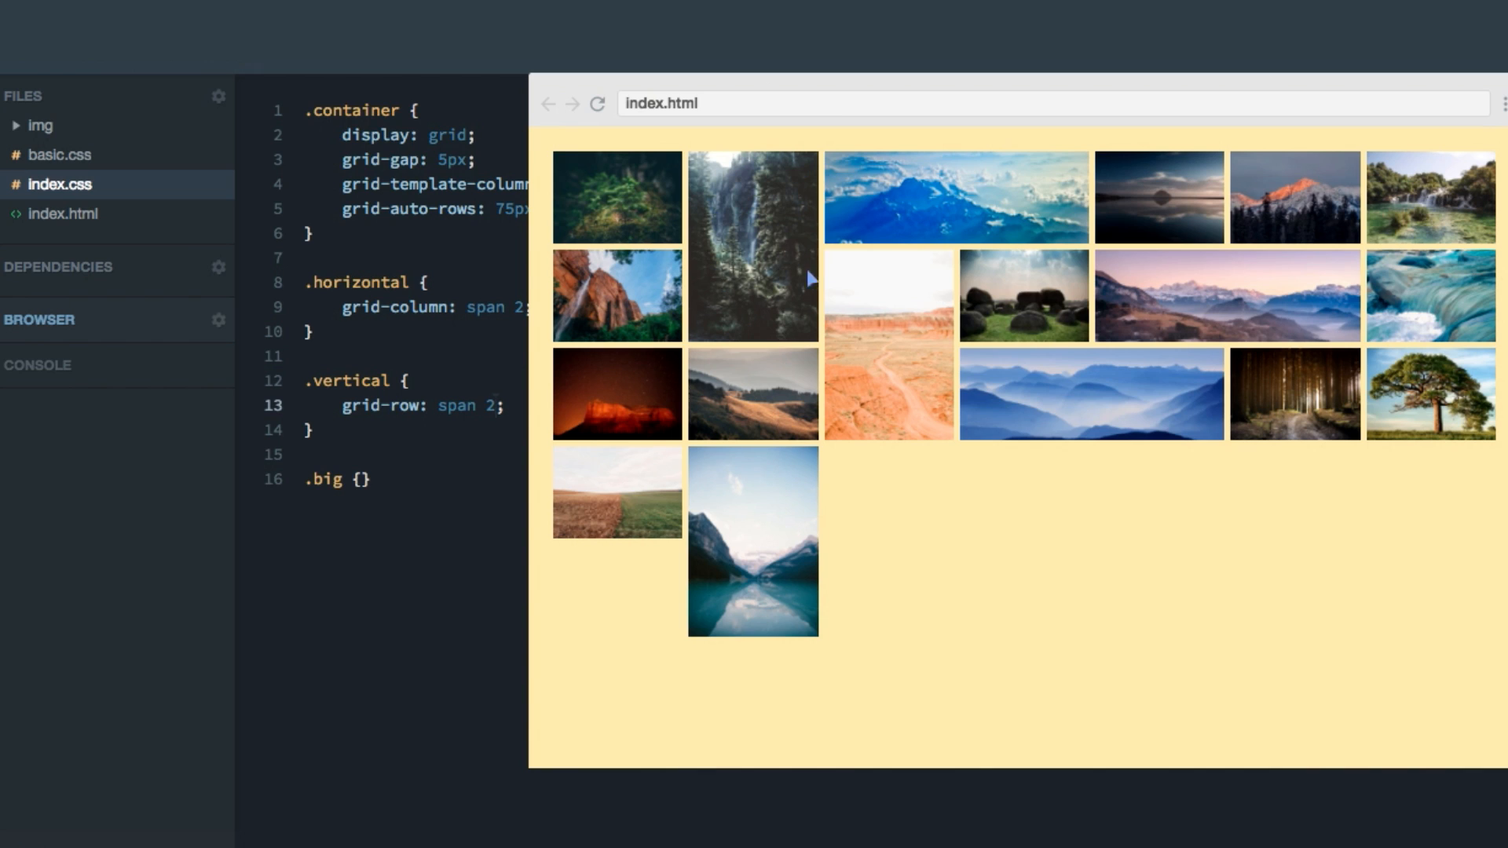
pyautogui.moveTo(772, 509)
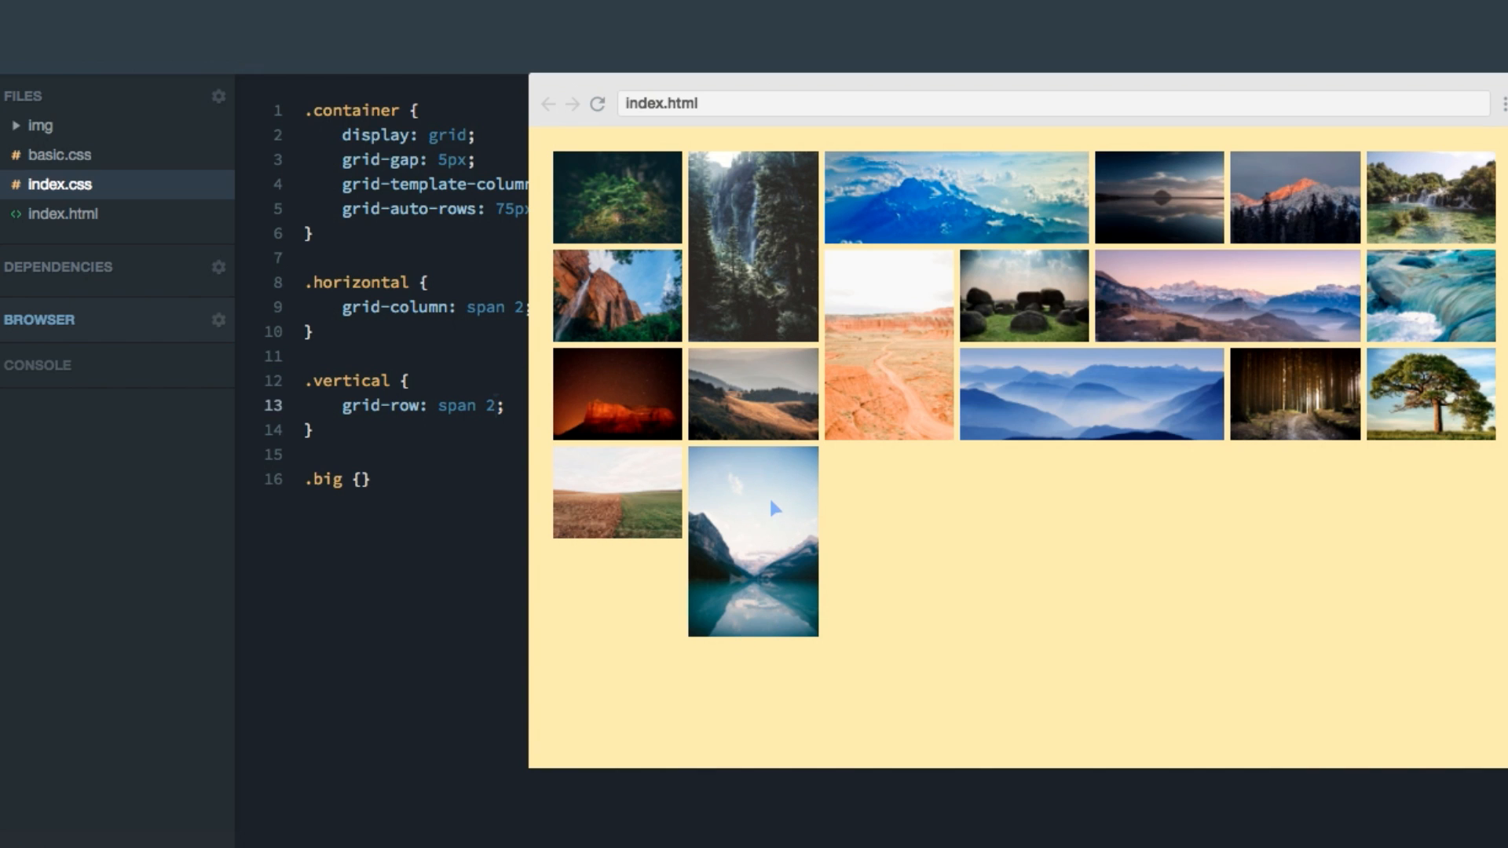
pyautogui.moveTo(759, 289)
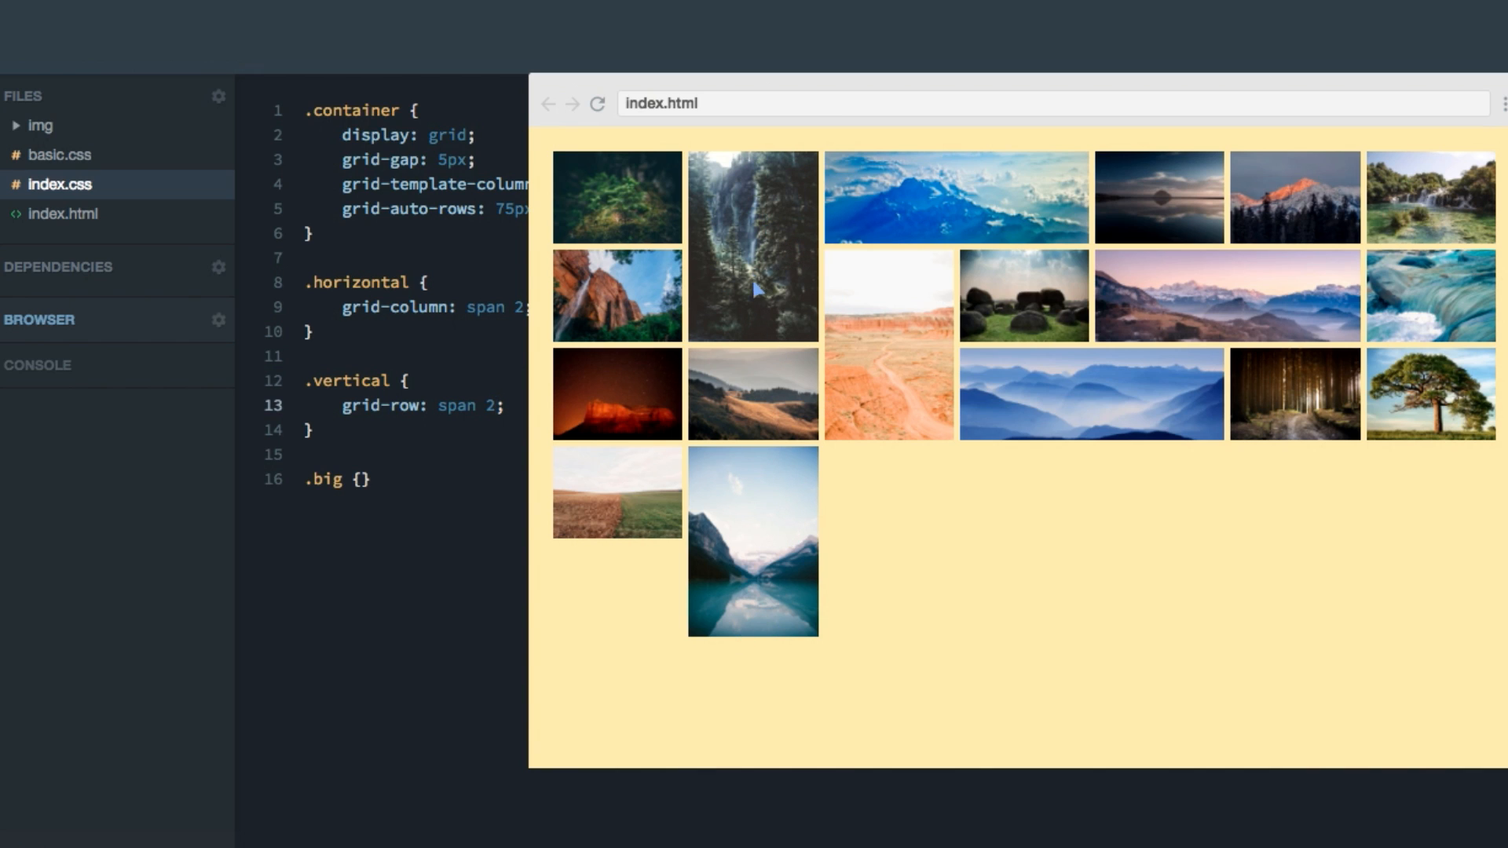
pyautogui.write('repeat(auto-fit, minmax(100px, 1fr));')
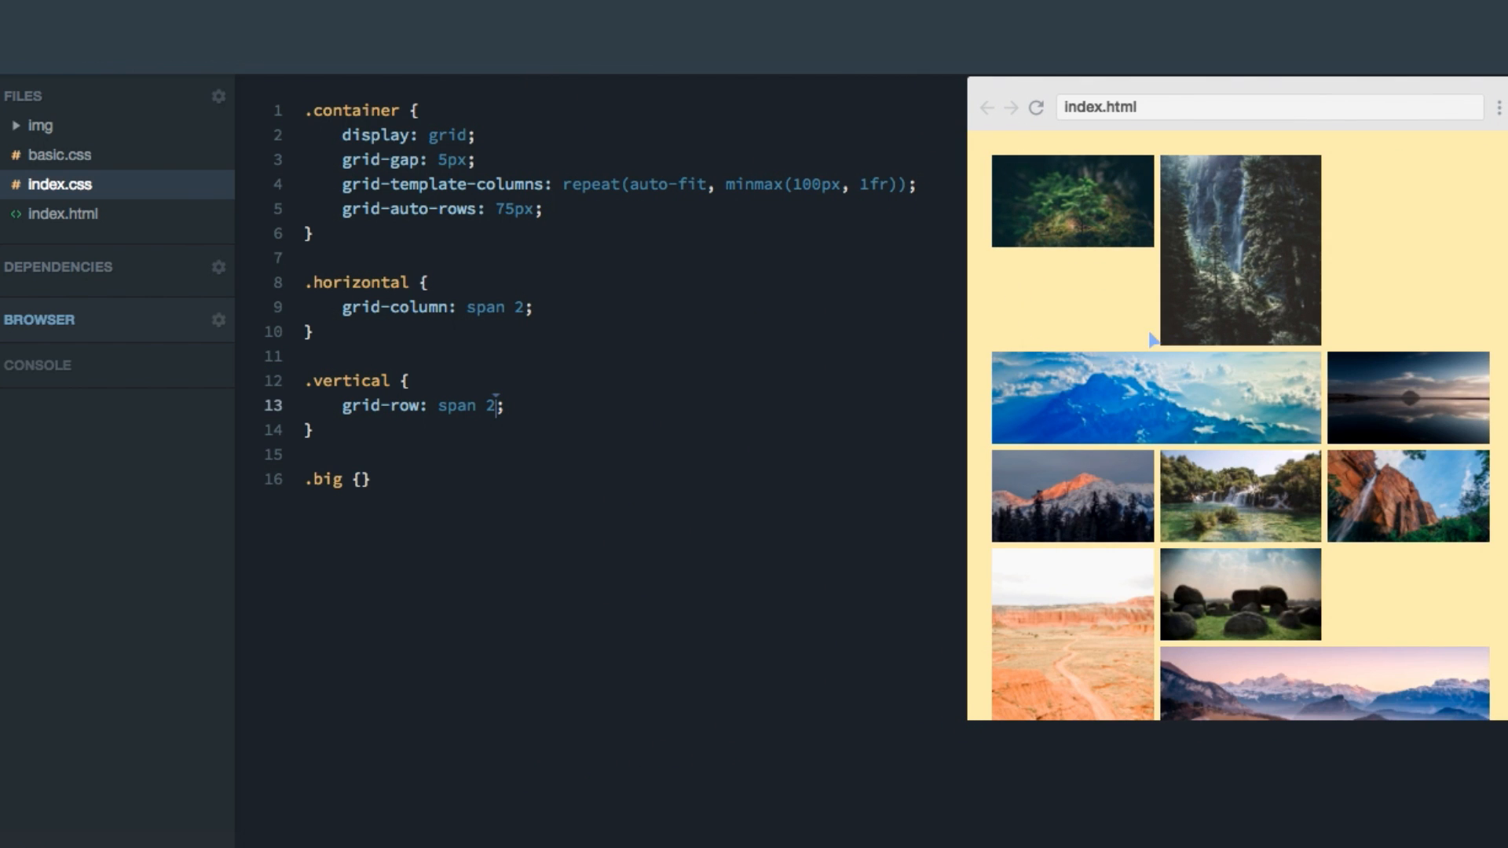
pyautogui.moveTo(1353, 251)
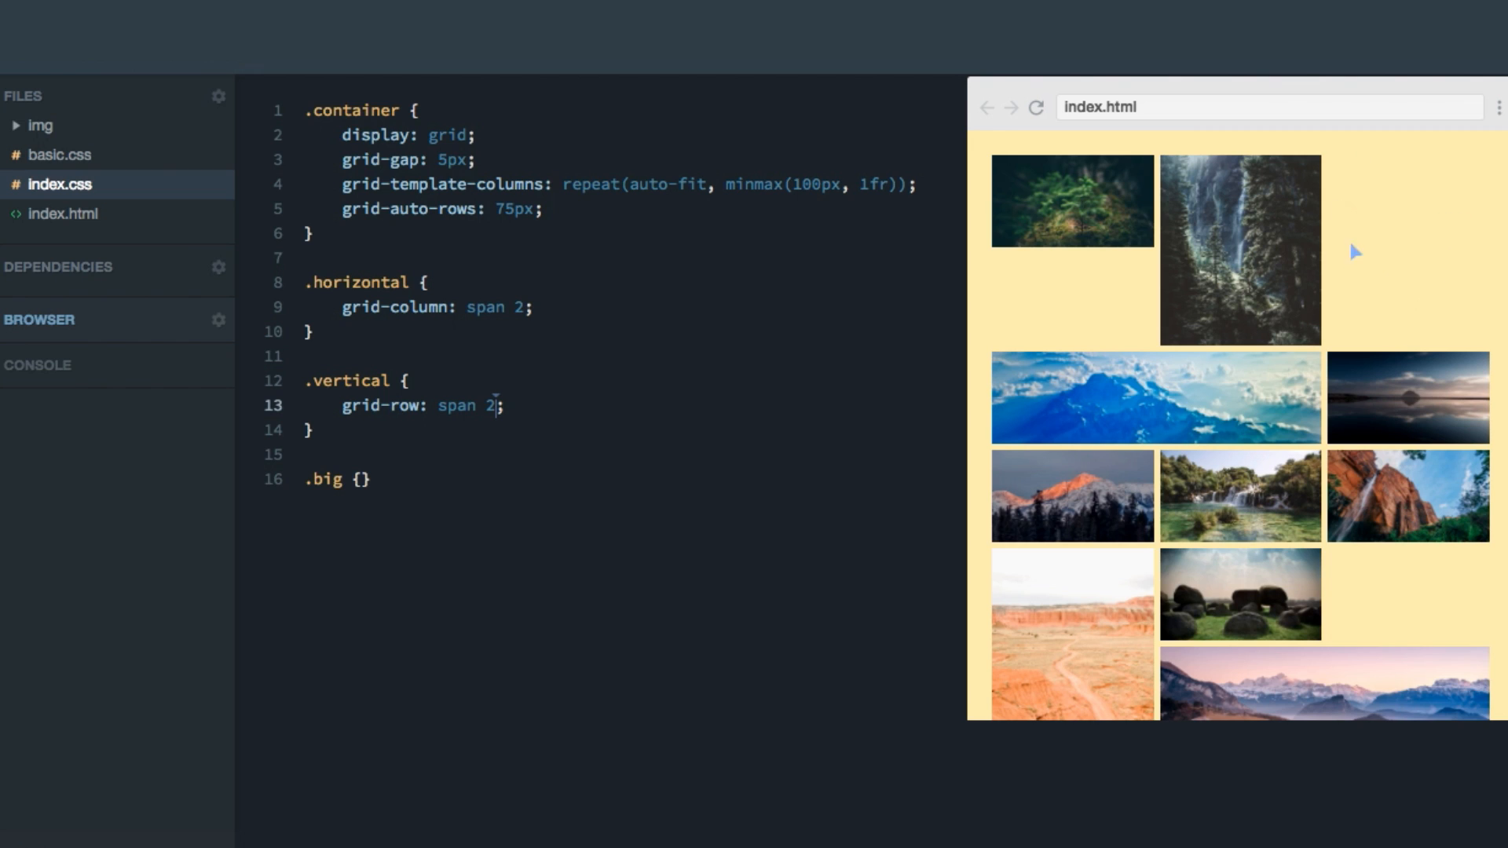
pyautogui.moveTo(1376, 568)
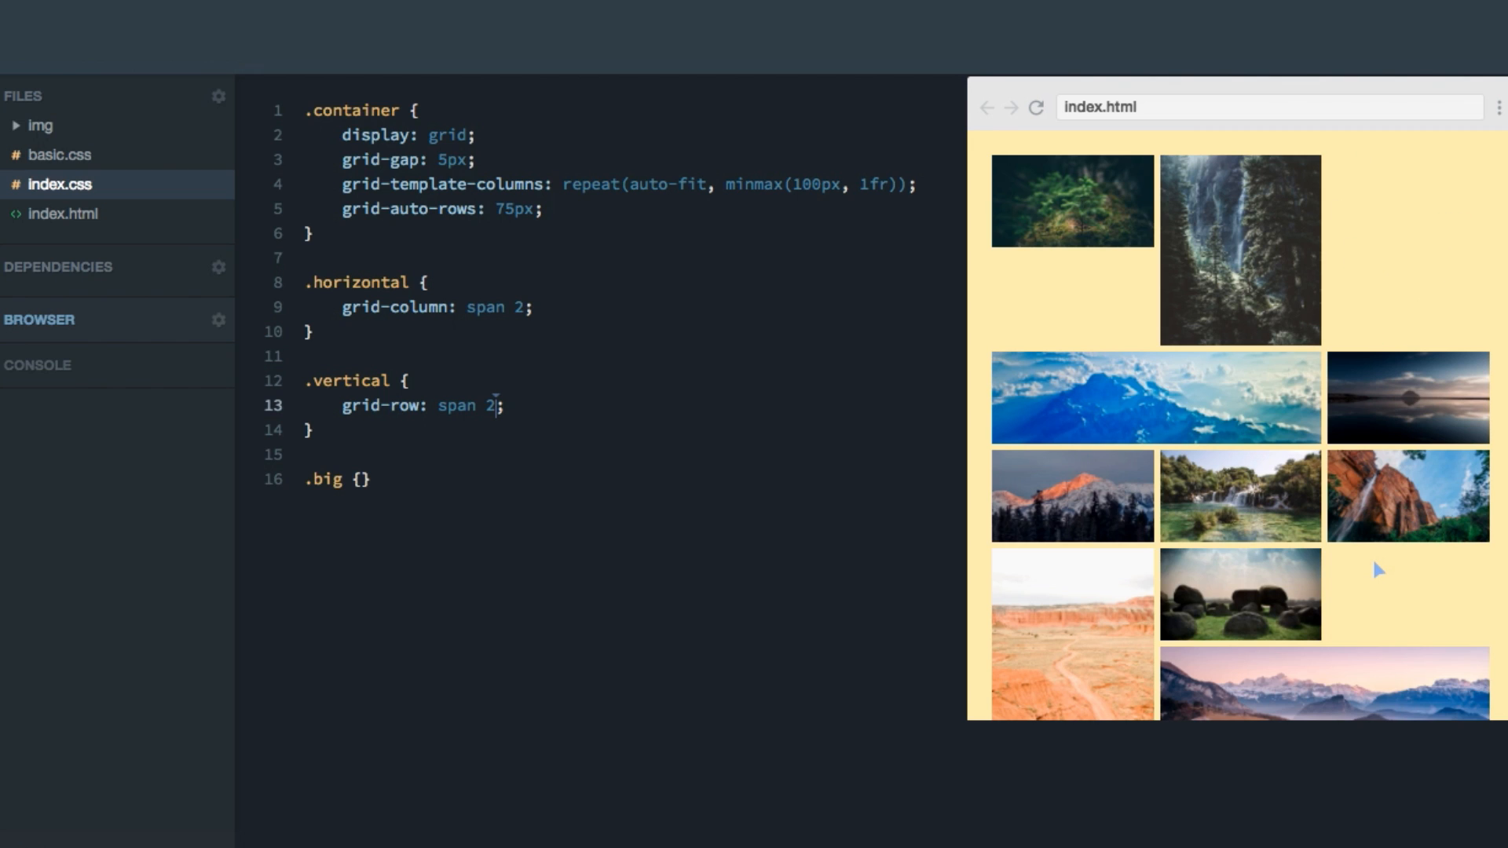
pyautogui.moveTo(362, 505)
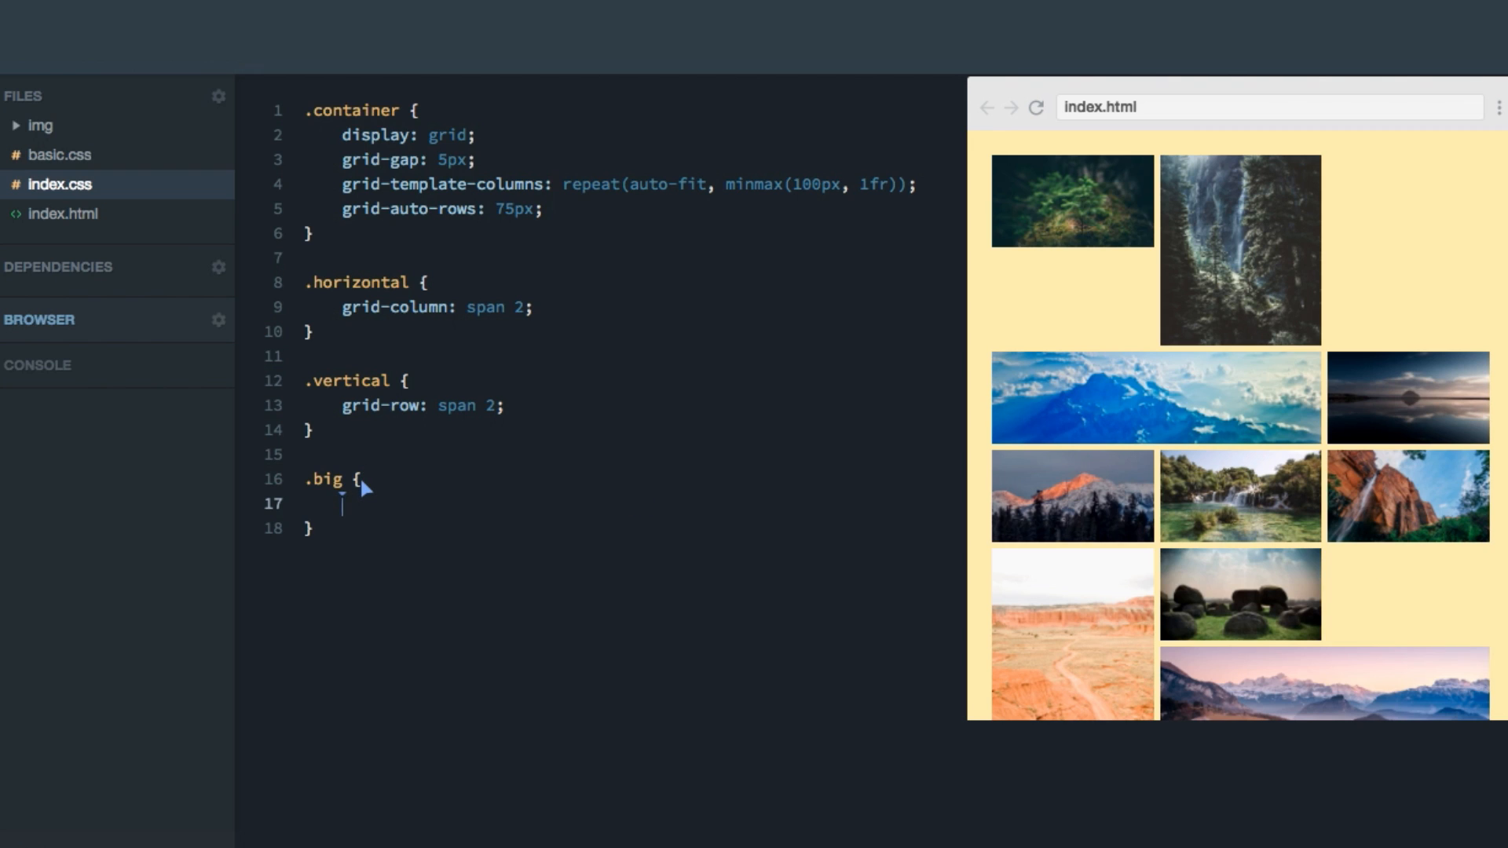
# Step: Add grid-column: span 2 and grid-row: span 2 to the .big rule
pyautogui.write('gri')
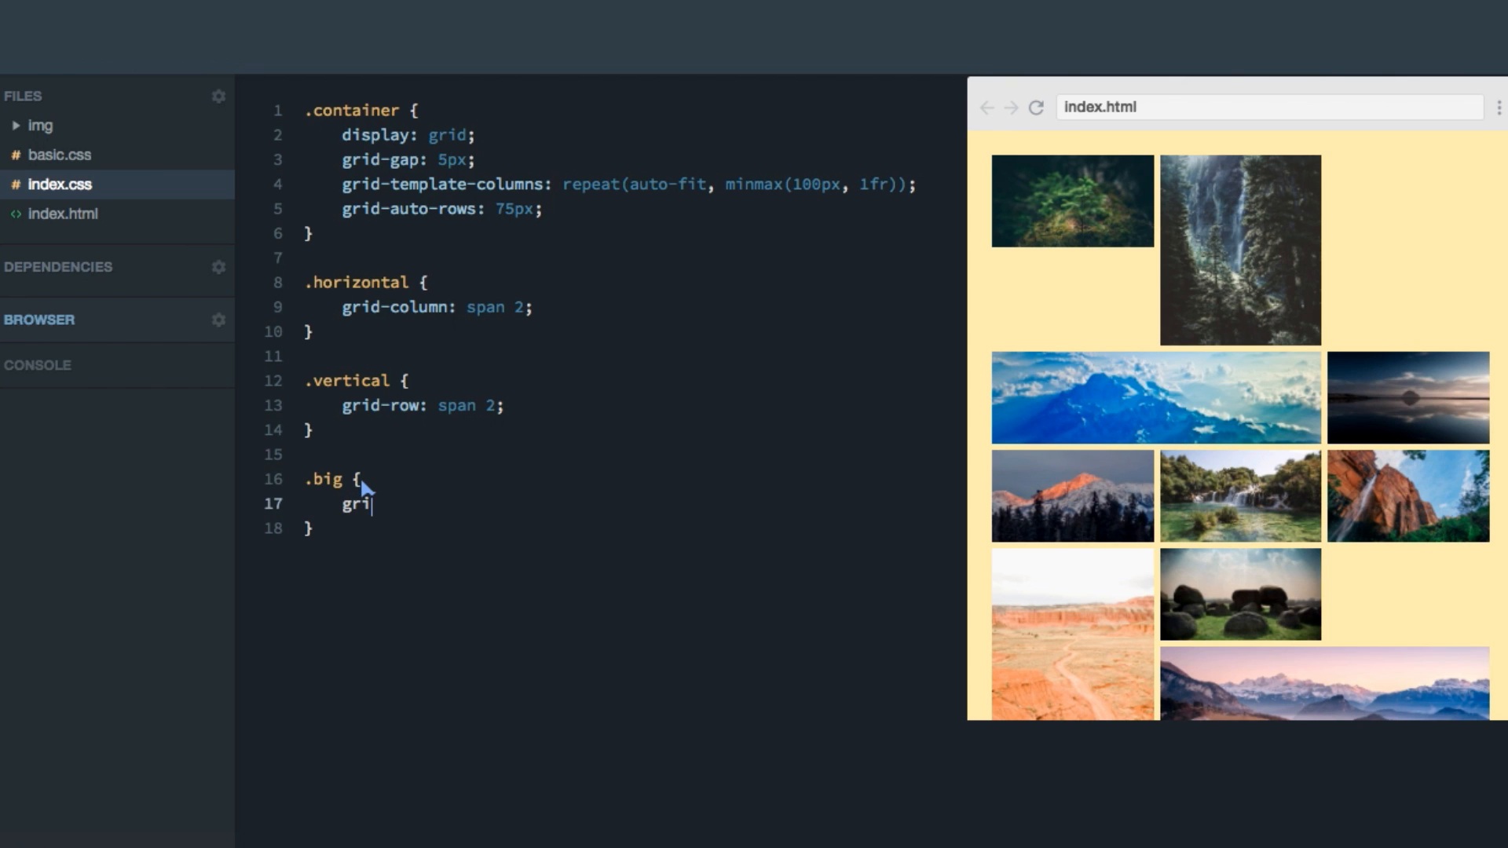
pyautogui.write('d-column:;')
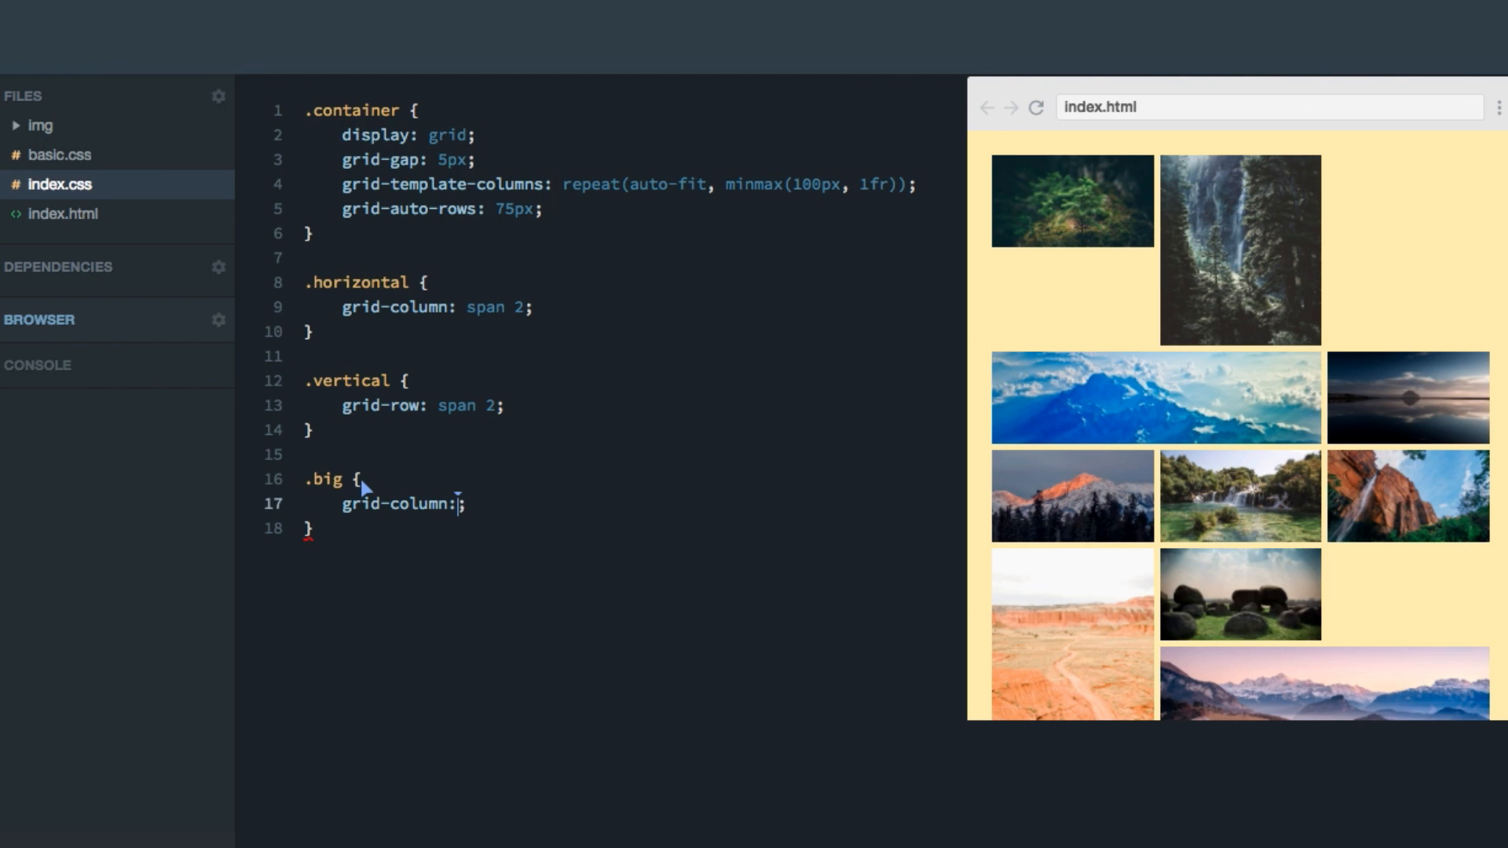
pyautogui.write('span 2')
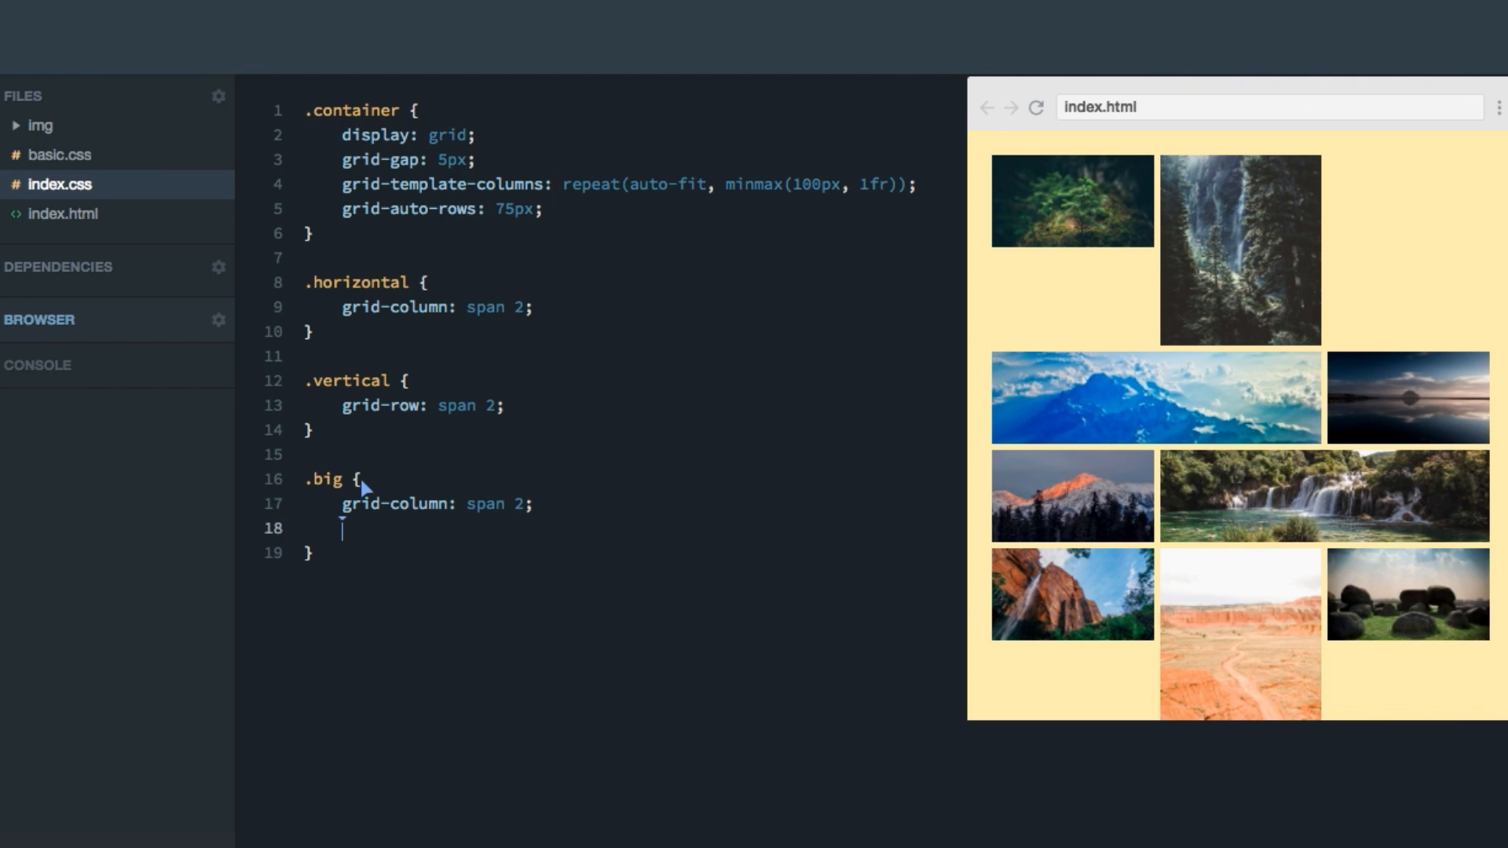
pyautogui.write('grid-rowø')
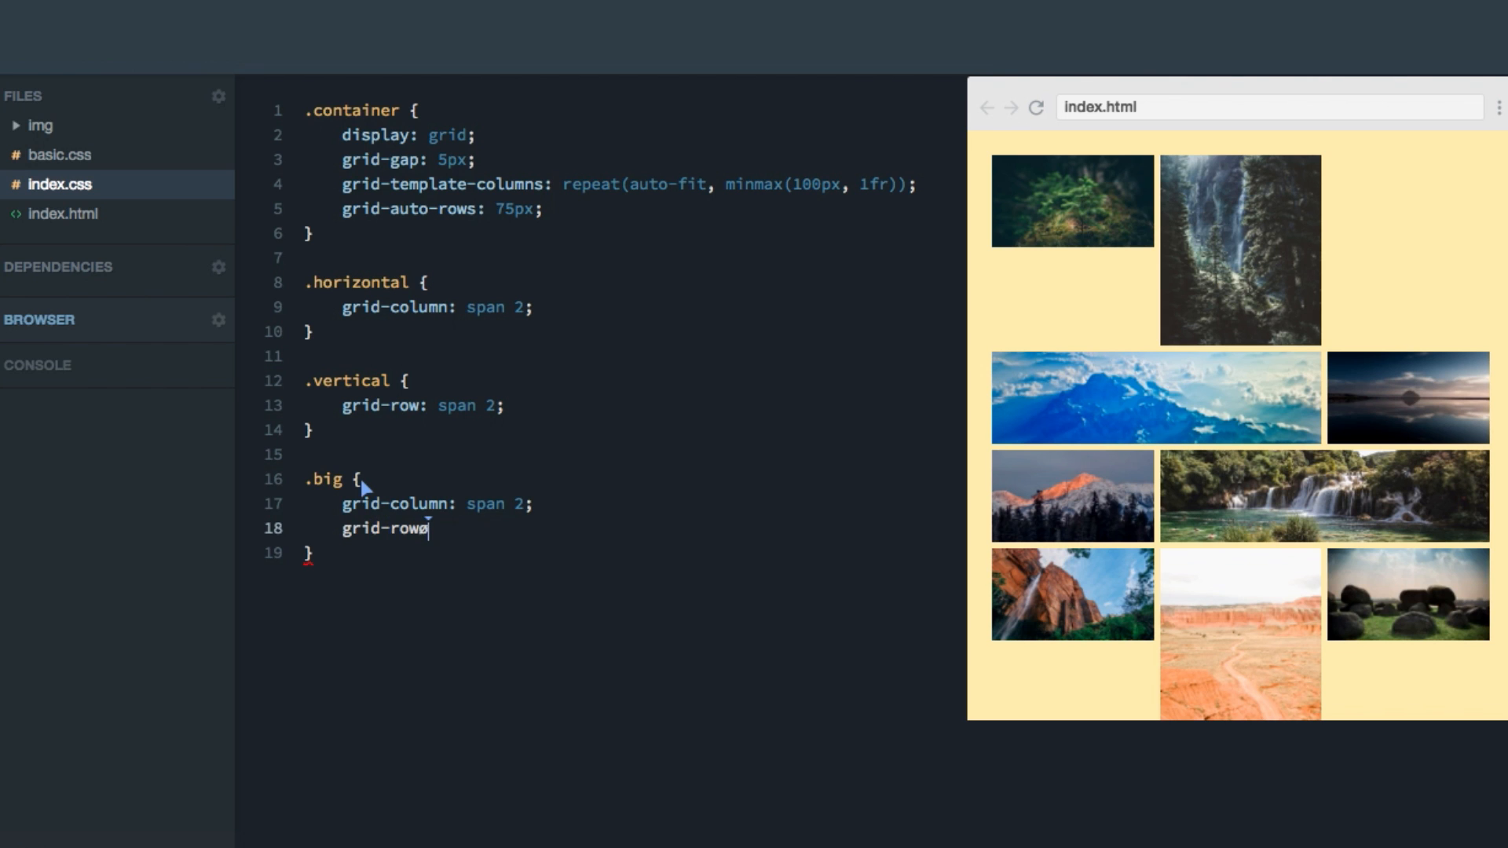
pyautogui.write(': span 2;')
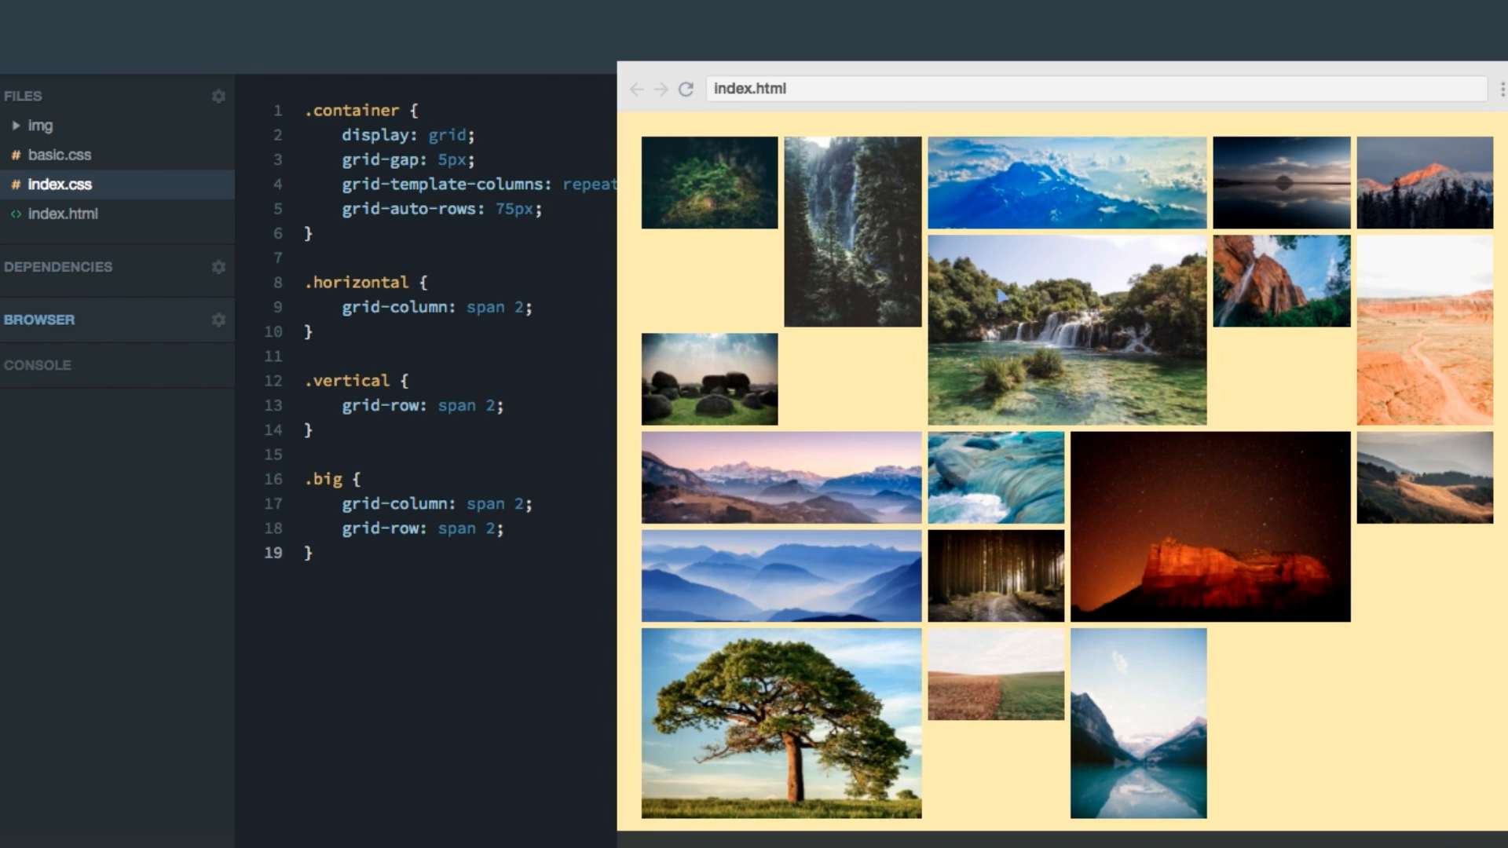
pyautogui.moveTo(755, 750)
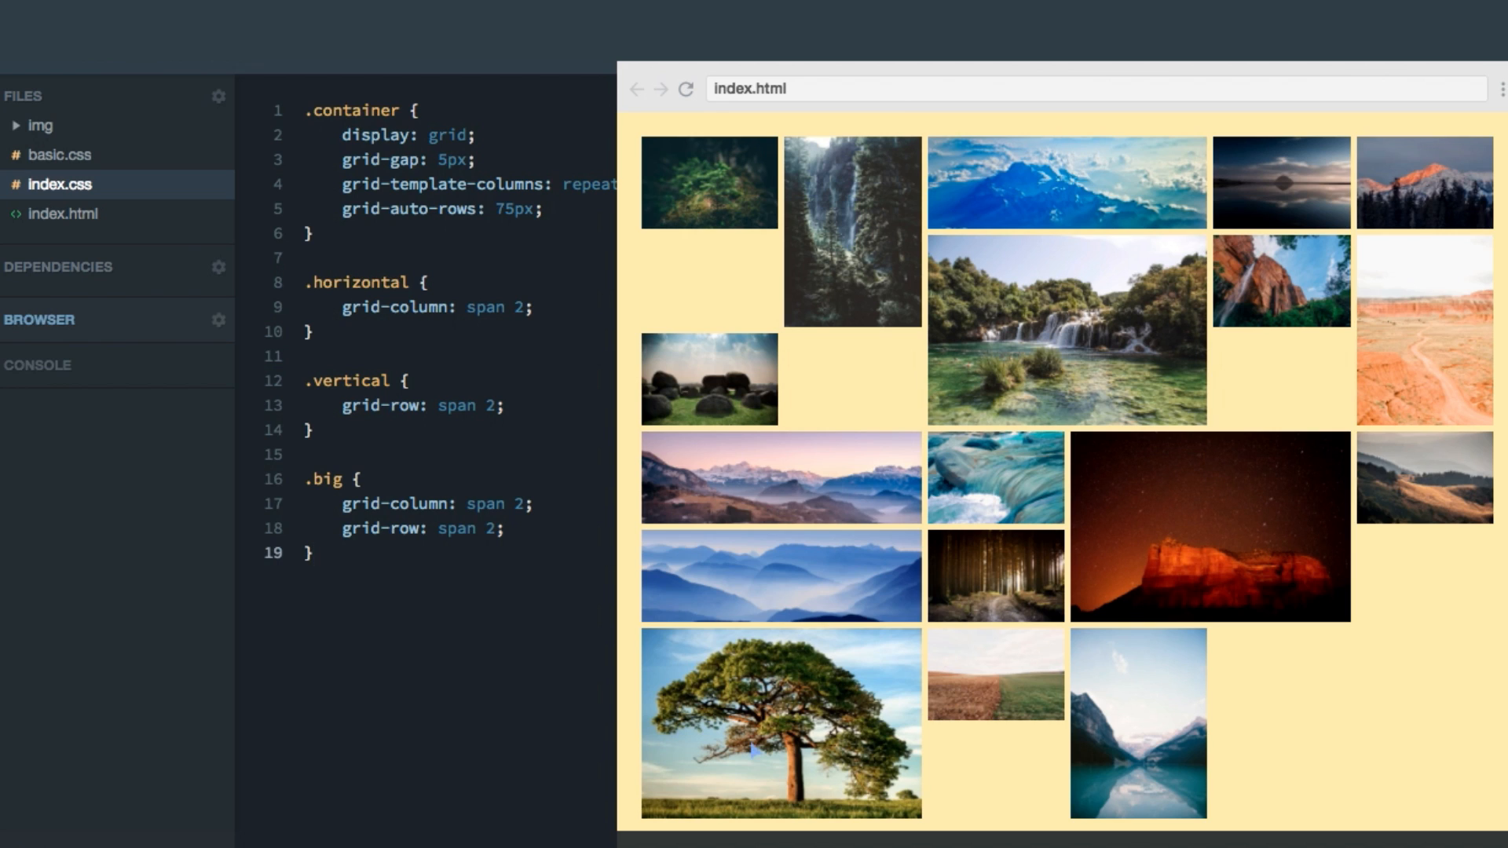
pyautogui.moveTo(880, 711)
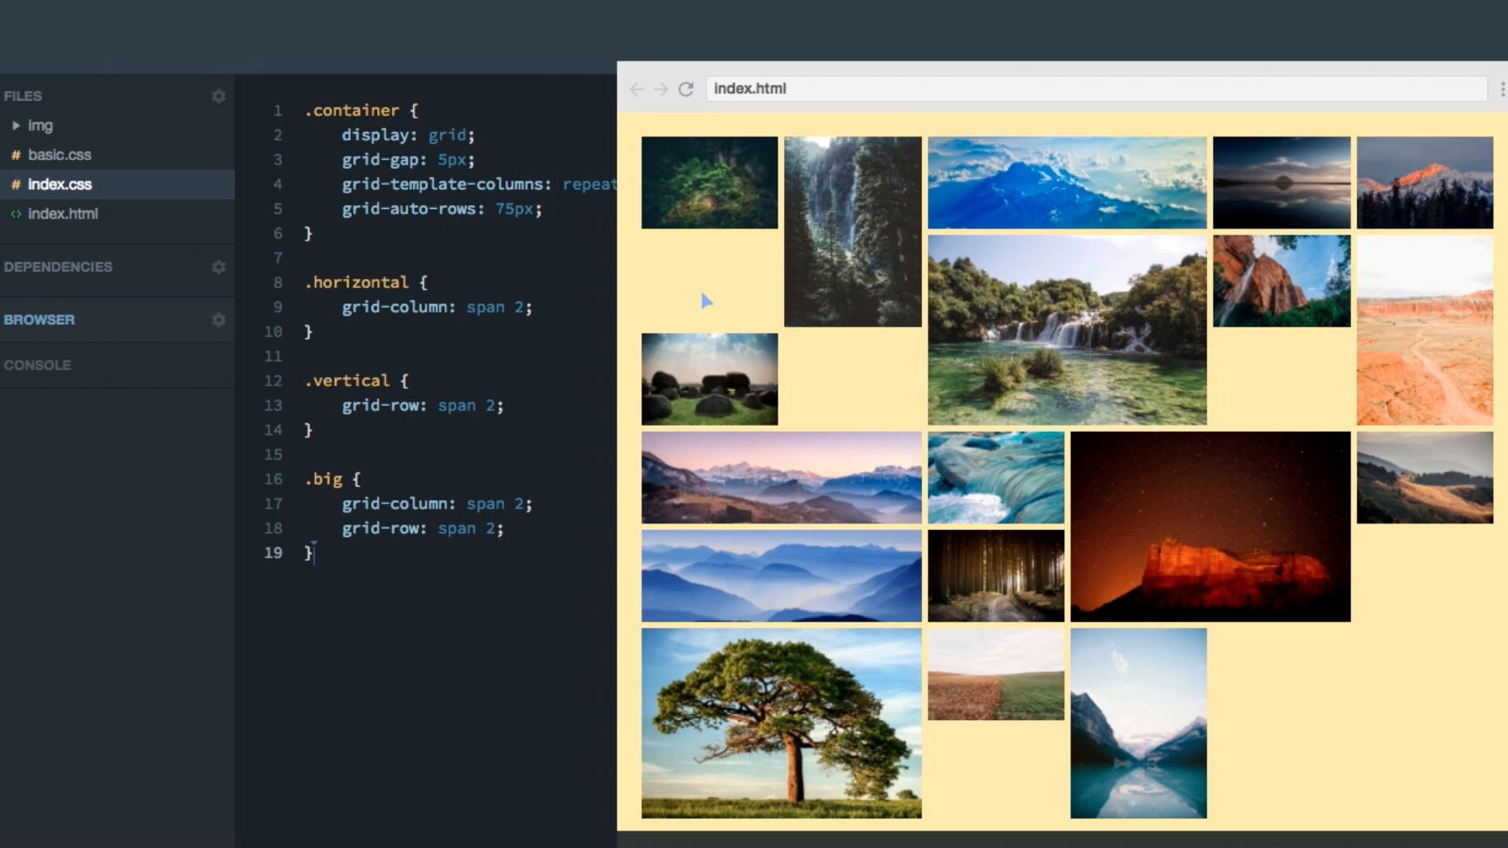
pyautogui.moveTo(707, 271)
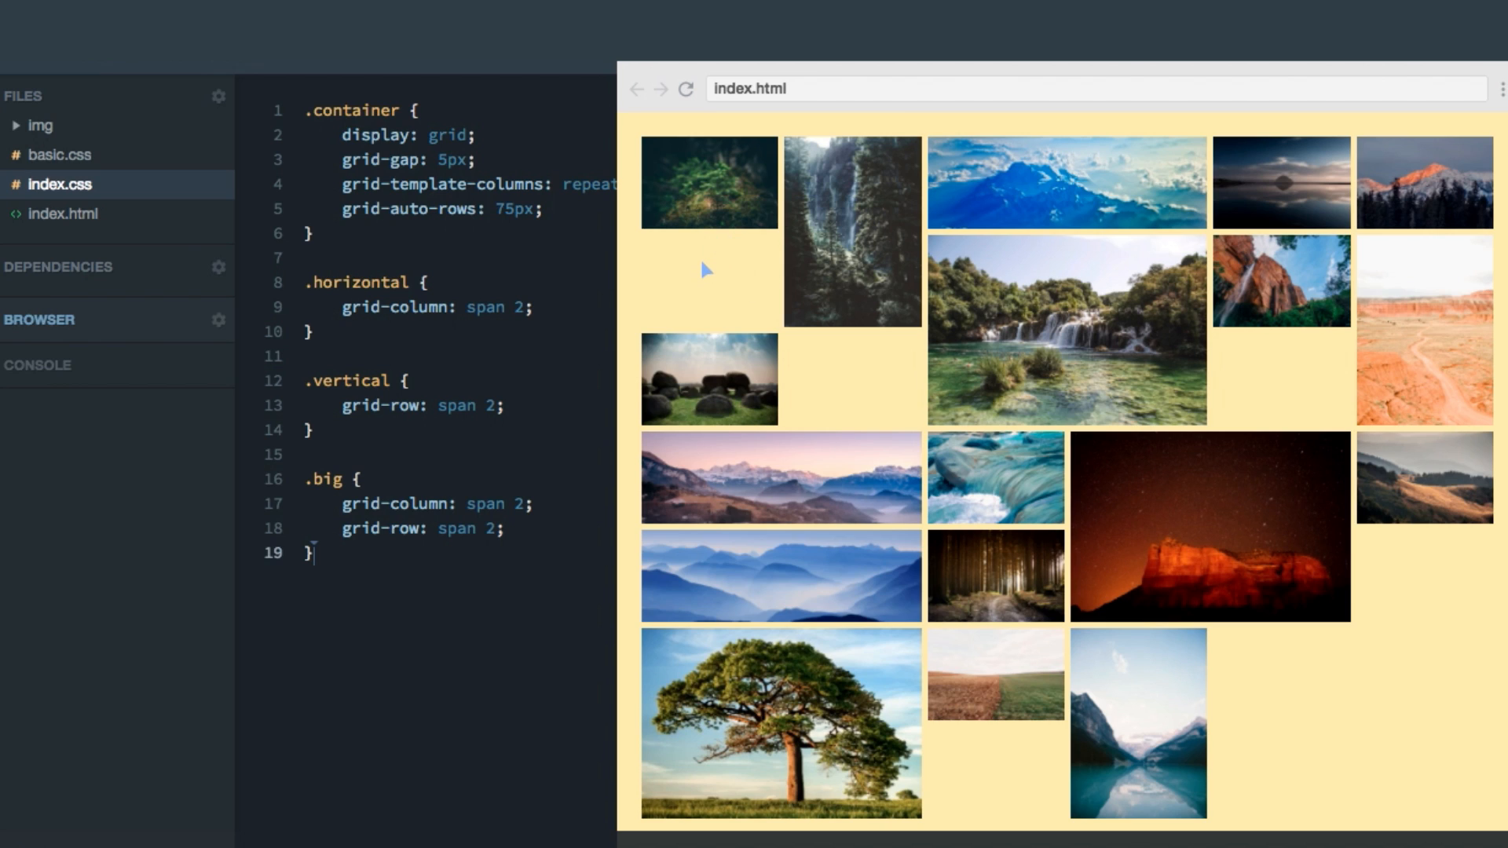
pyautogui.moveTo(765, 164)
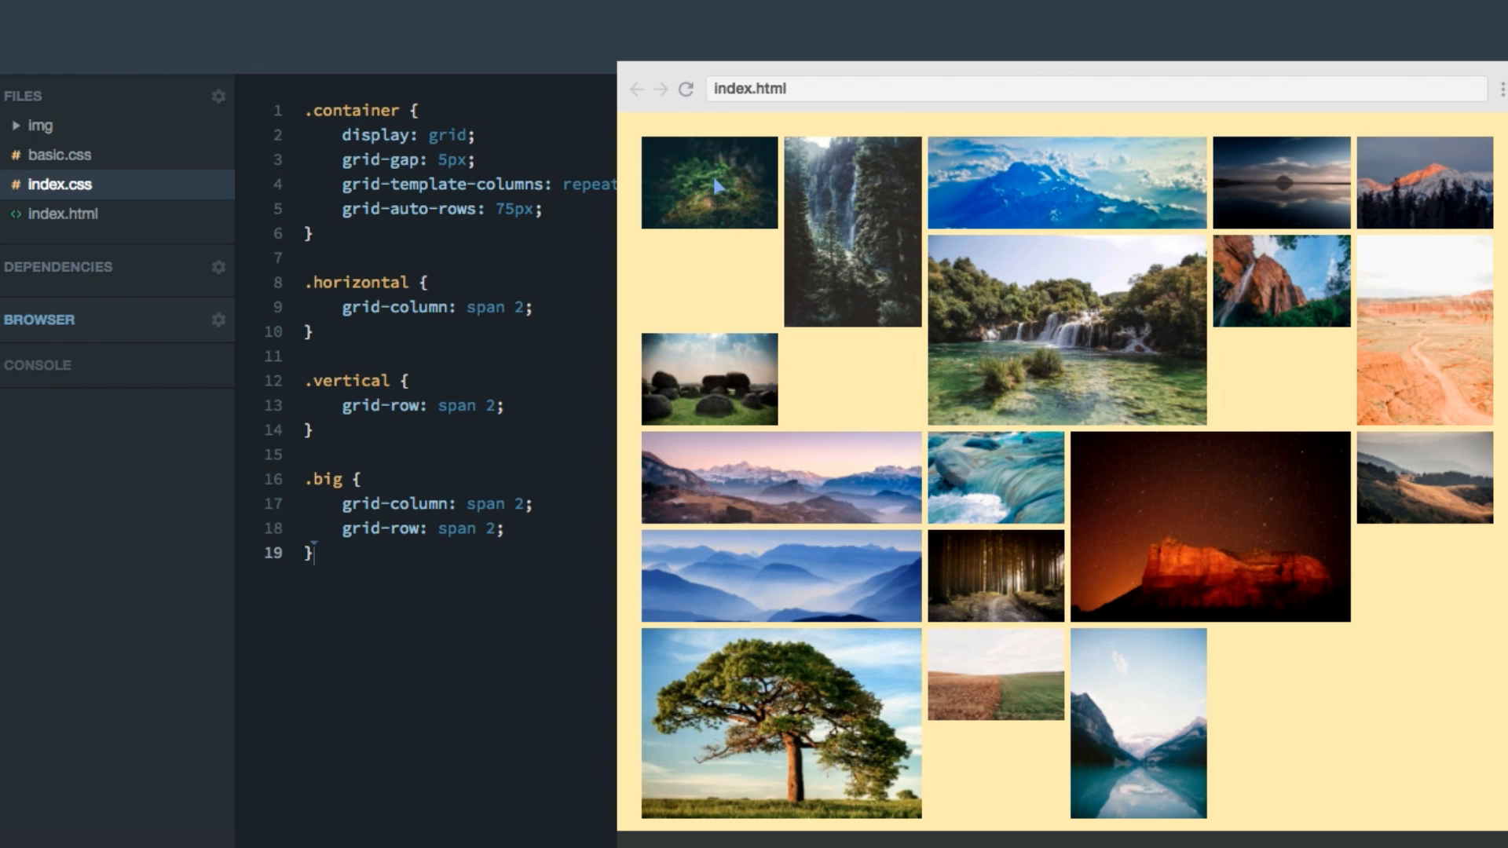
pyautogui.moveTo(1162, 154)
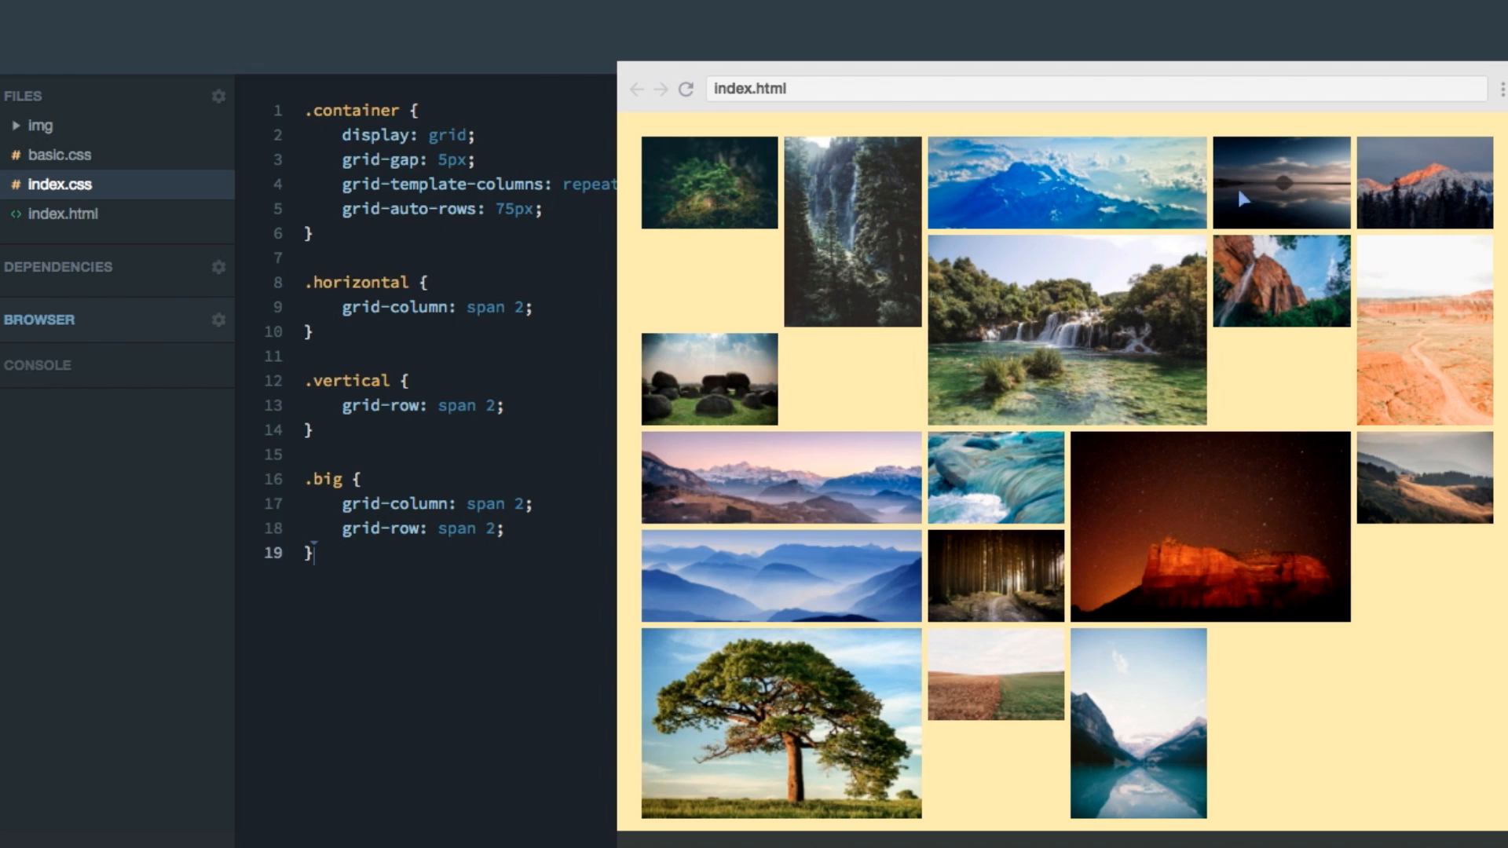
pyautogui.moveTo(760, 255)
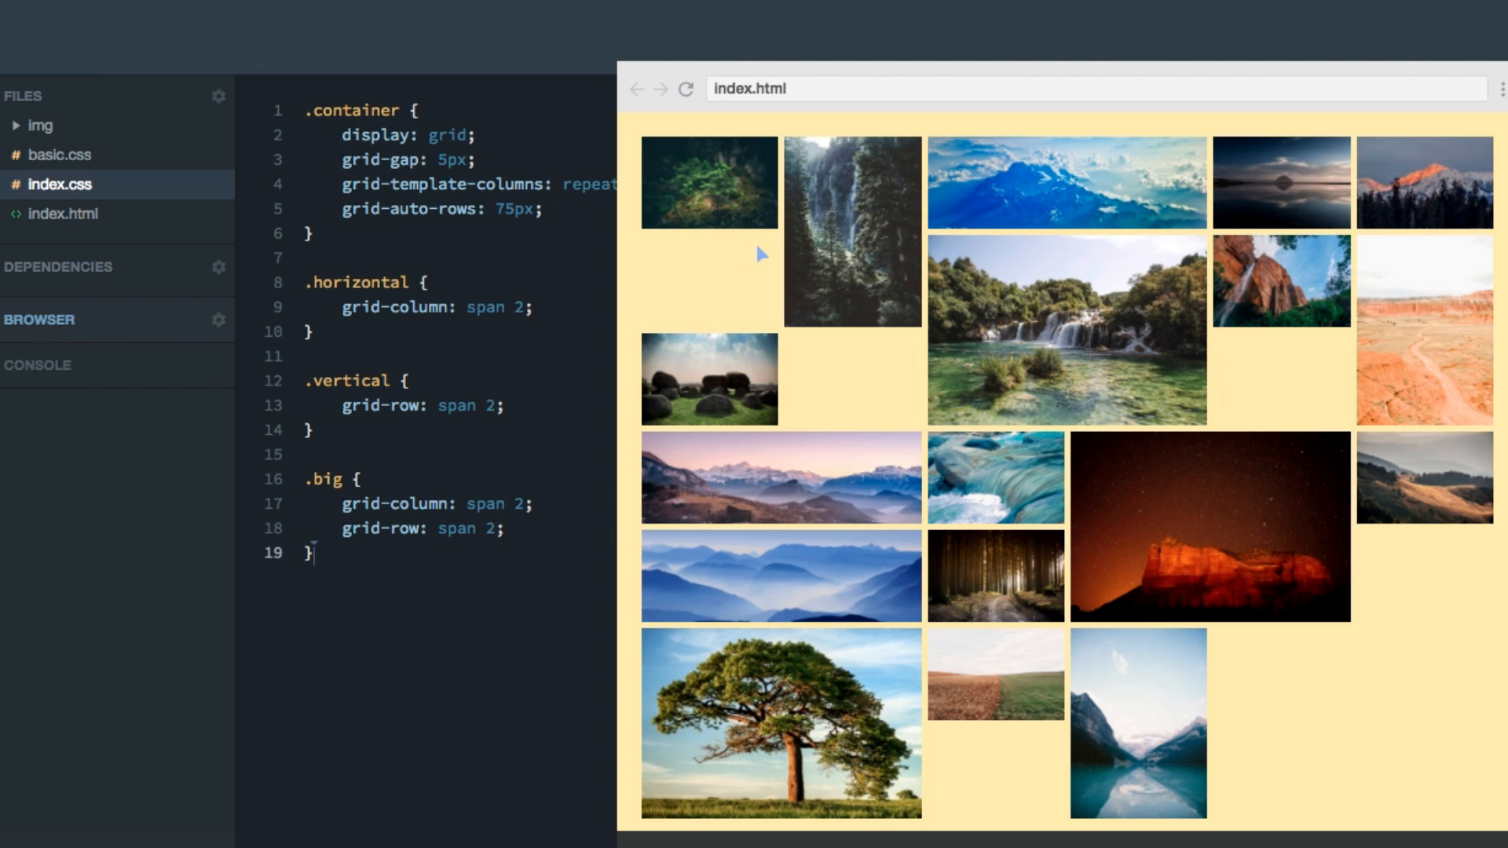
pyautogui.moveTo(716, 248)
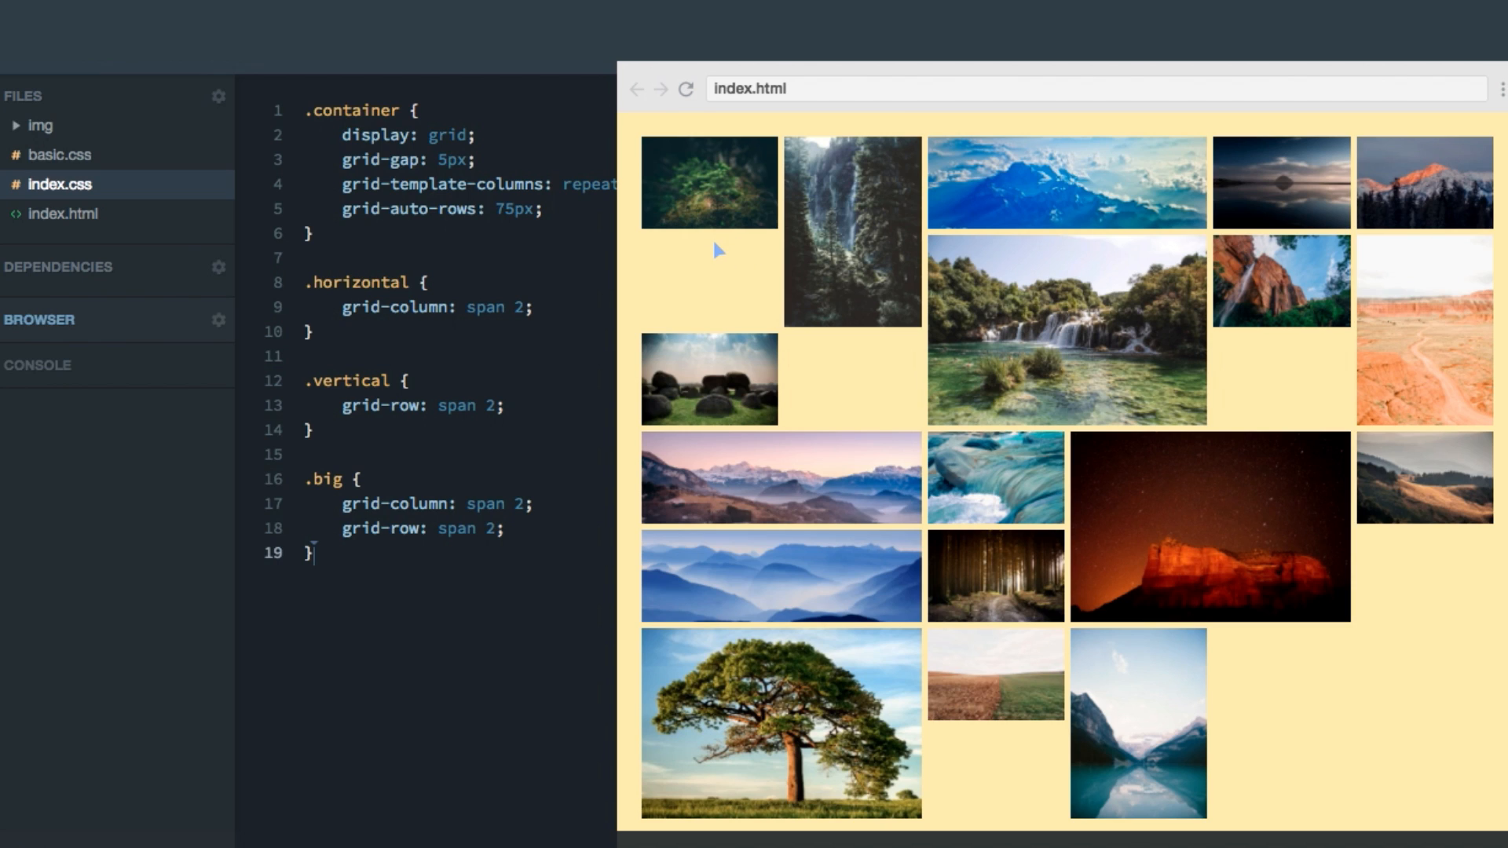
pyautogui.moveTo(772, 301)
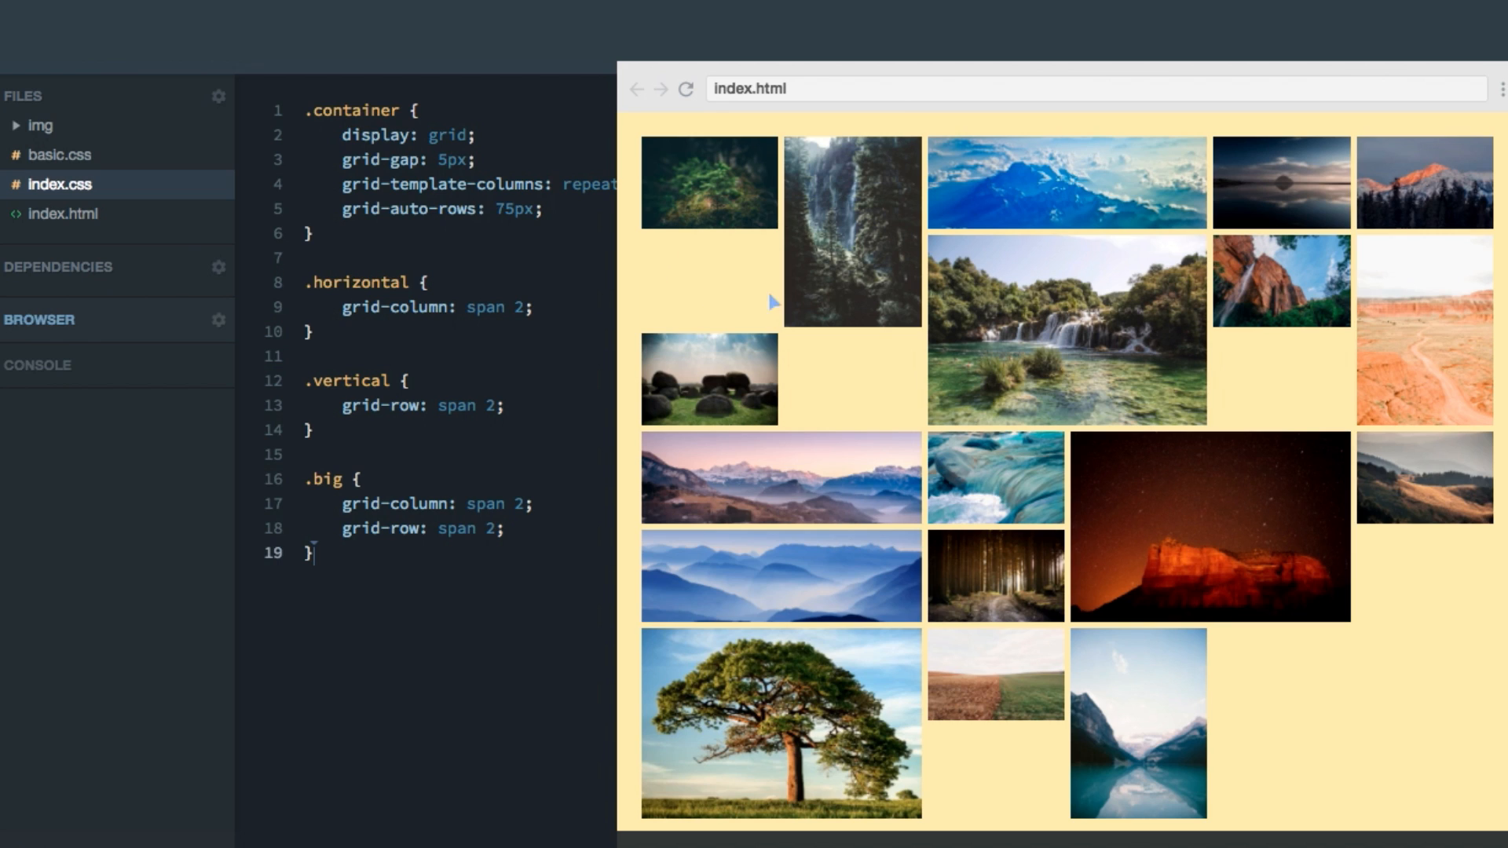
pyautogui.moveTo(644, 312)
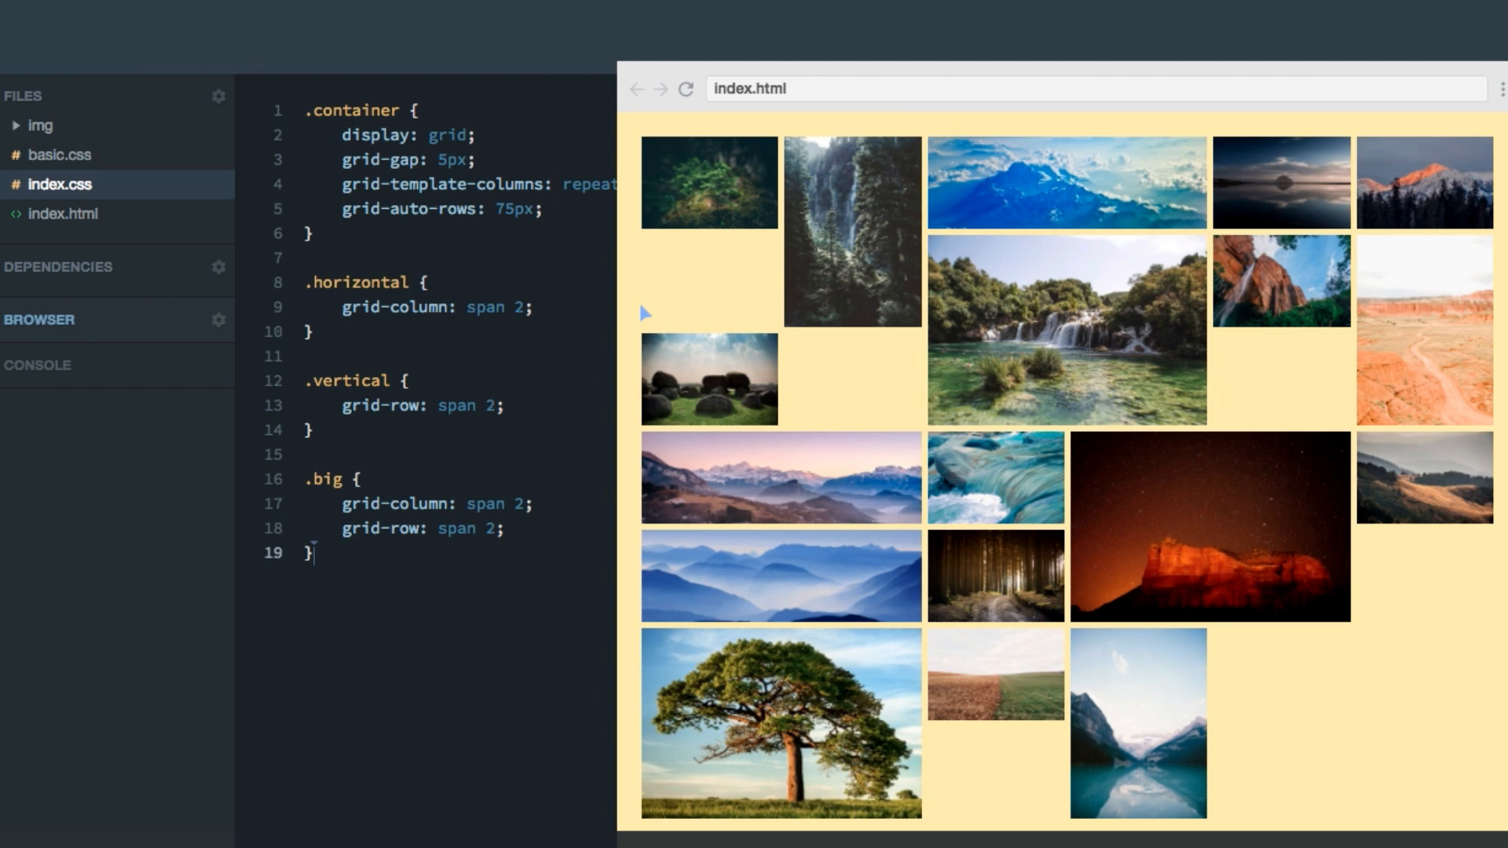
pyautogui.moveTo(702, 258)
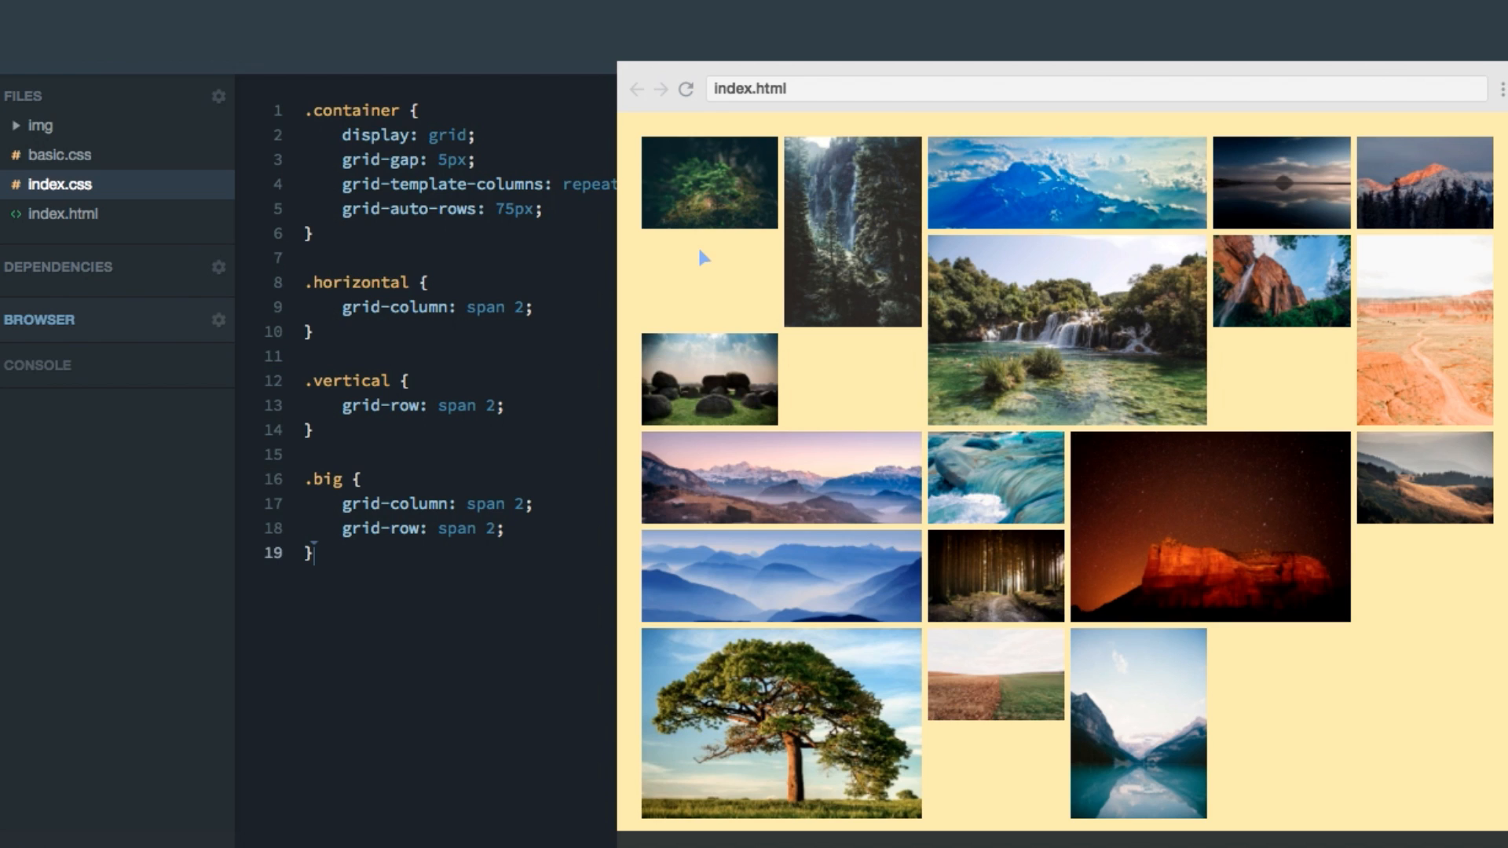
pyautogui.moveTo(950, 263)
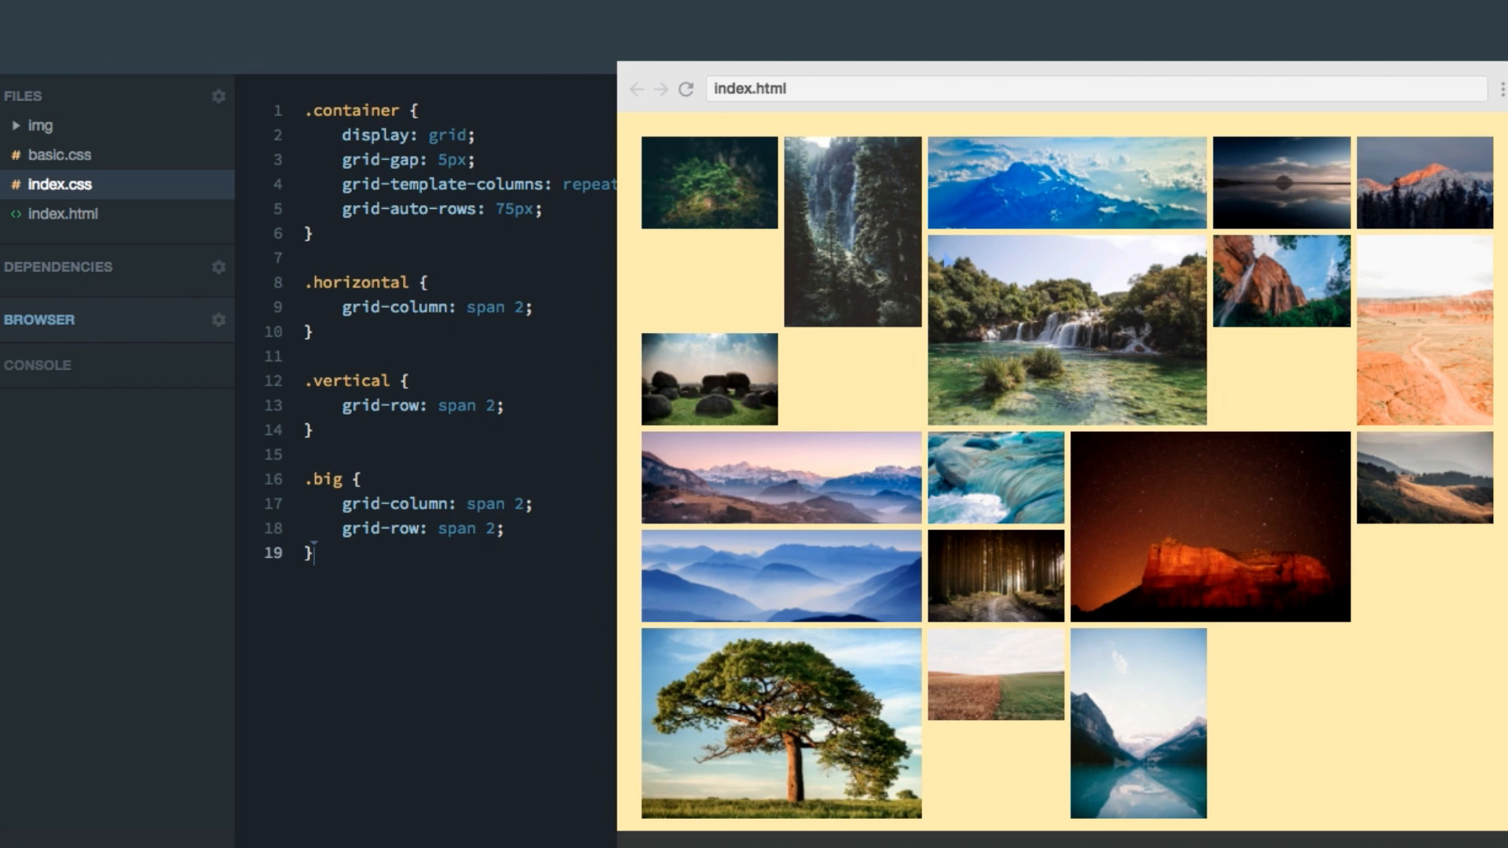
pyautogui.click(64, 213)
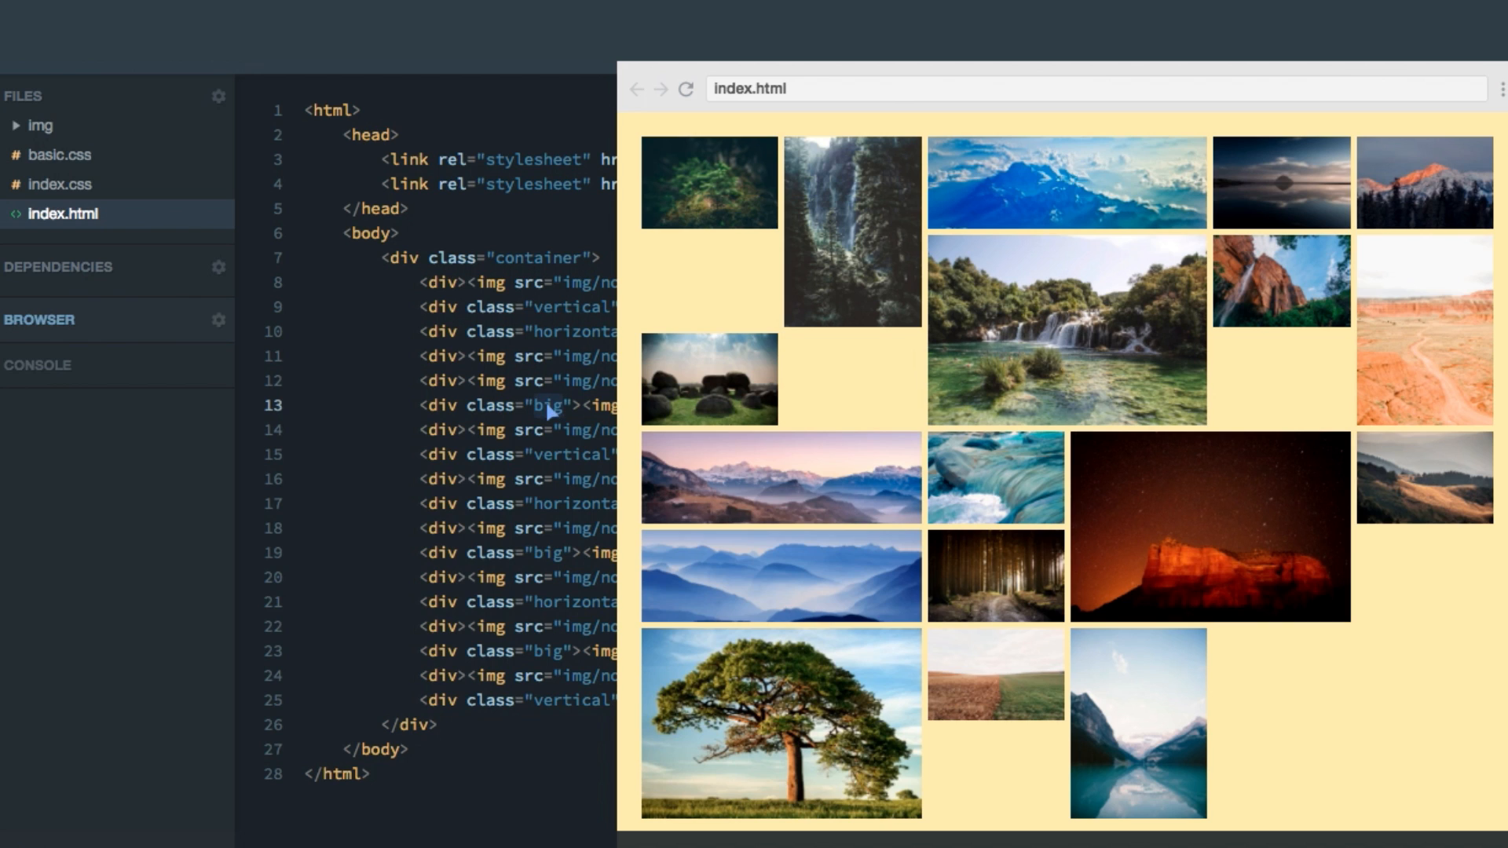
pyautogui.click(60, 184)
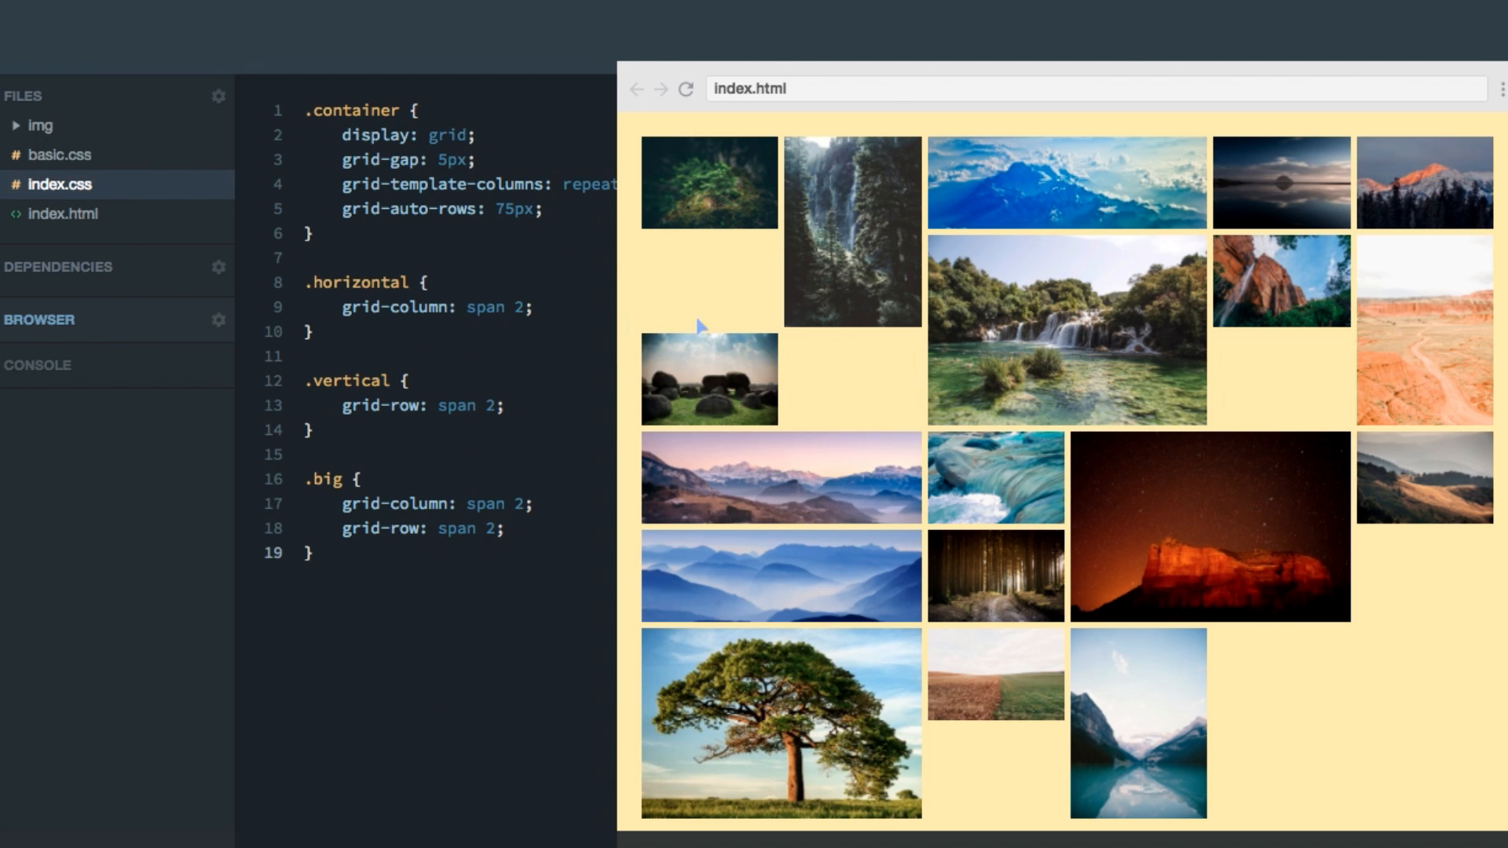
pyautogui.moveTo(713, 276)
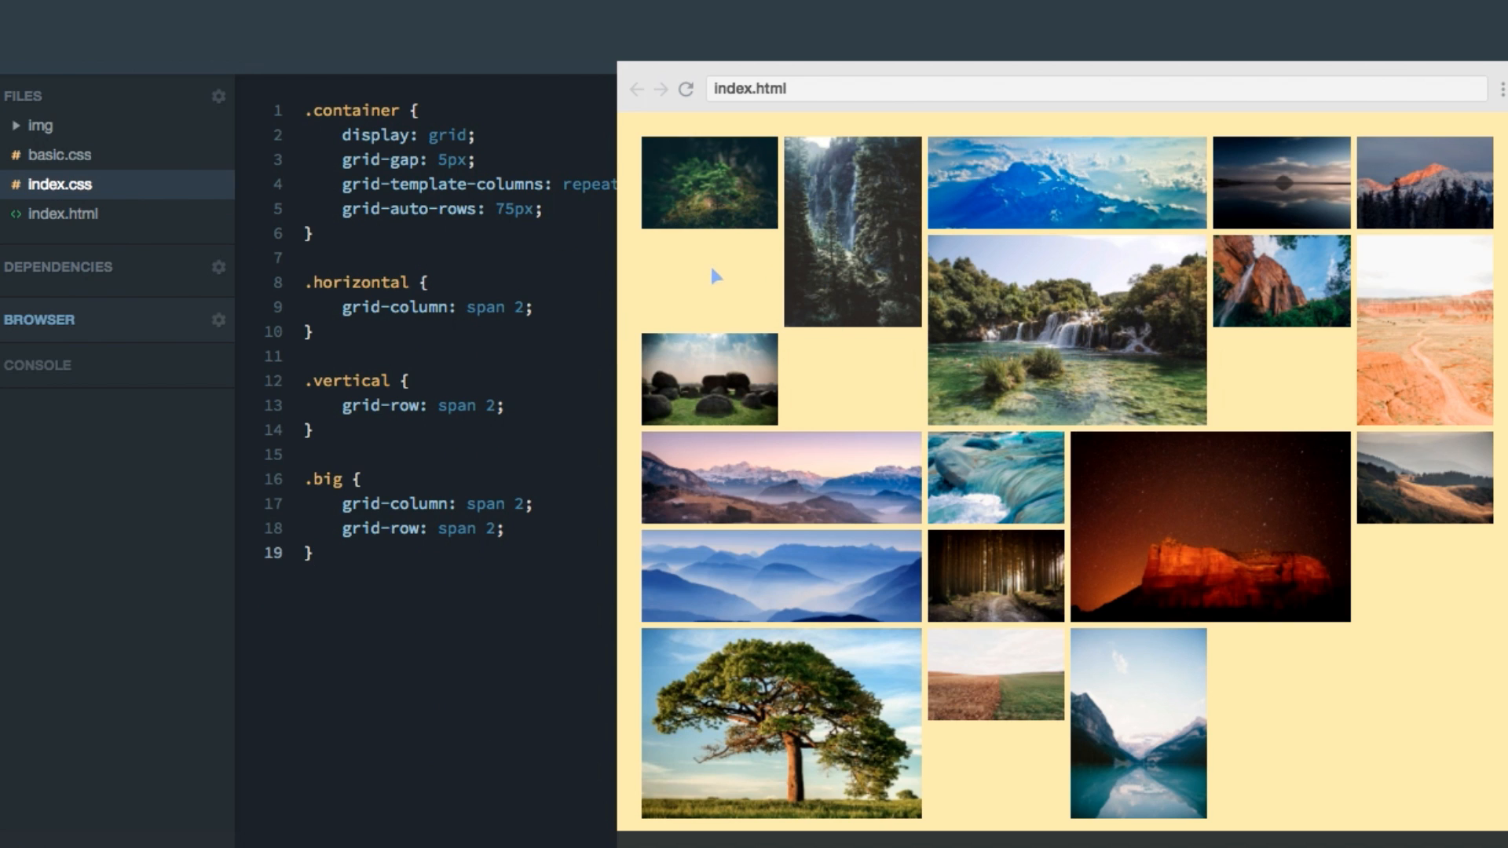
pyautogui.moveTo(742, 255)
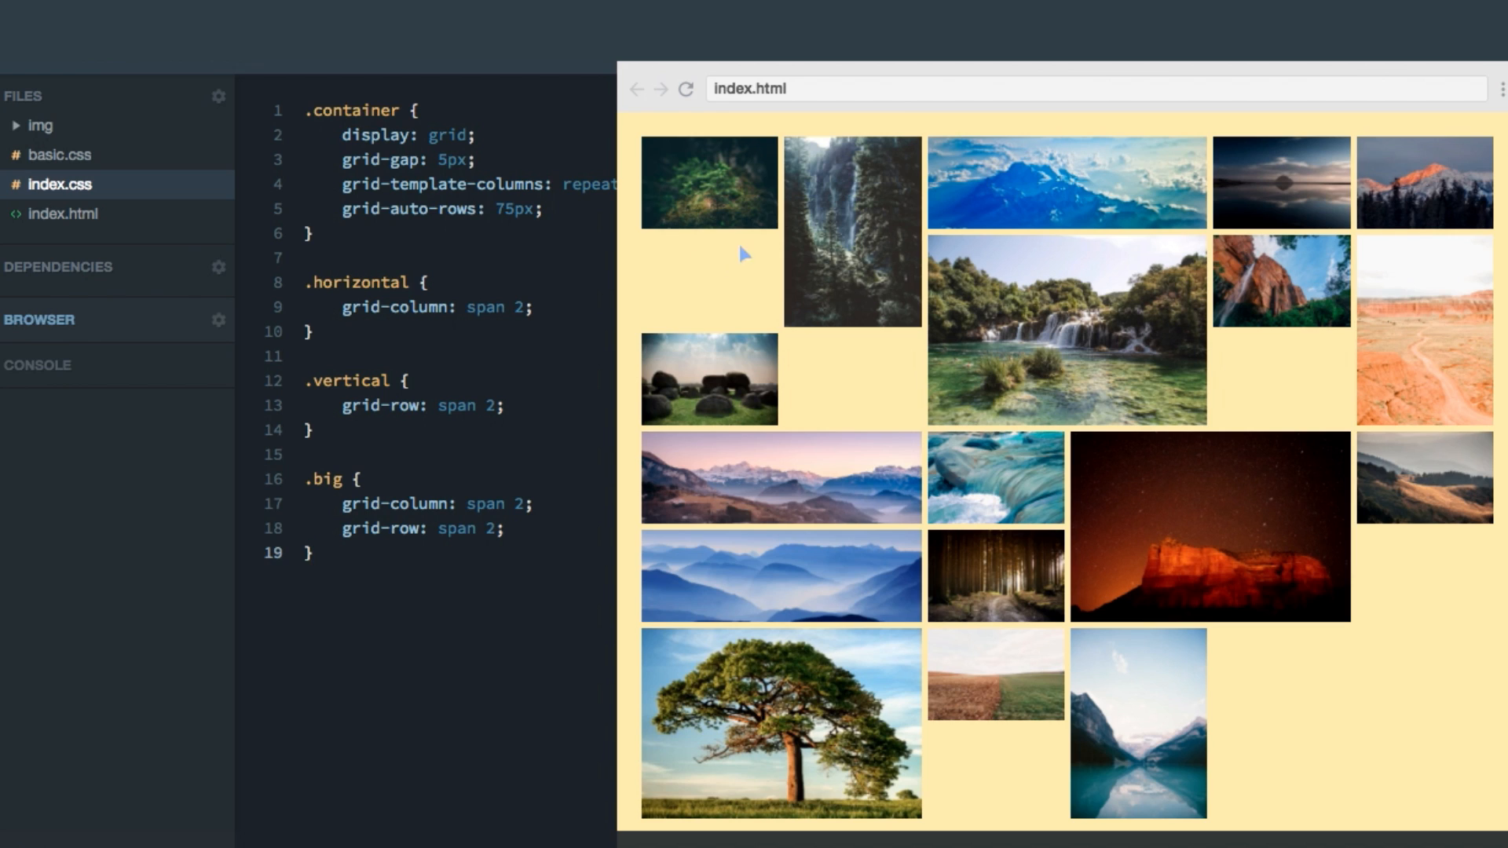
pyautogui.moveTo(922, 323)
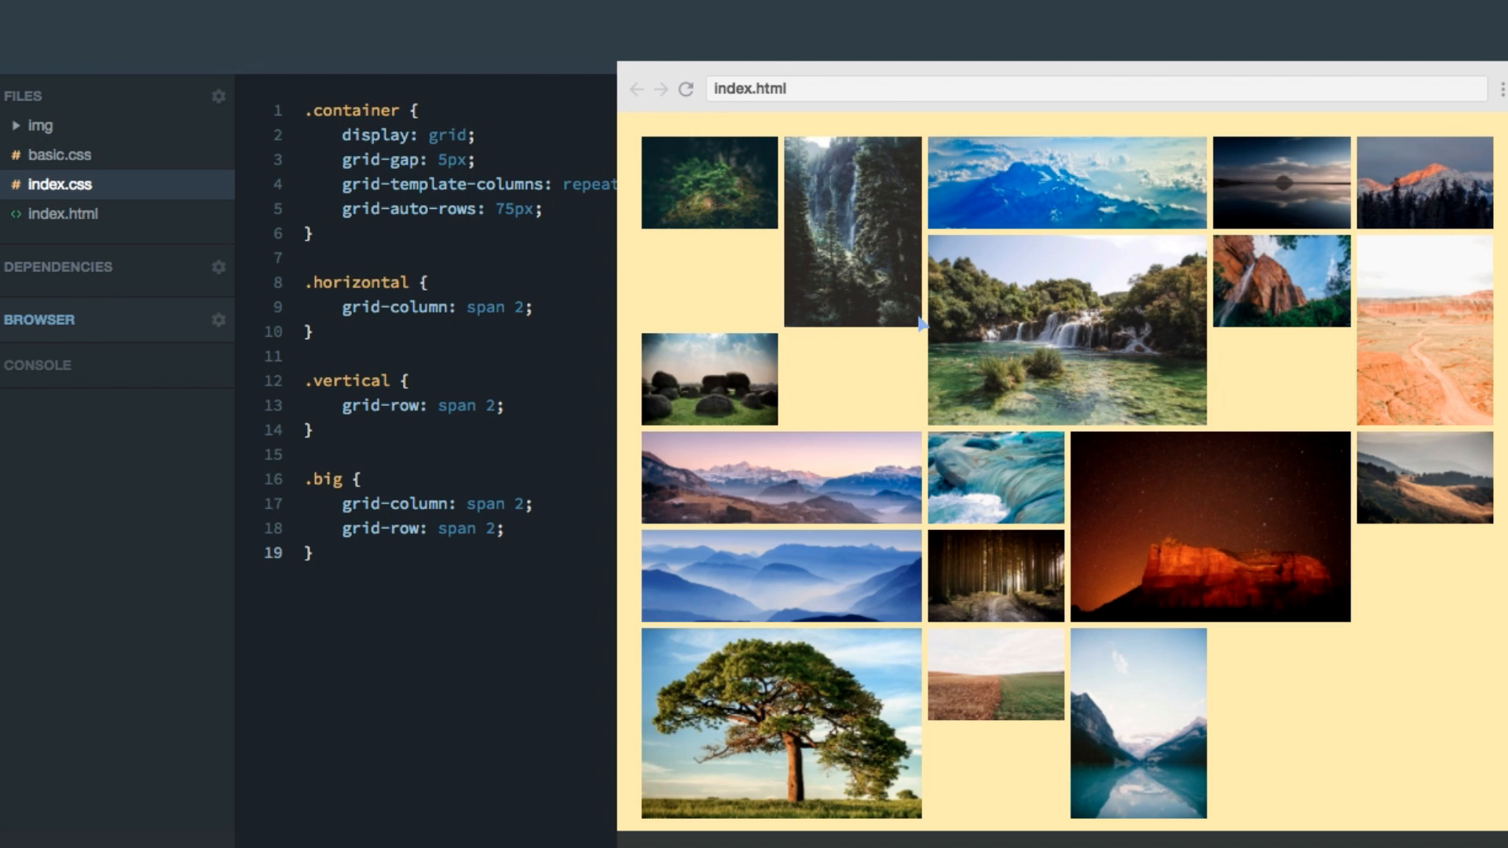
pyautogui.moveTo(914, 263)
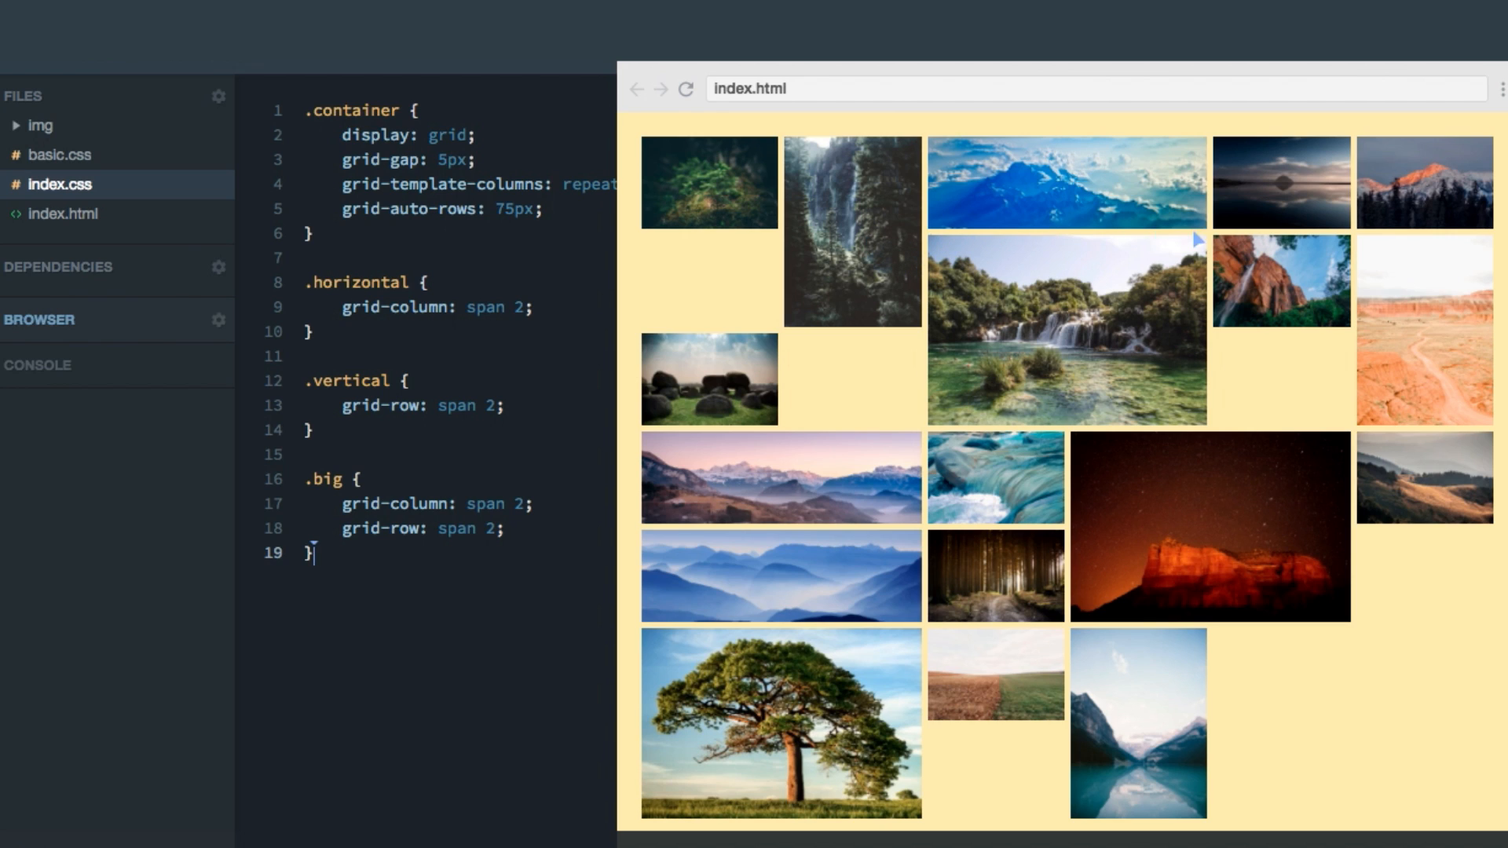
pyautogui.moveTo(942, 418)
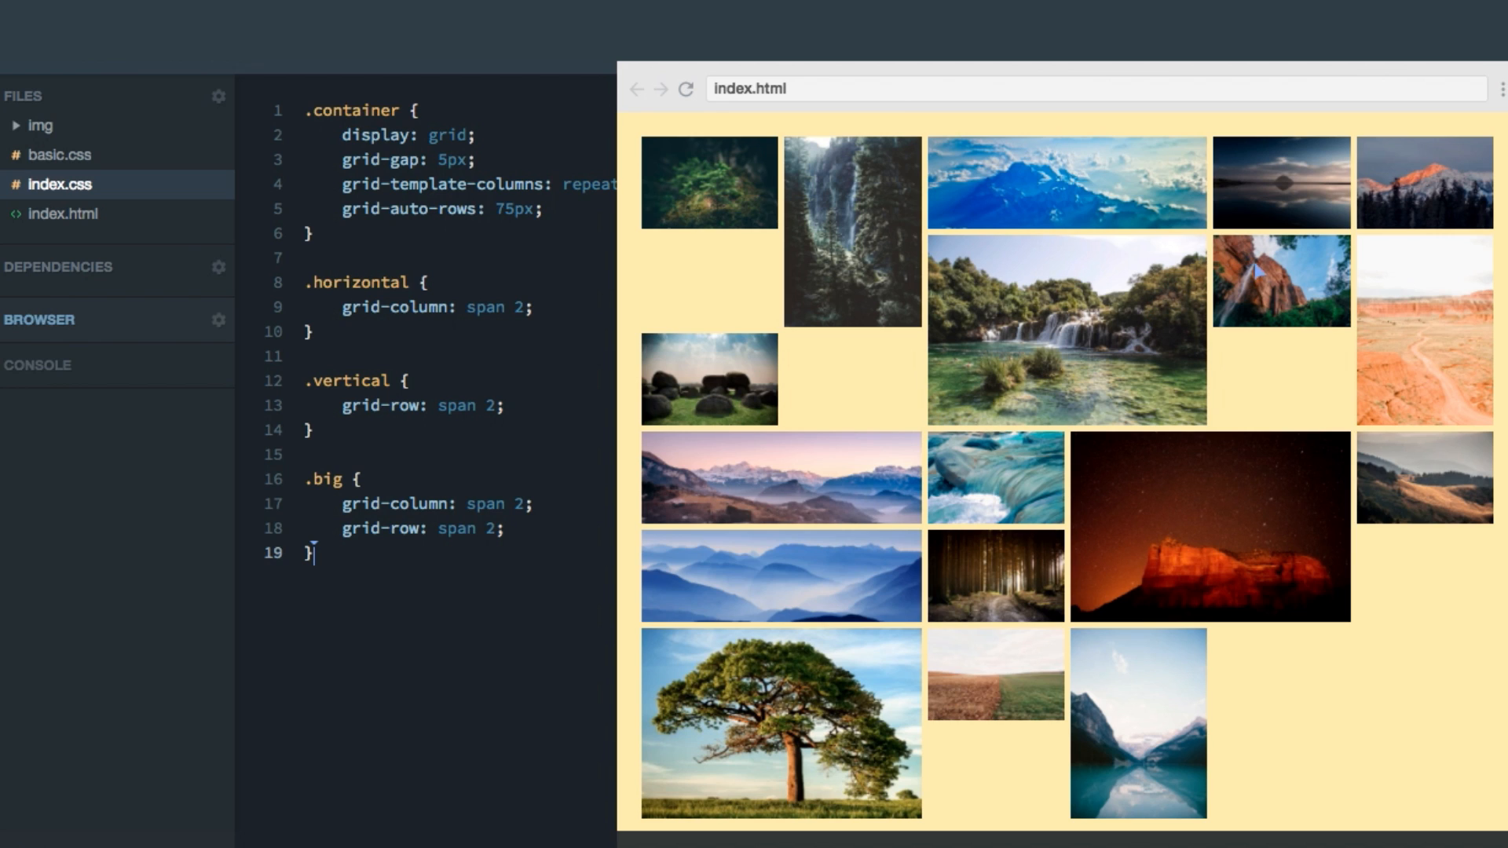
pyautogui.moveTo(752, 396)
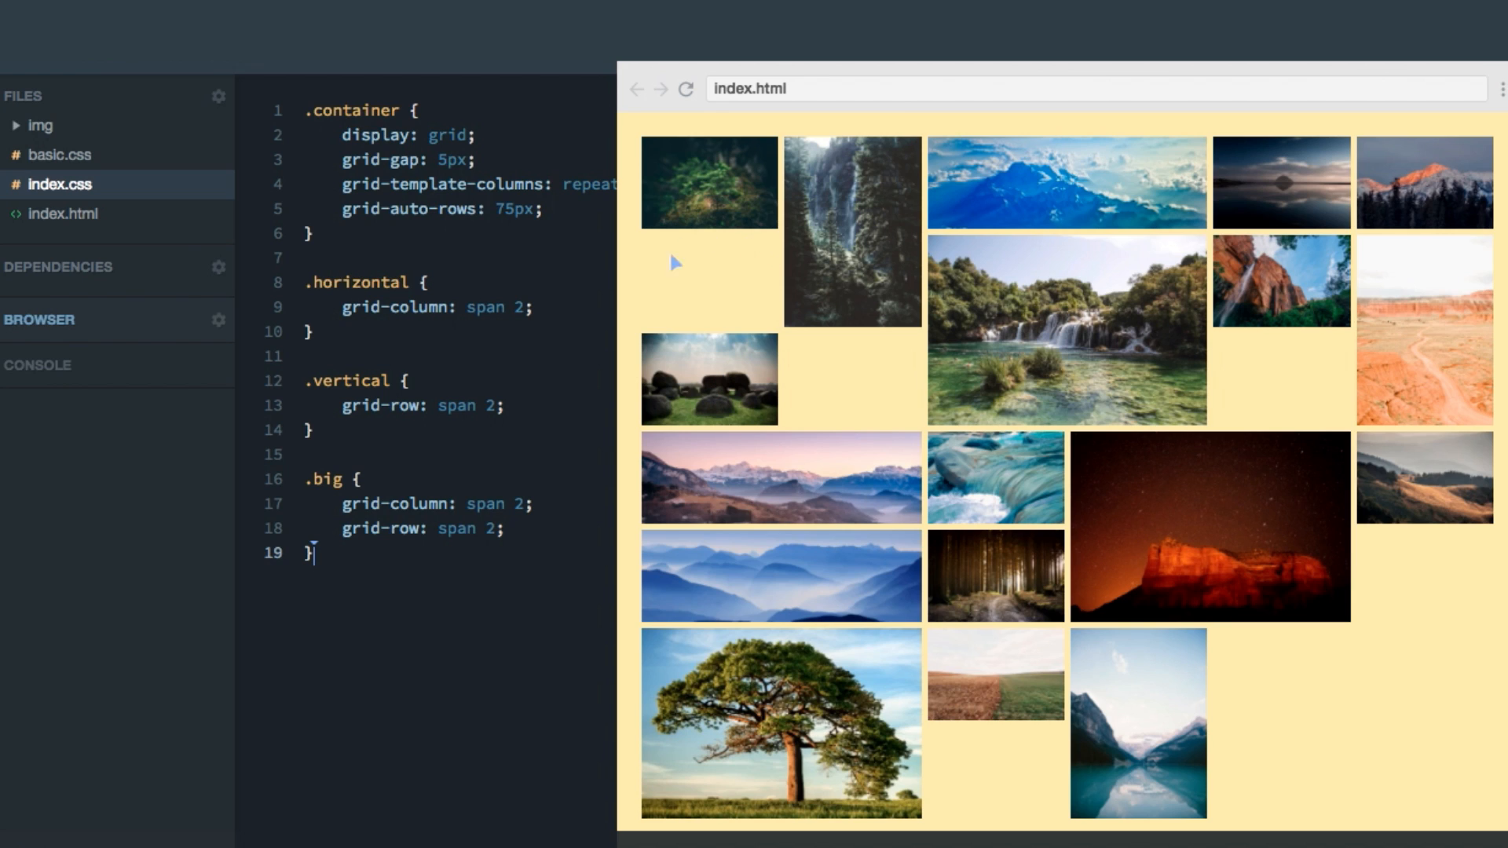
pyautogui.moveTo(757, 341)
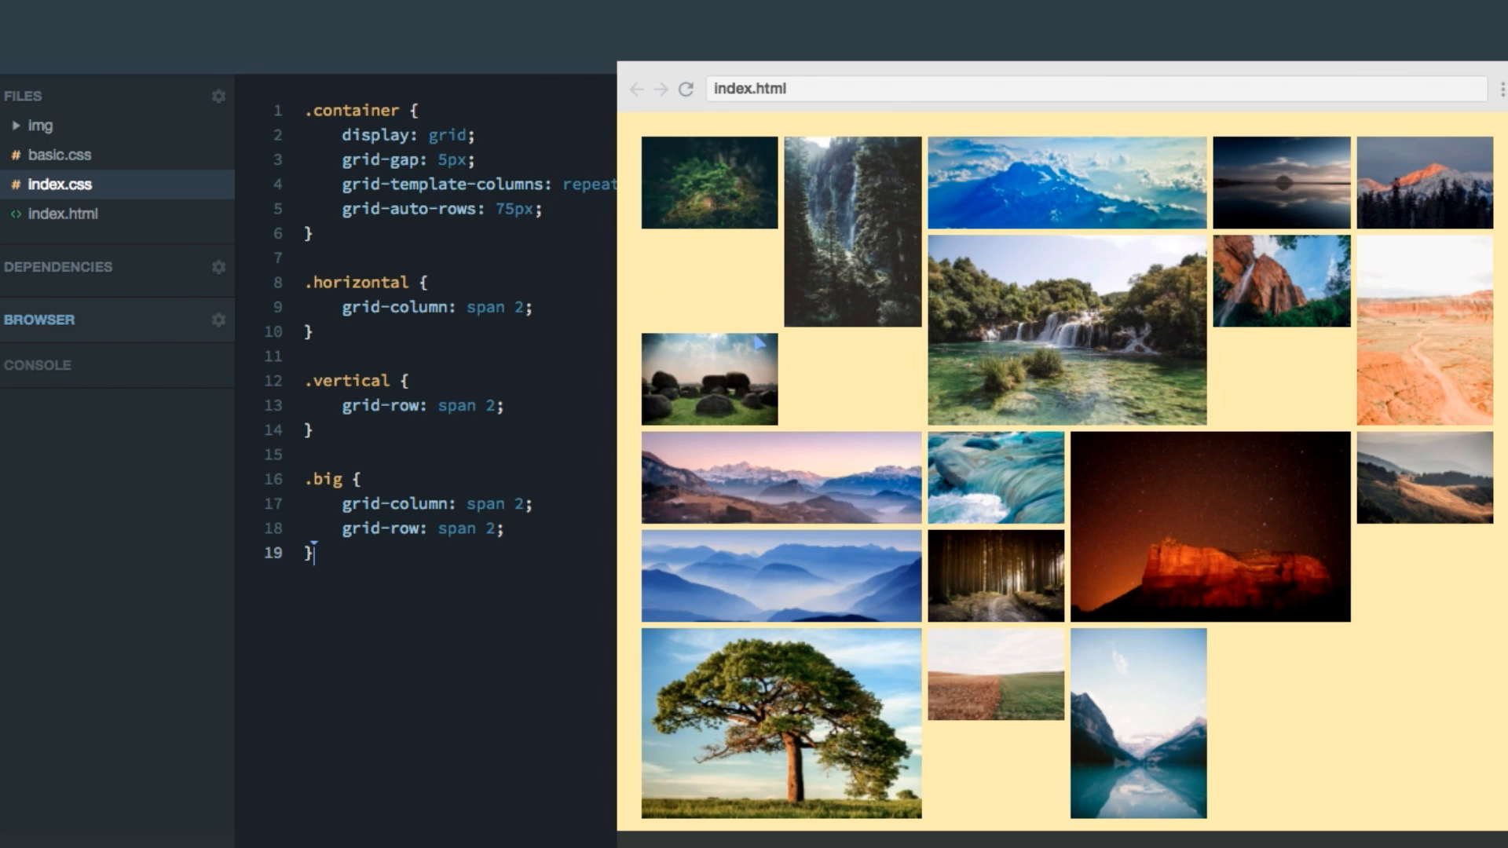
pyautogui.moveTo(759, 341)
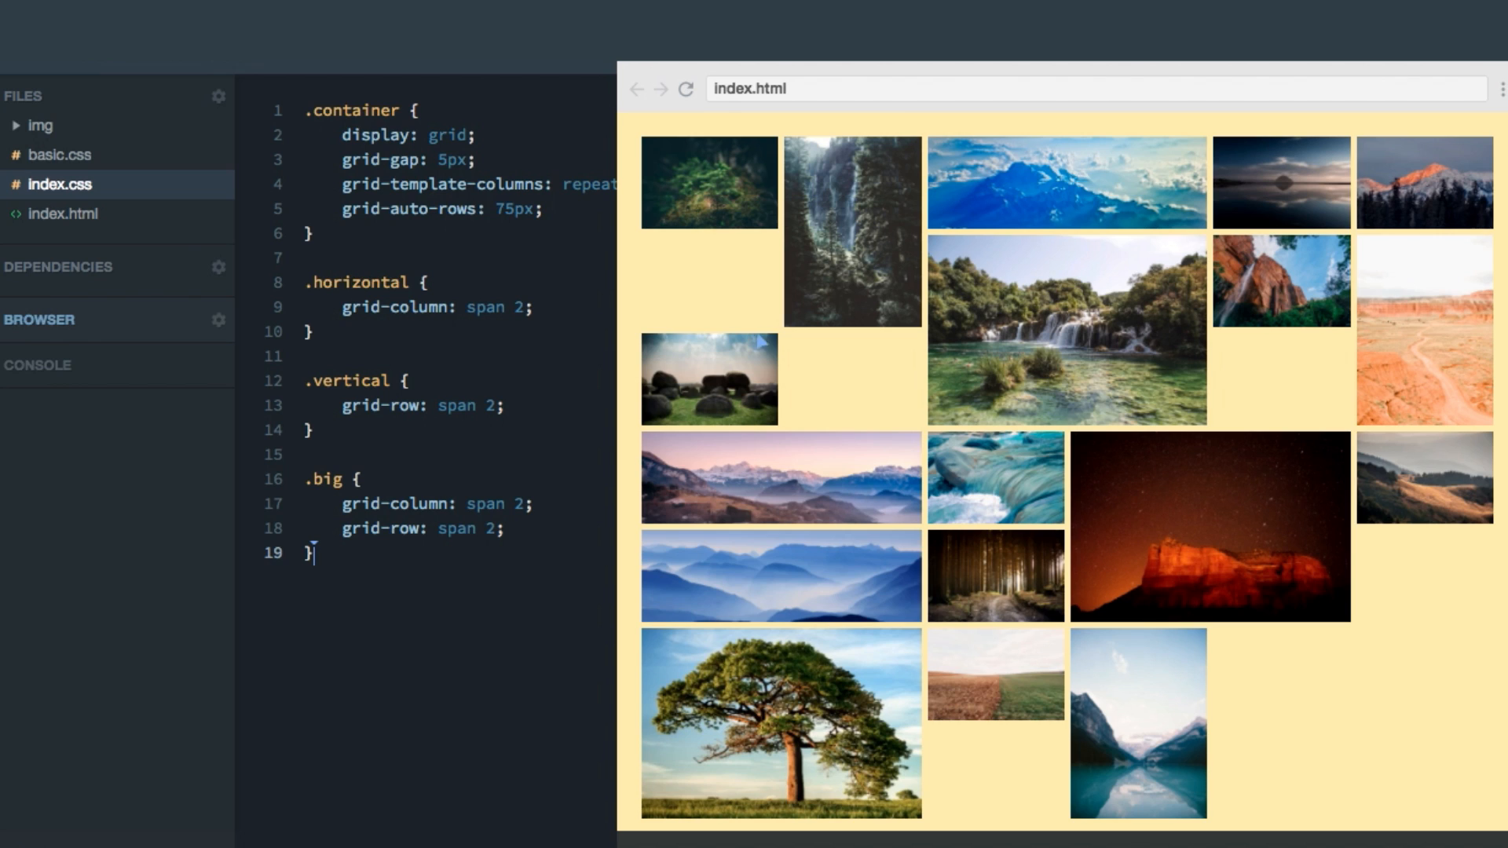
pyautogui.moveTo(752, 388)
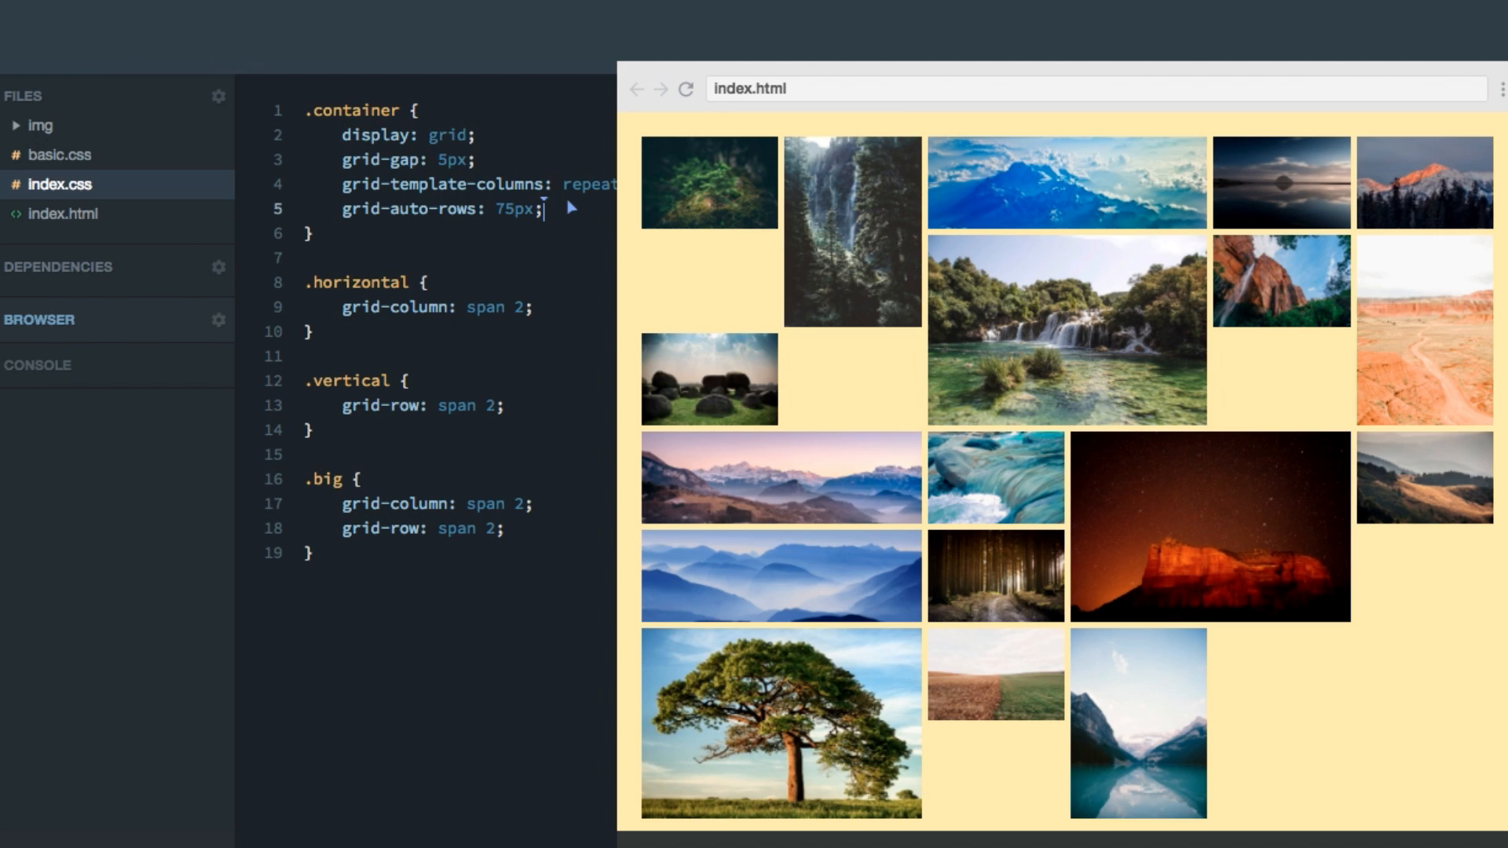
pyautogui.press('Enter')
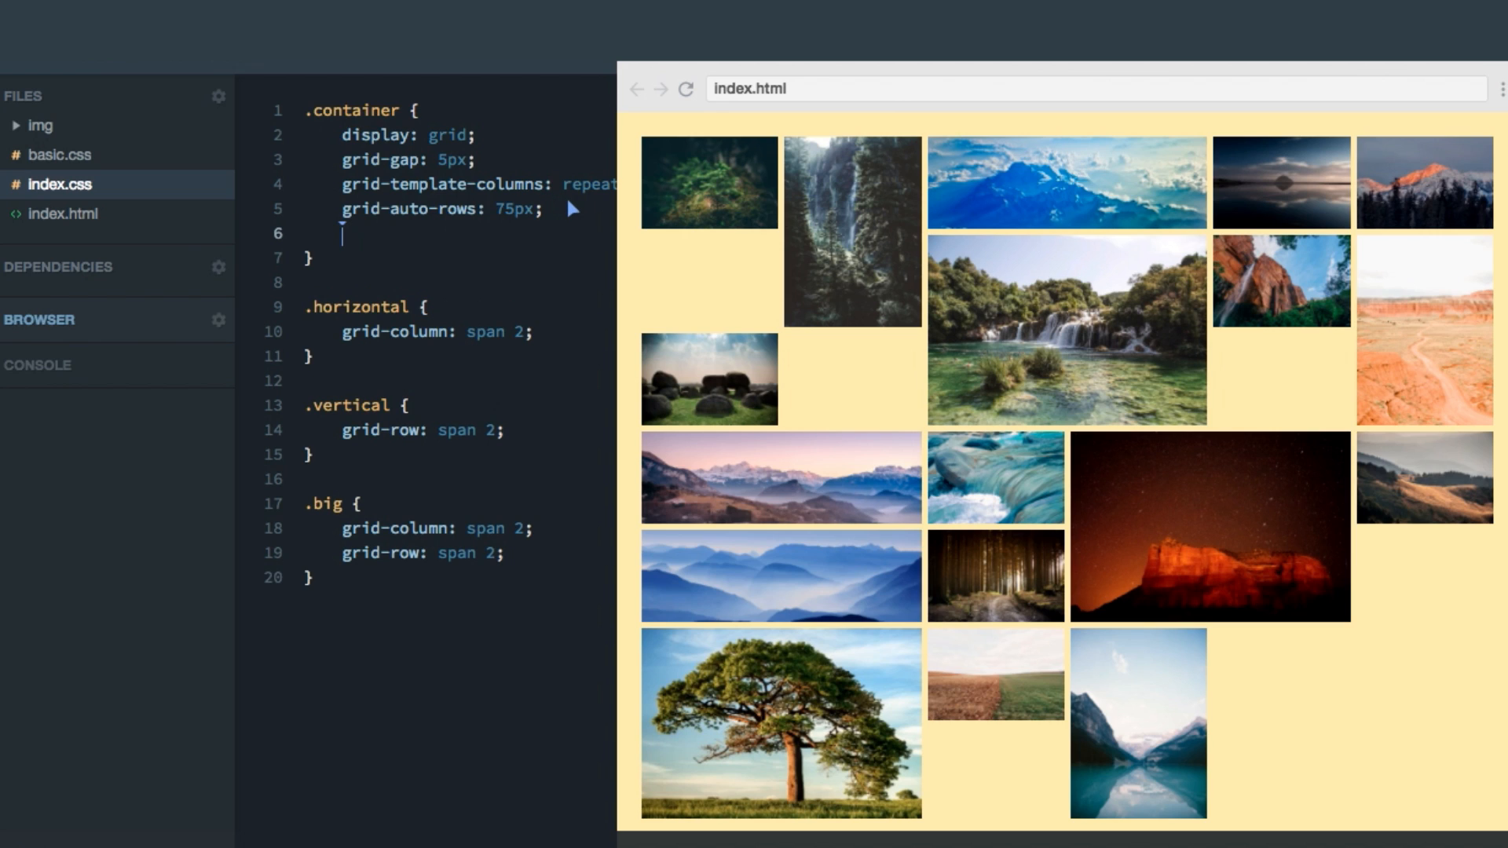
pyautogui.write('grid-auto-')
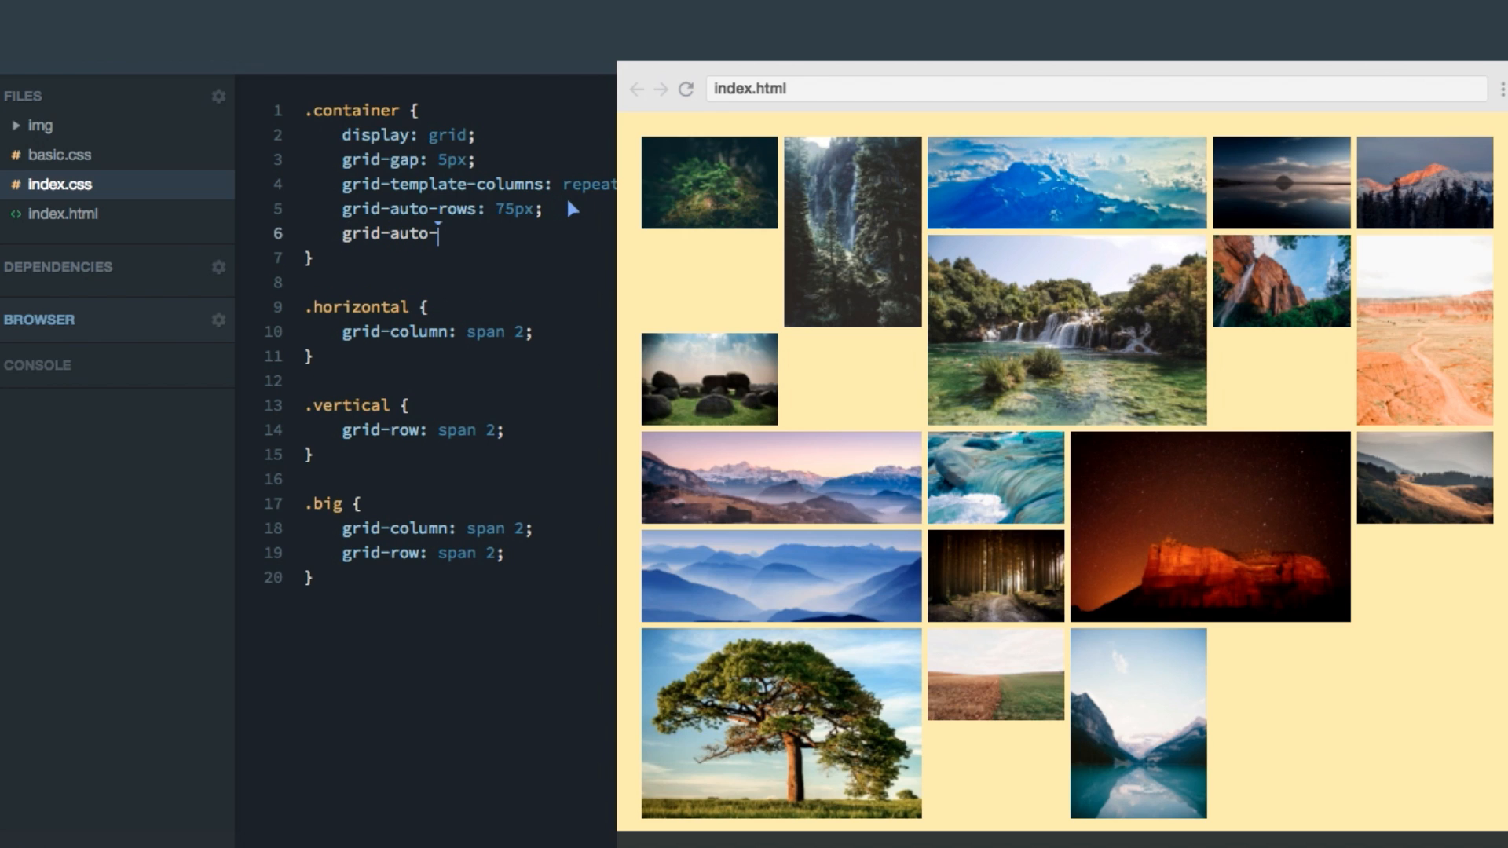
pyautogui.write('flow:;')
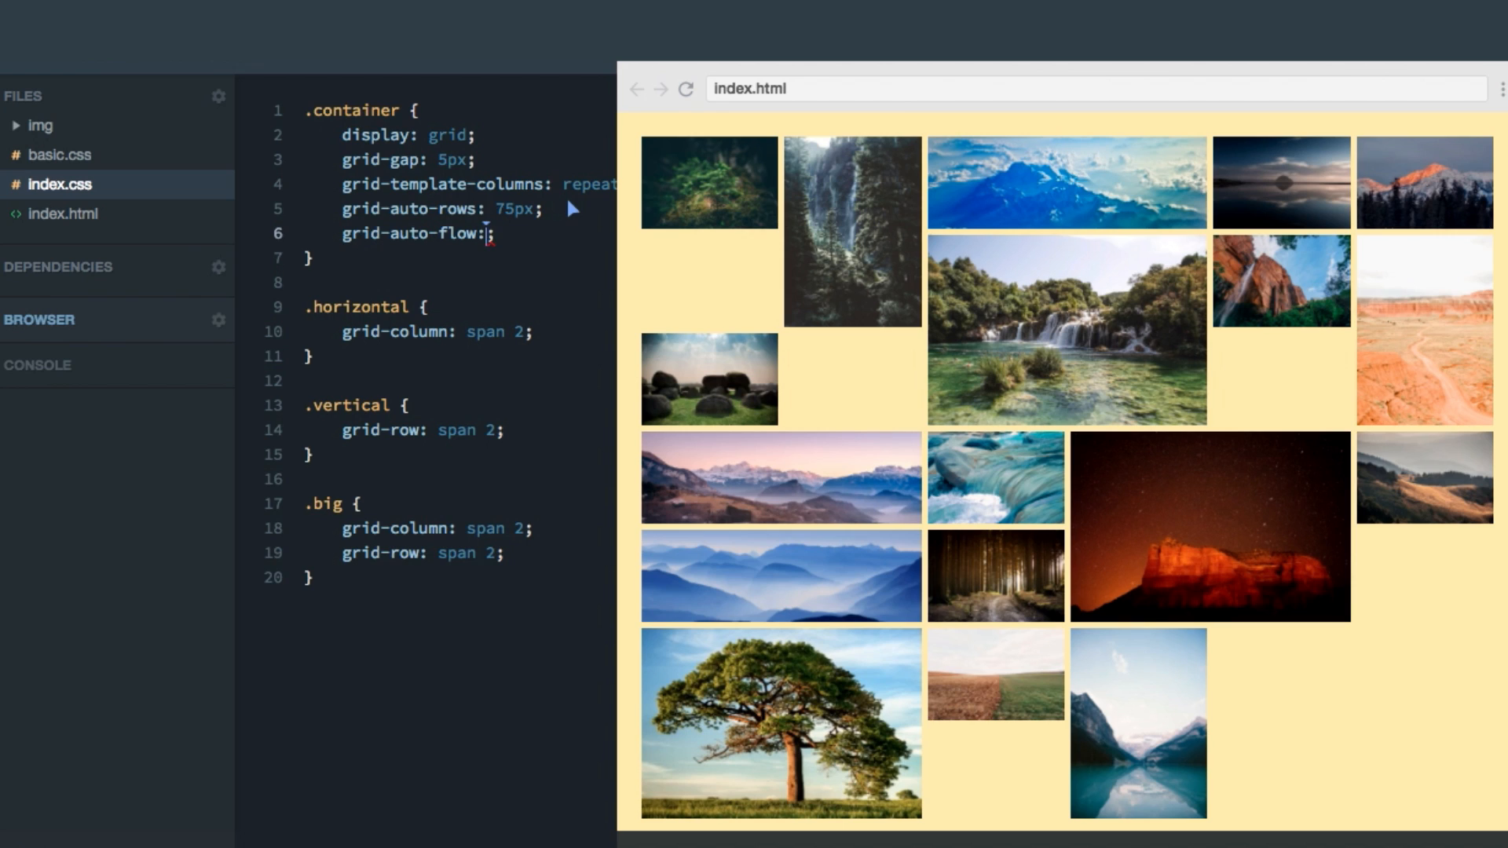
pyautogui.write('r')
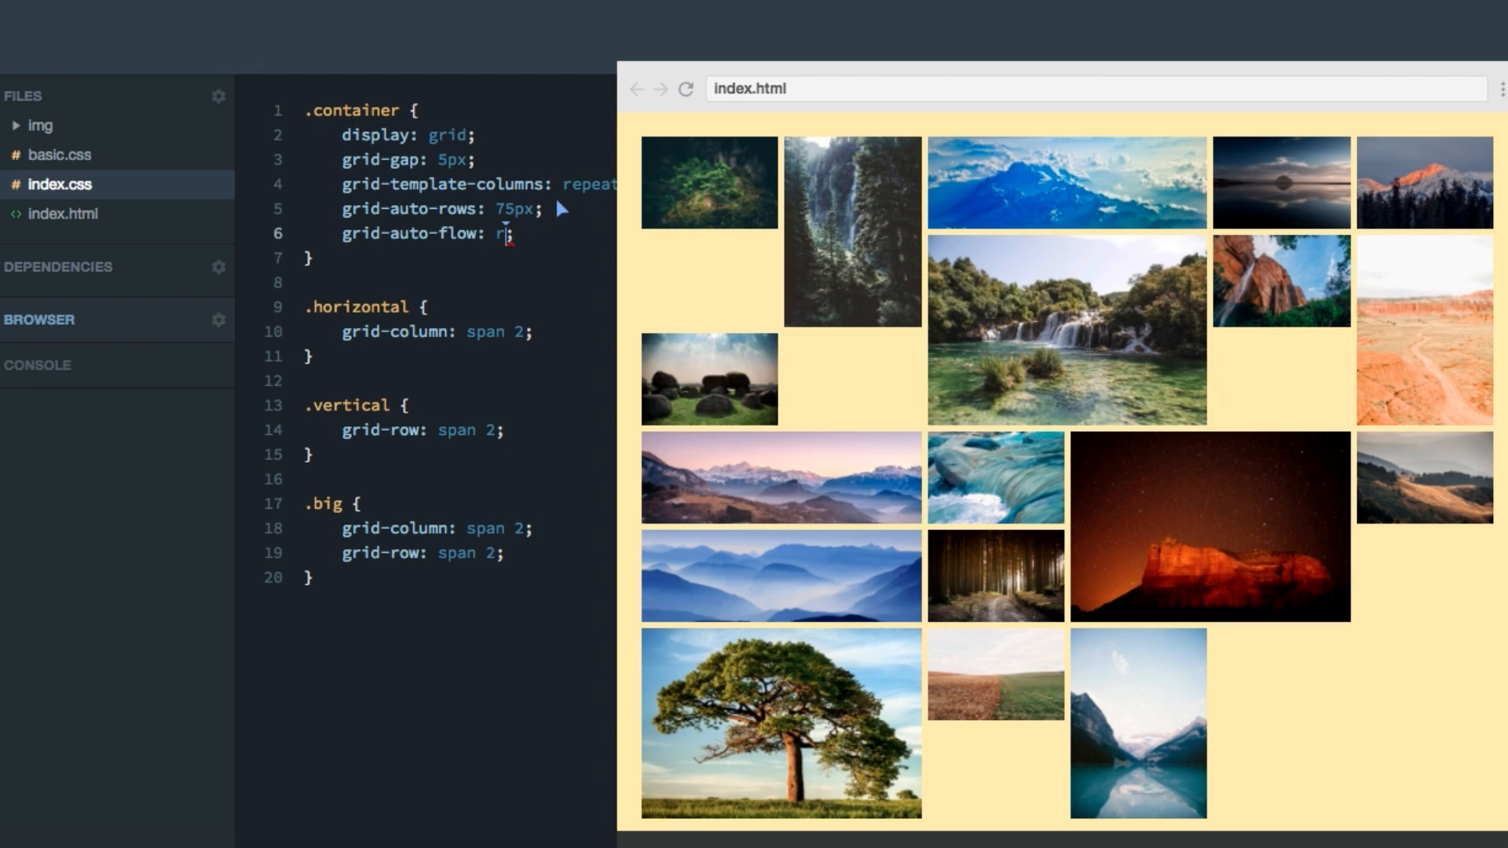
pyautogui.write('ow')
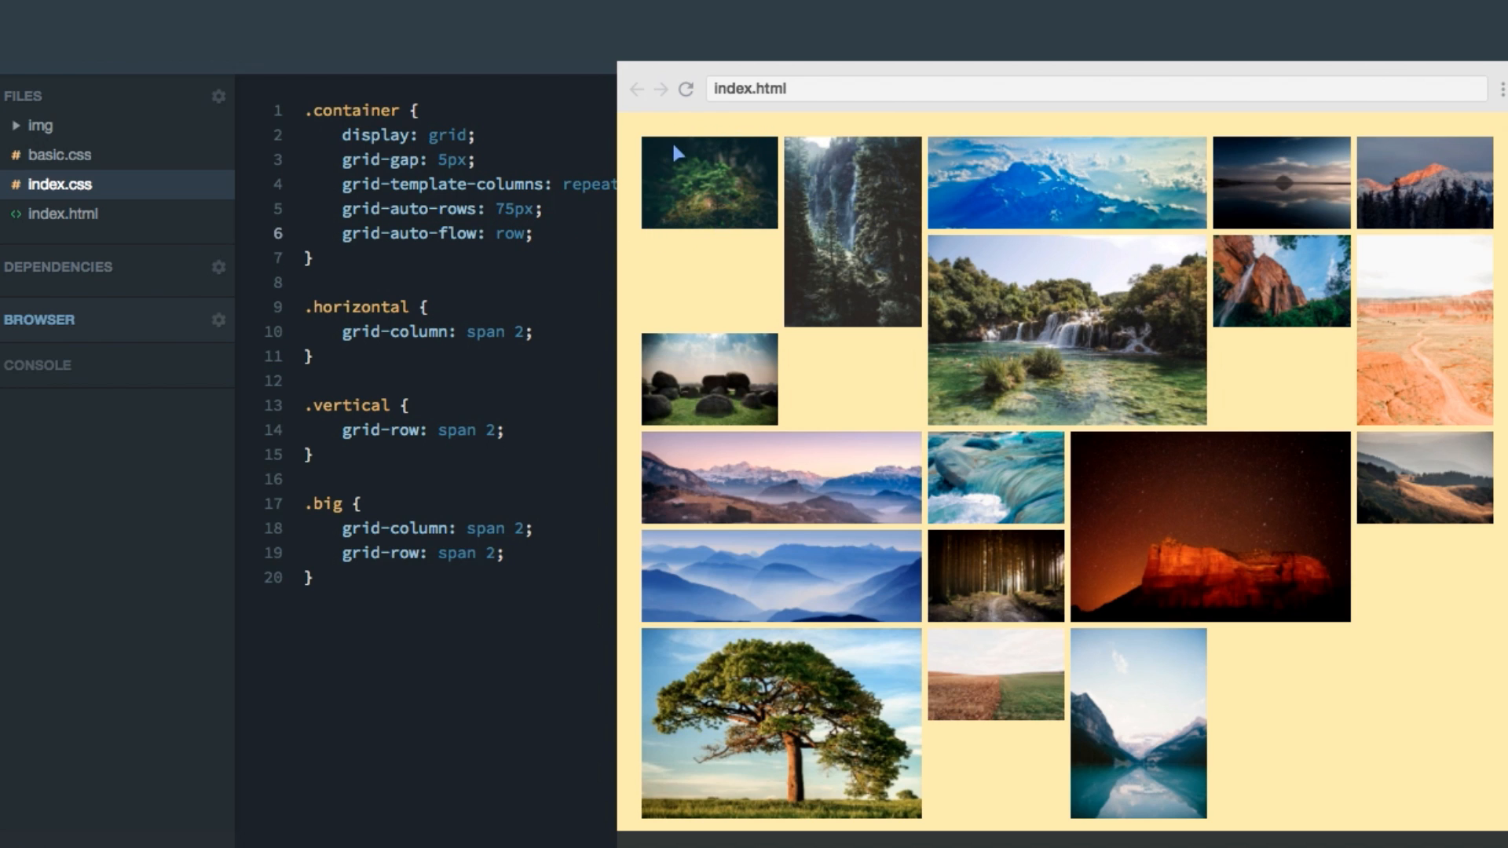
pyautogui.moveTo(1235, 176)
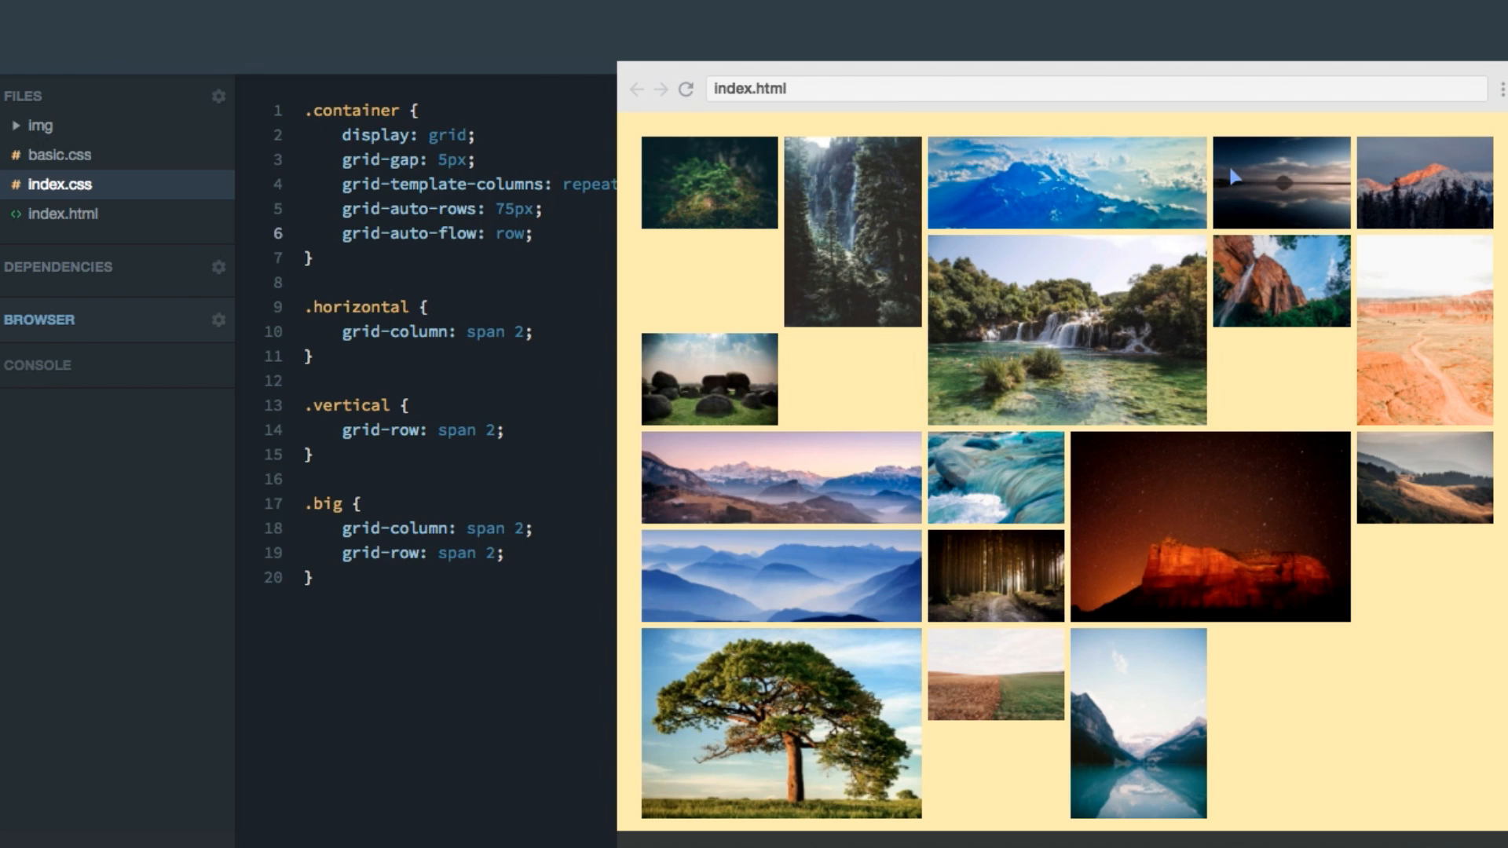
pyautogui.moveTo(641, 286)
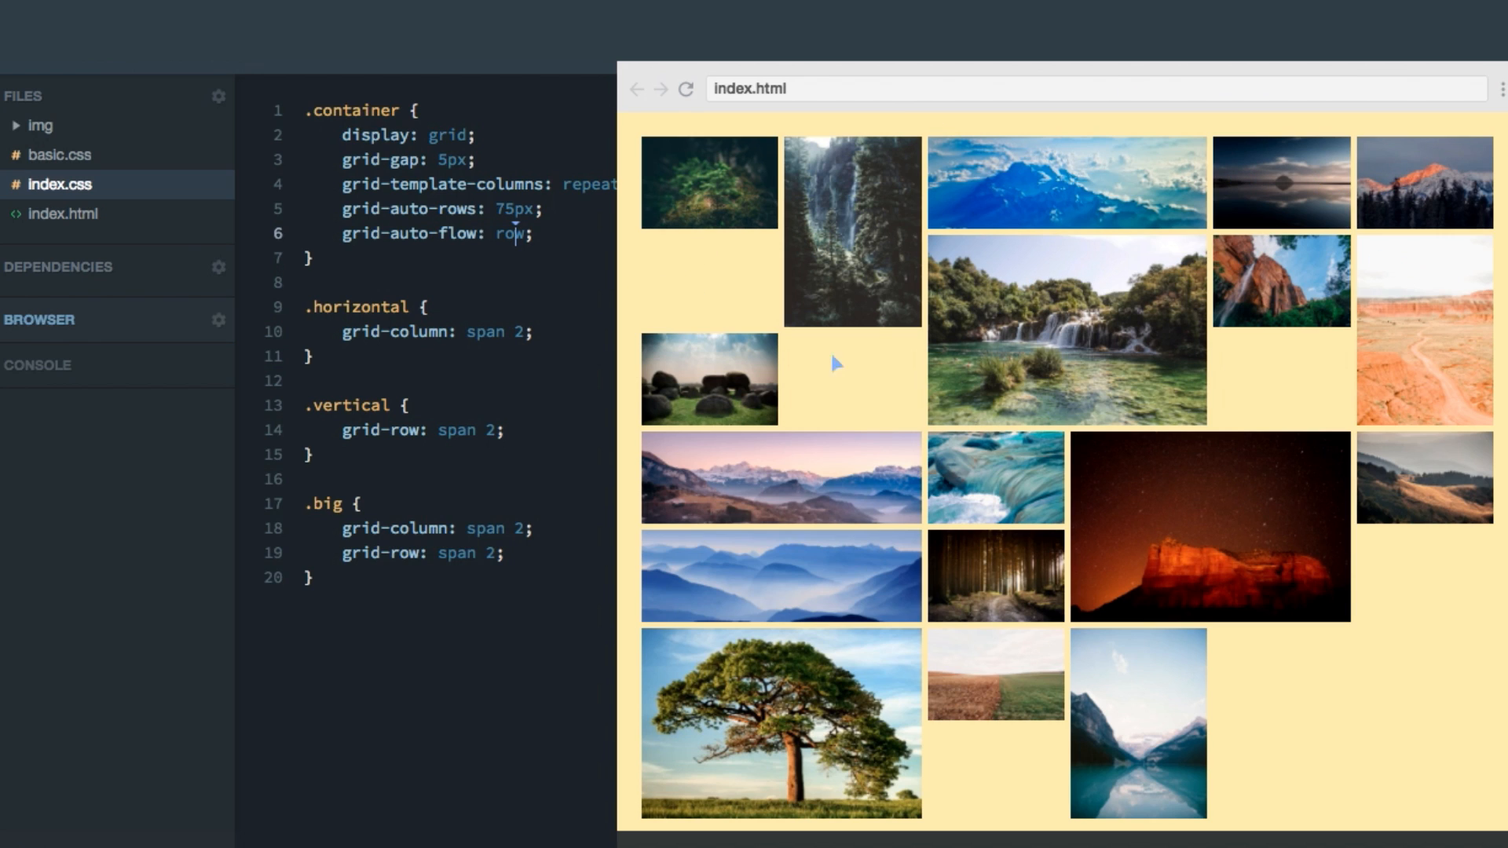
pyautogui.moveTo(784, 441)
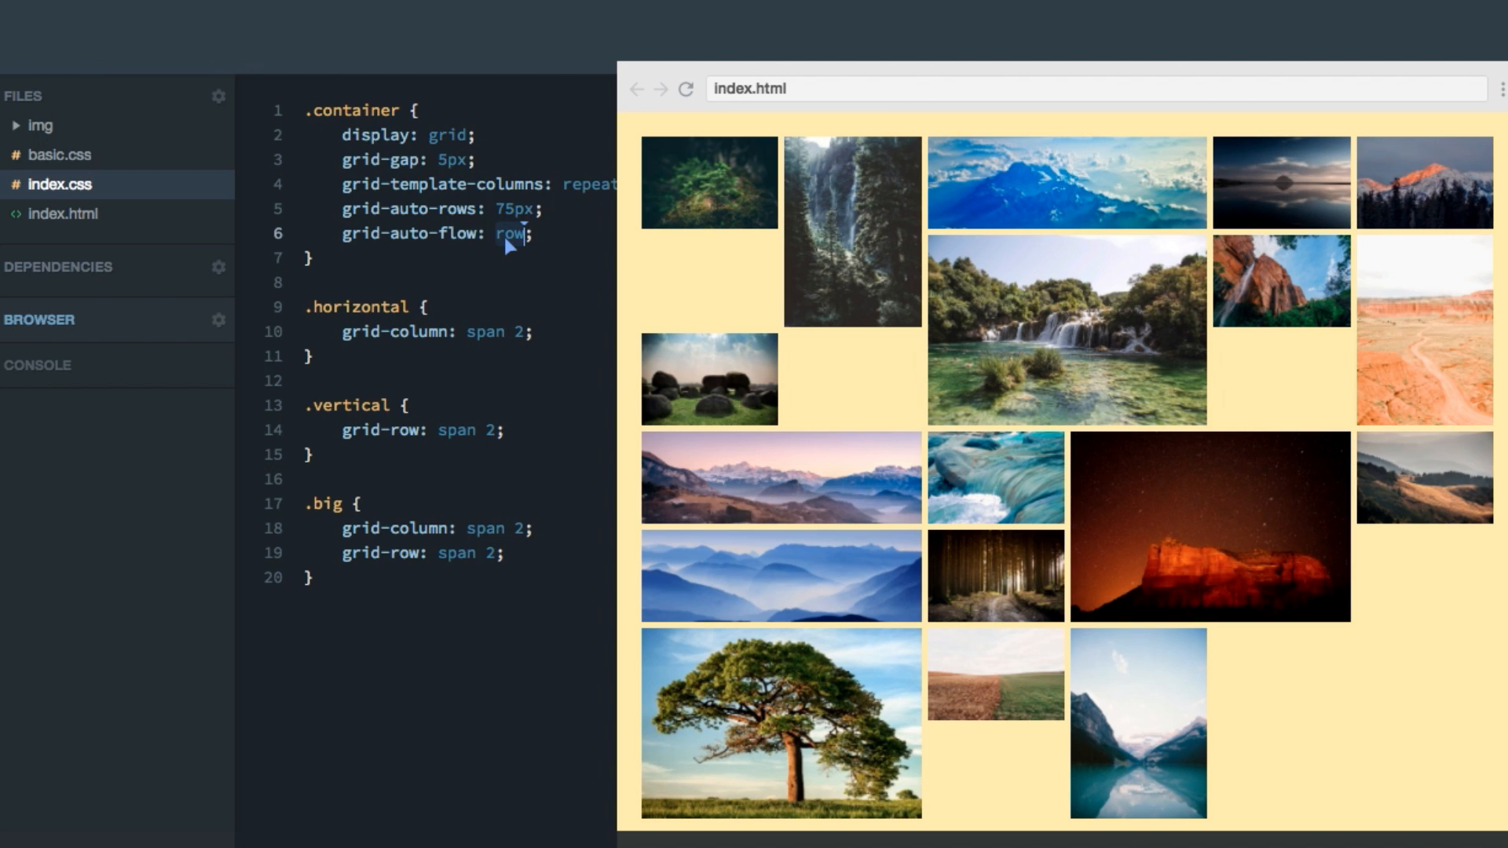
# Step: Change the container's grid-auto-flow value from row to dense
pyautogui.write('dense')
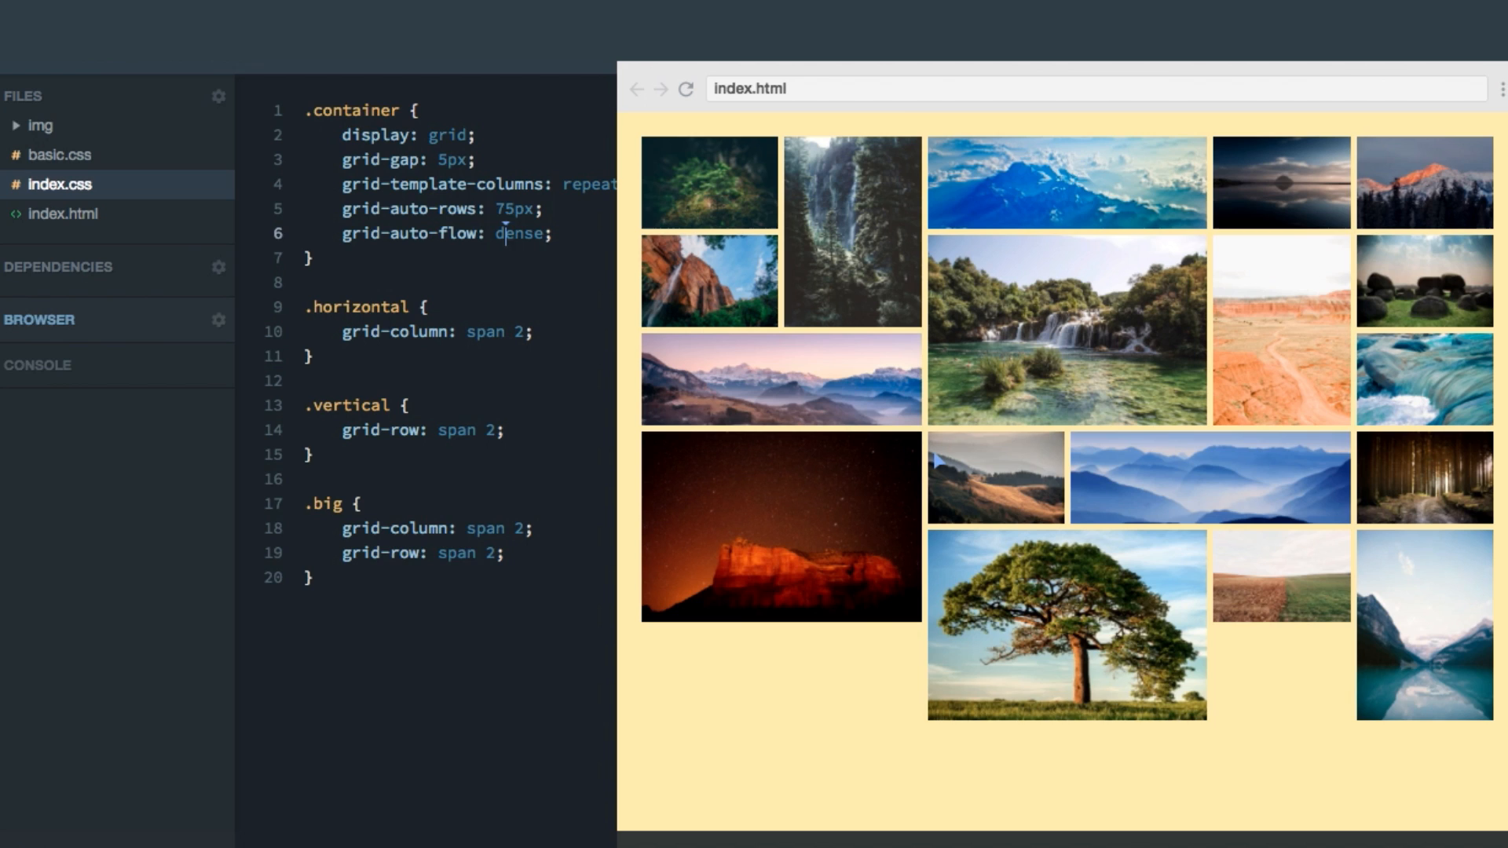
pyautogui.moveTo(1250, 349)
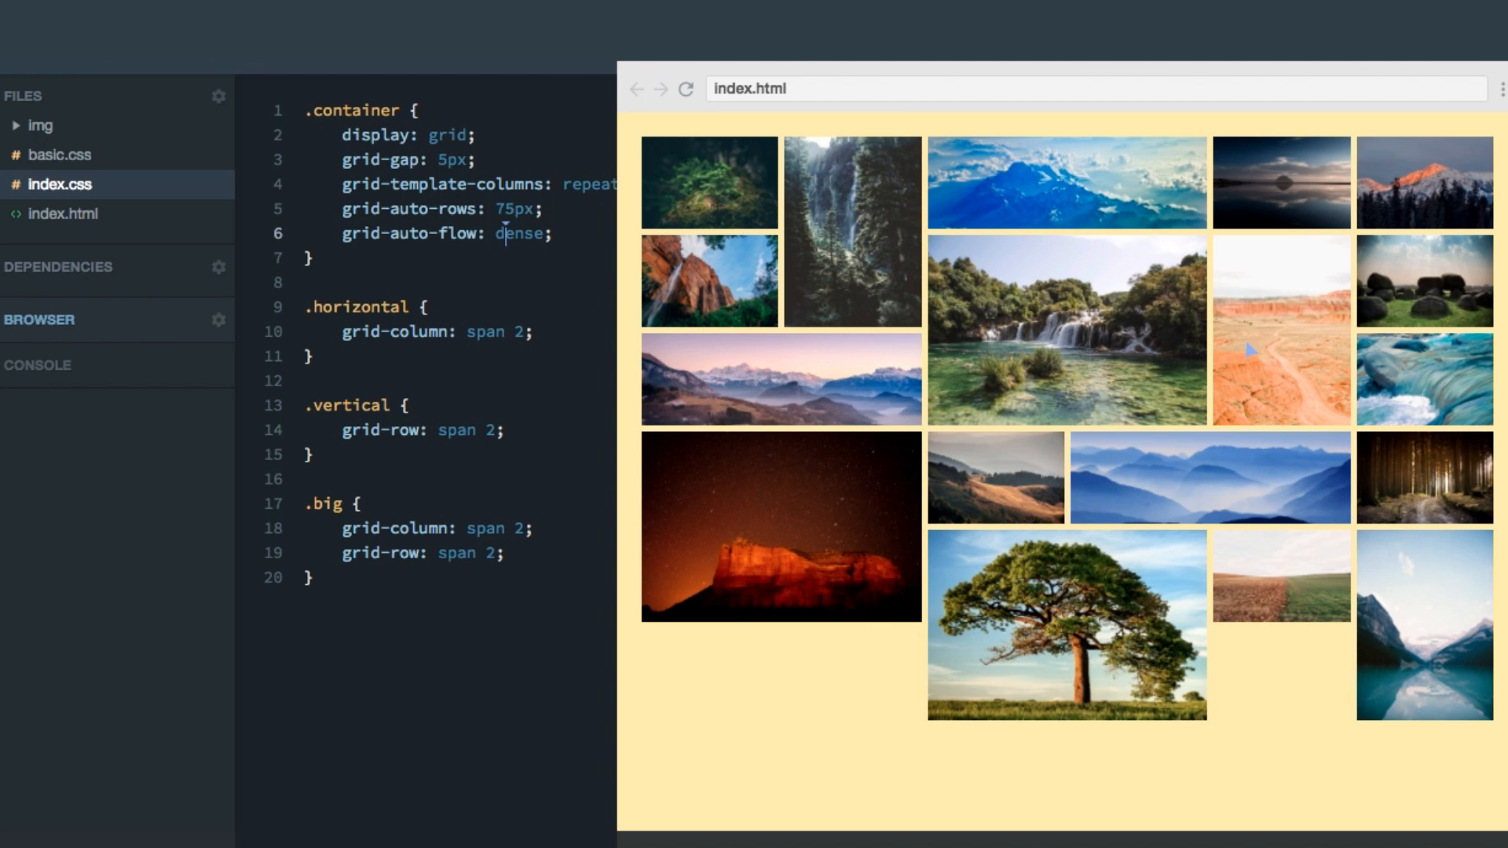
pyautogui.moveTo(778, 324)
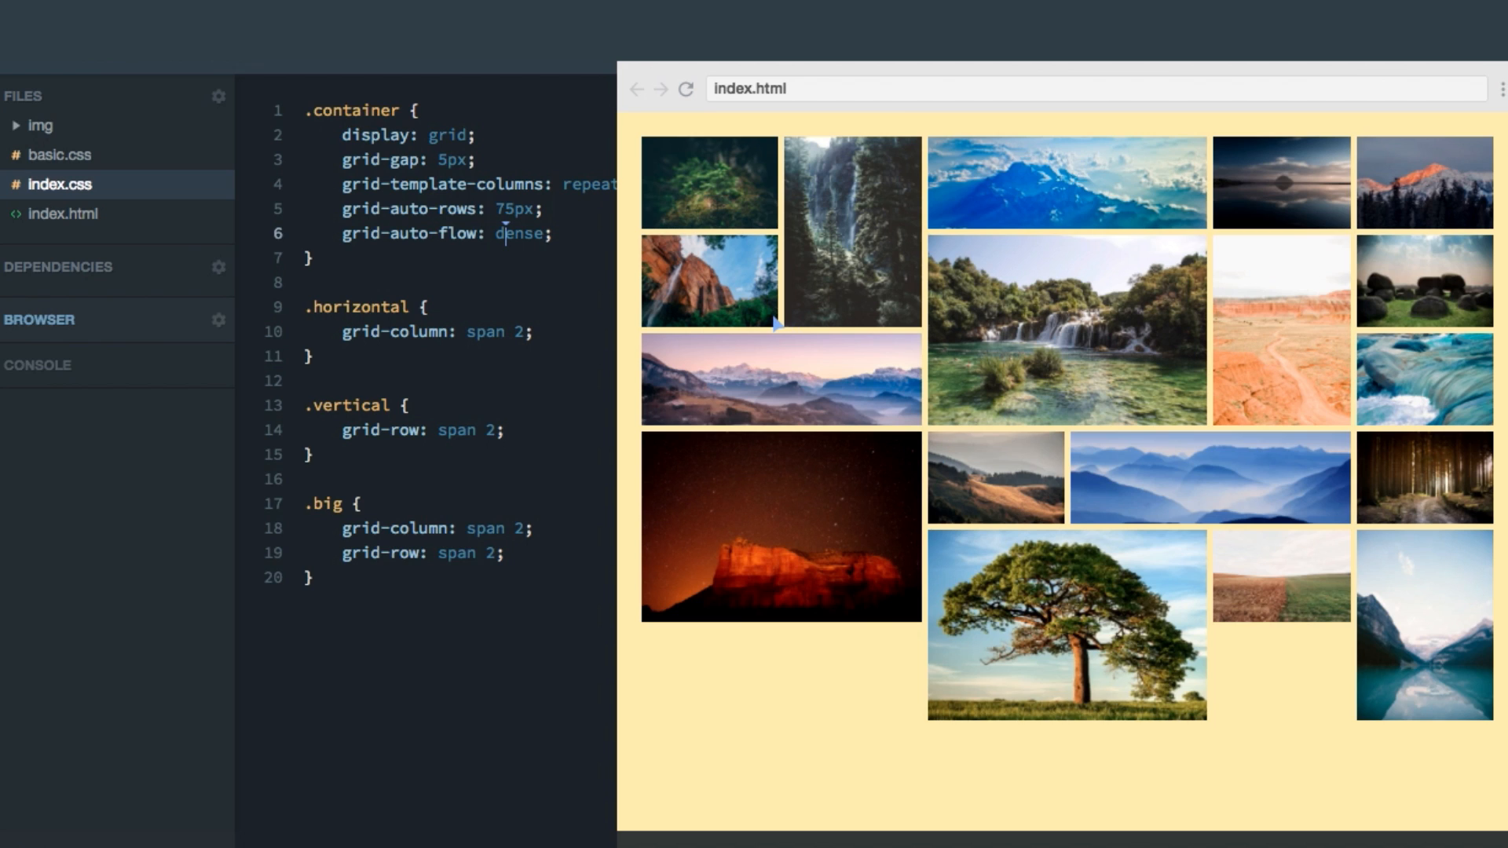
pyautogui.moveTo(528, 240)
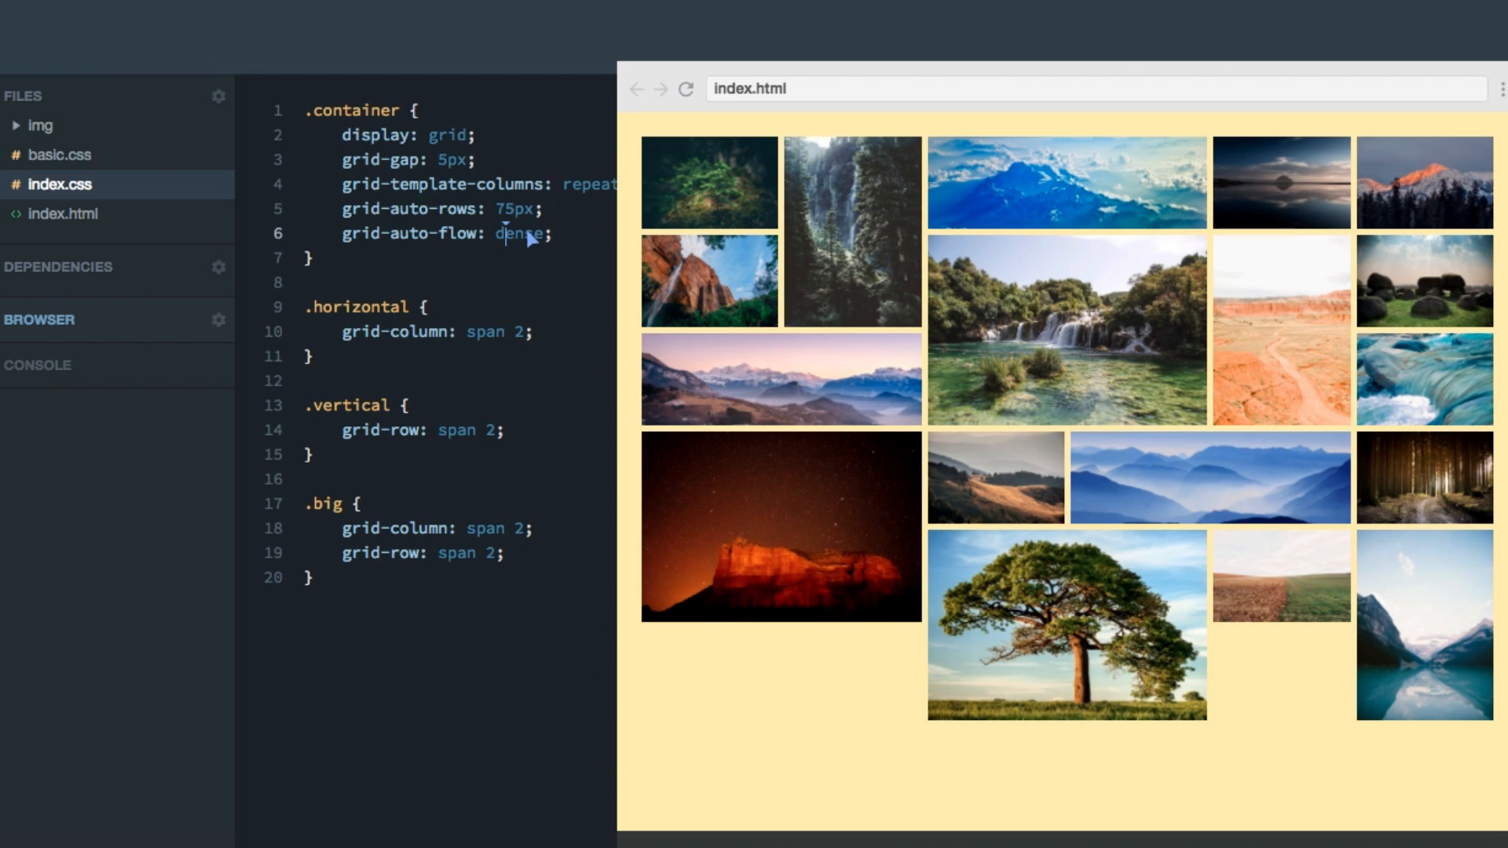
# Step: Select the dense value and change grid-auto-flow back to row
pyautogui.doubleClick(520, 234)
pyautogui.write('row')
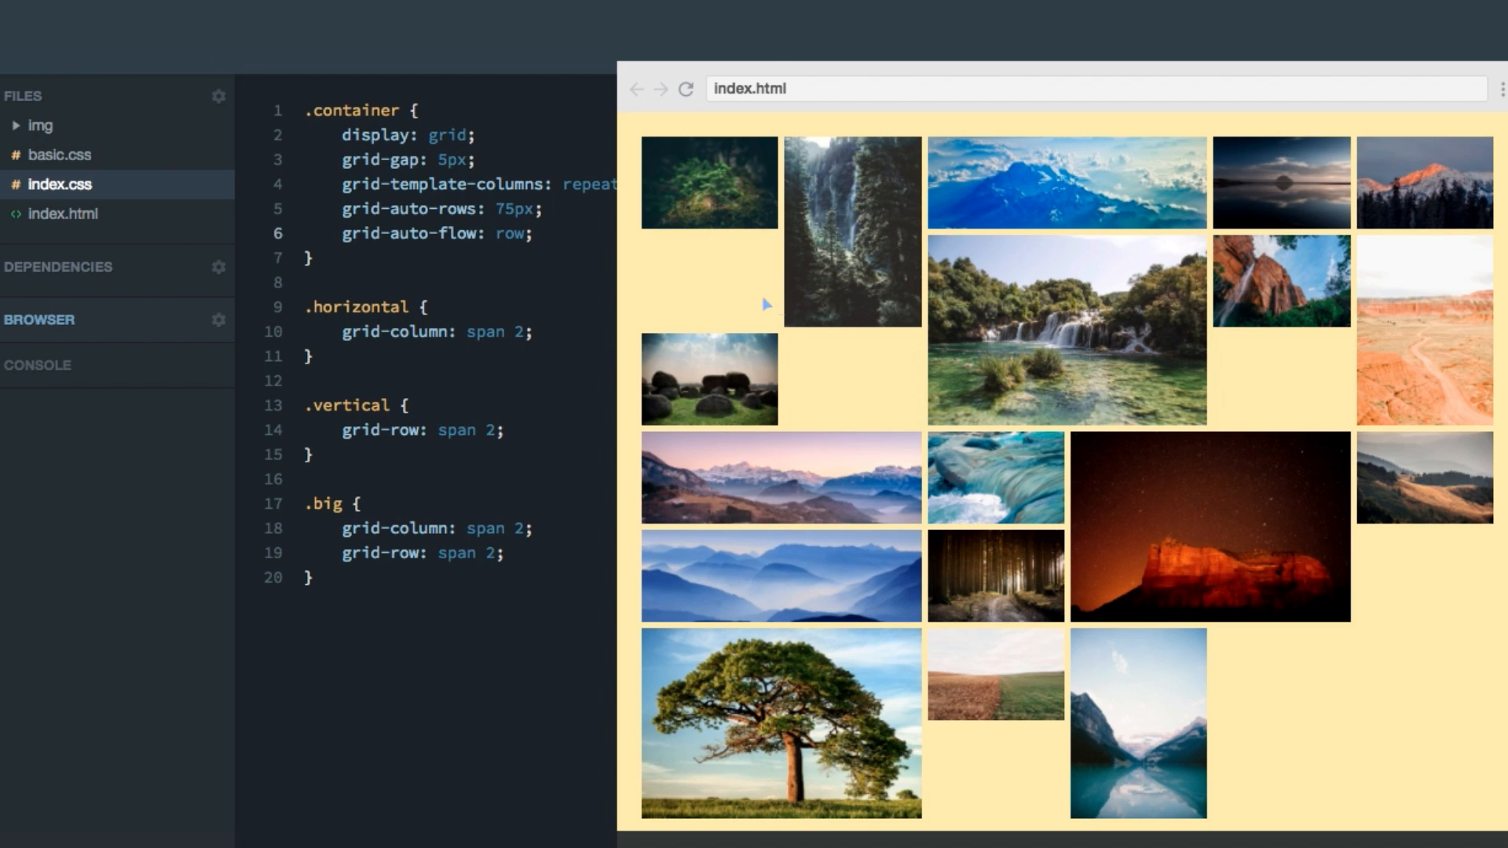
pyautogui.moveTo(704, 254)
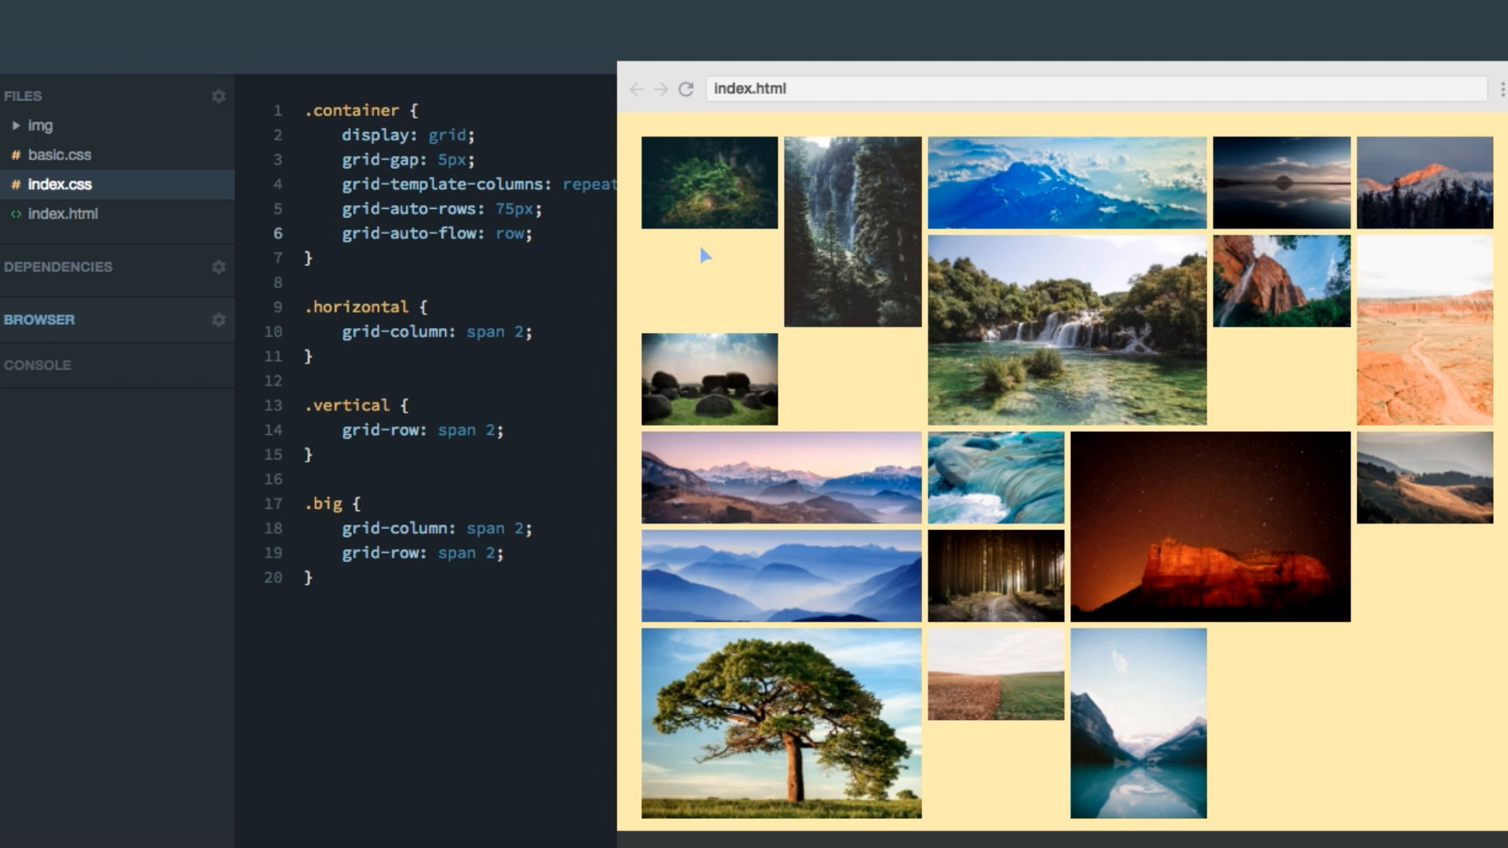
pyautogui.moveTo(708, 258)
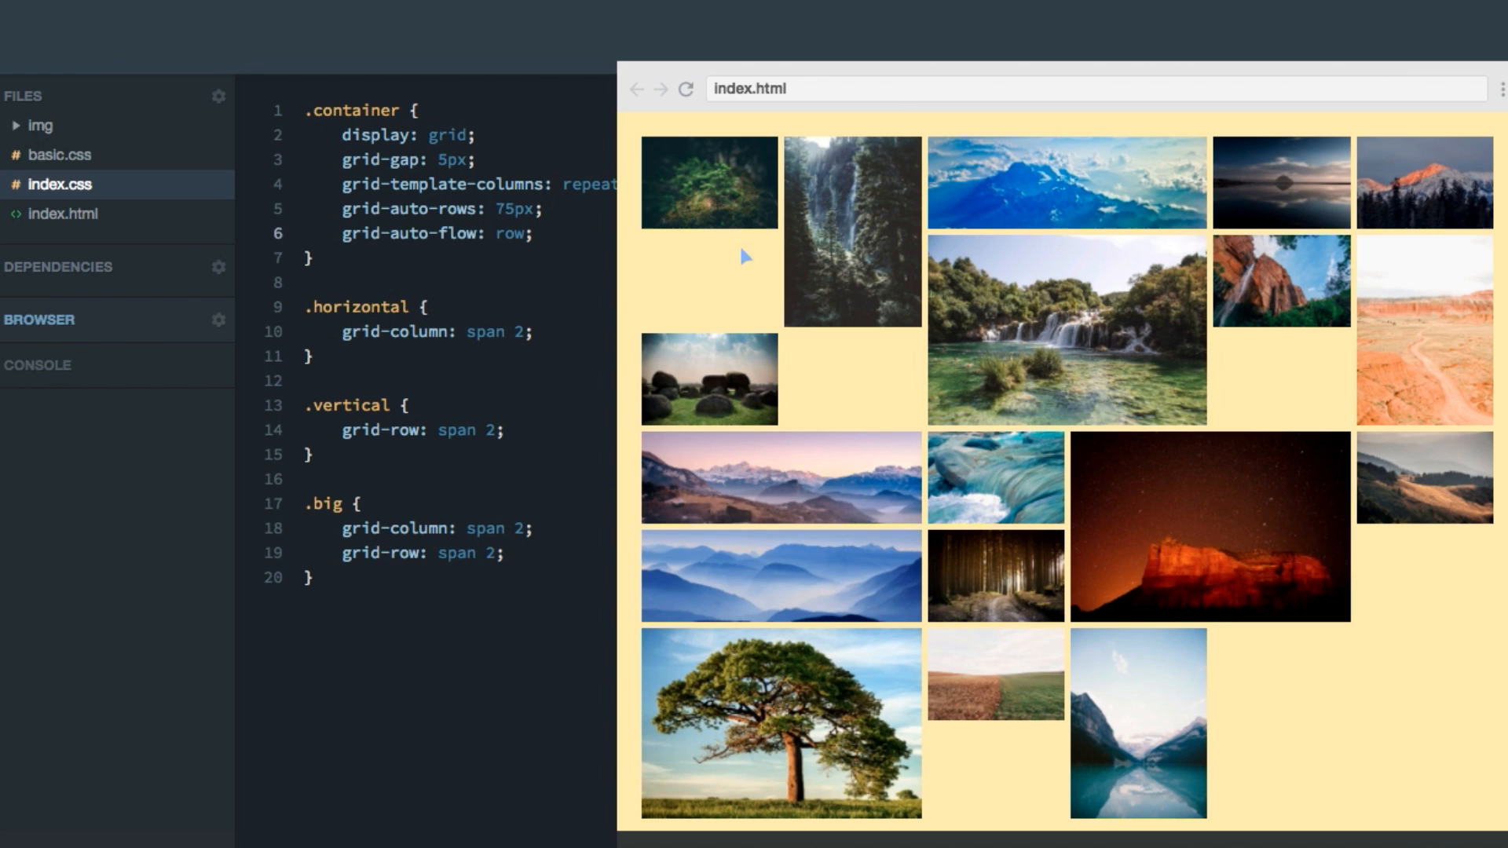
pyautogui.moveTo(970, 367)
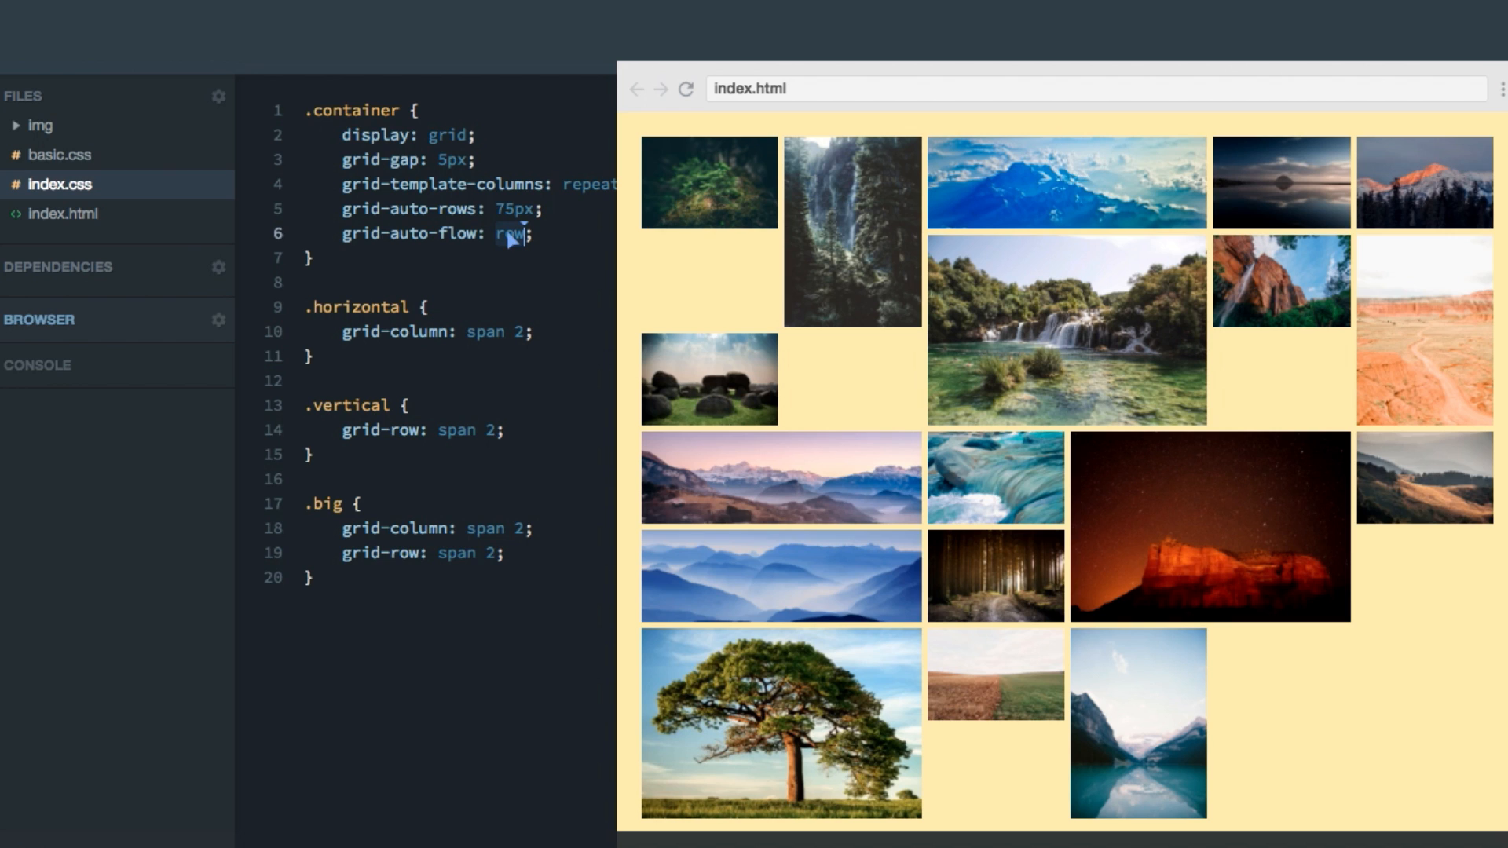
# Step: Set the container's grid-auto-flow to dense again
pyautogui.write('dense')
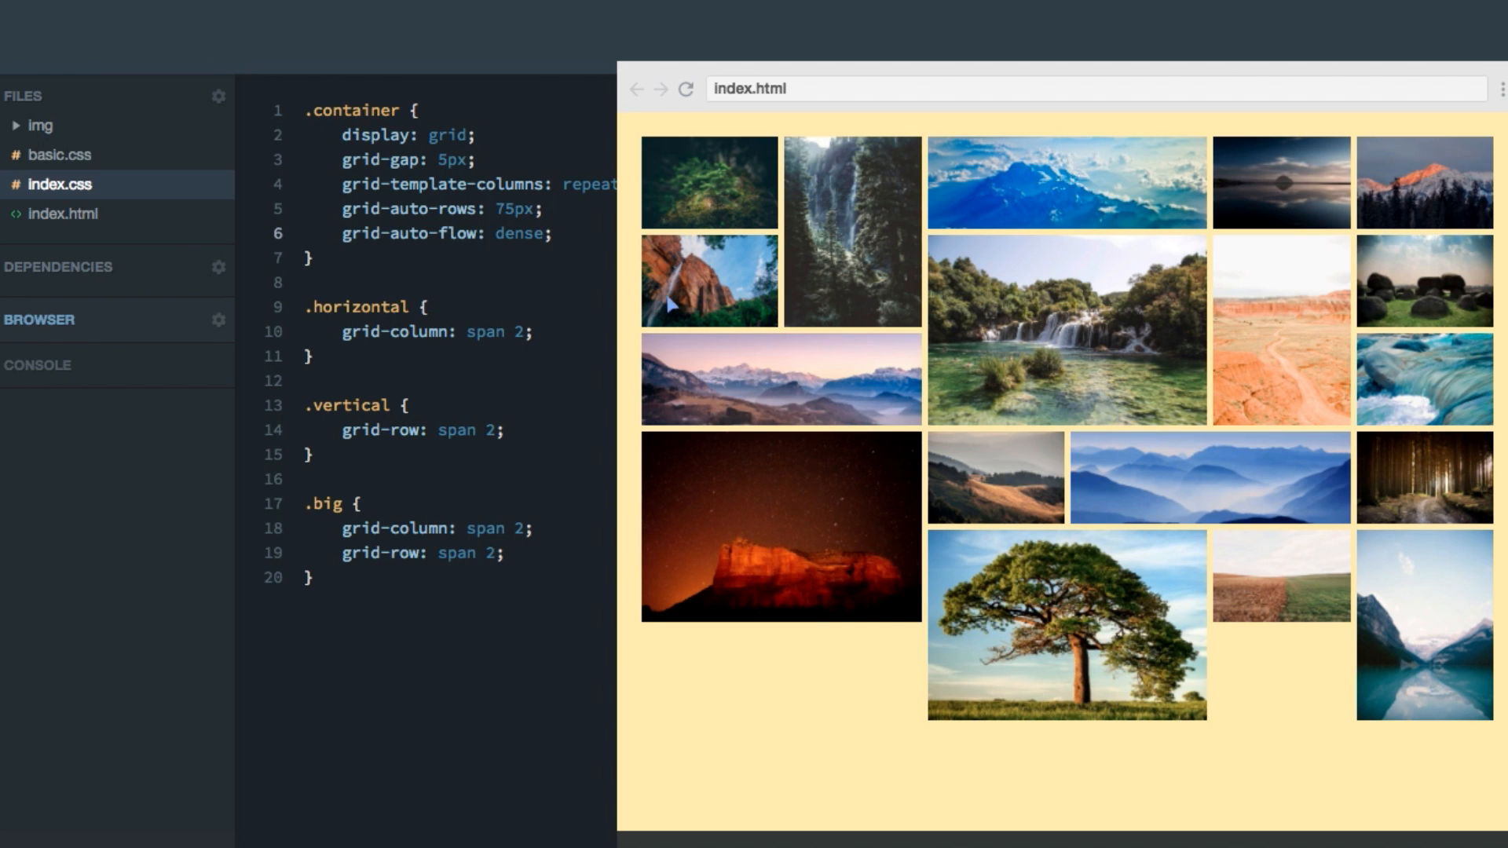
pyautogui.moveTo(670, 303)
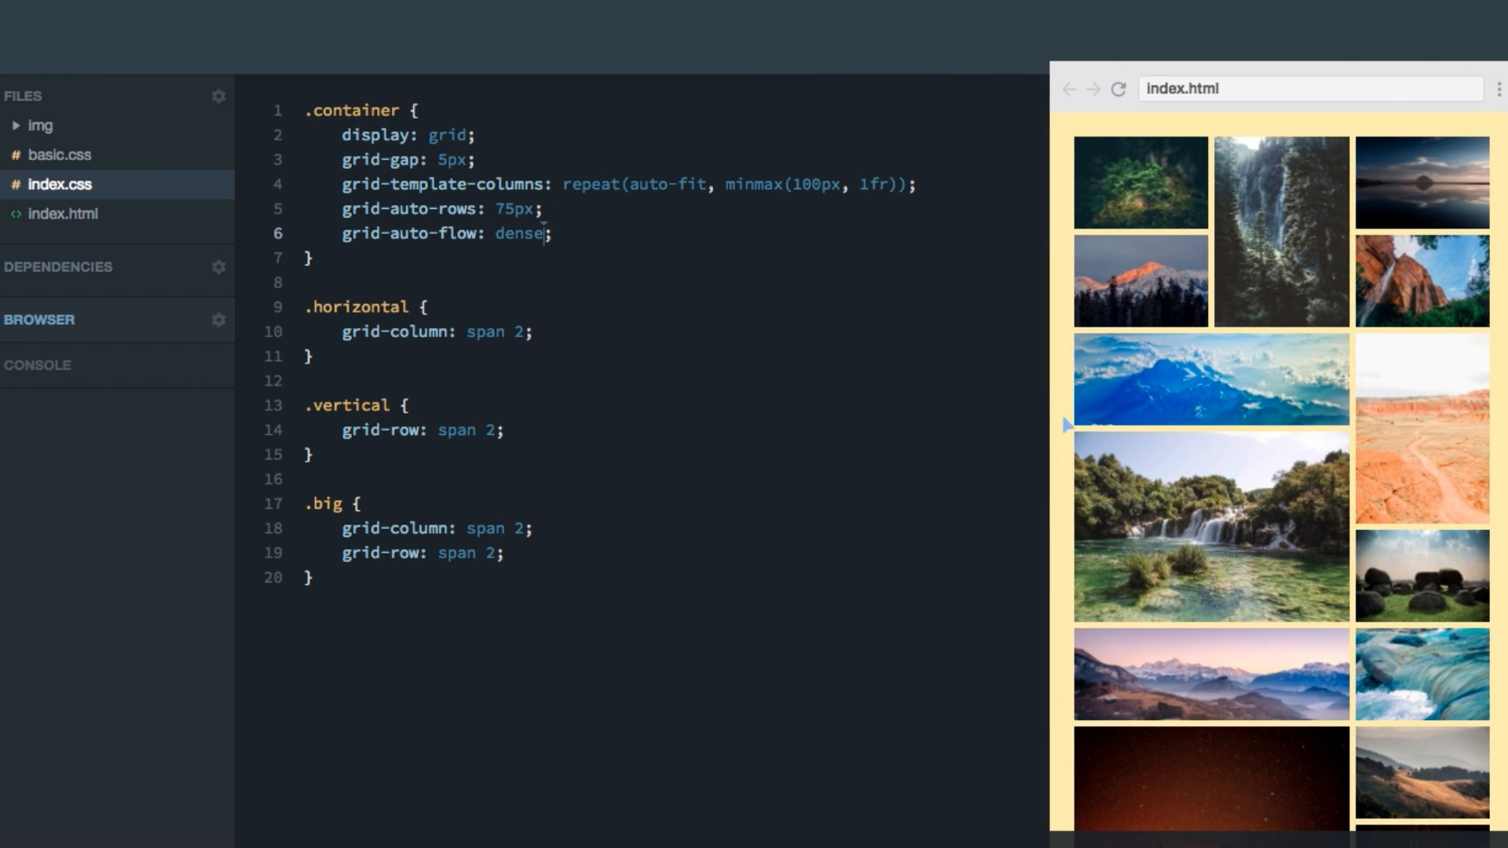
# Step: Resize the preview to show the dense gallery packing into five gap-free columns
pyautogui.press('ctrl+a')
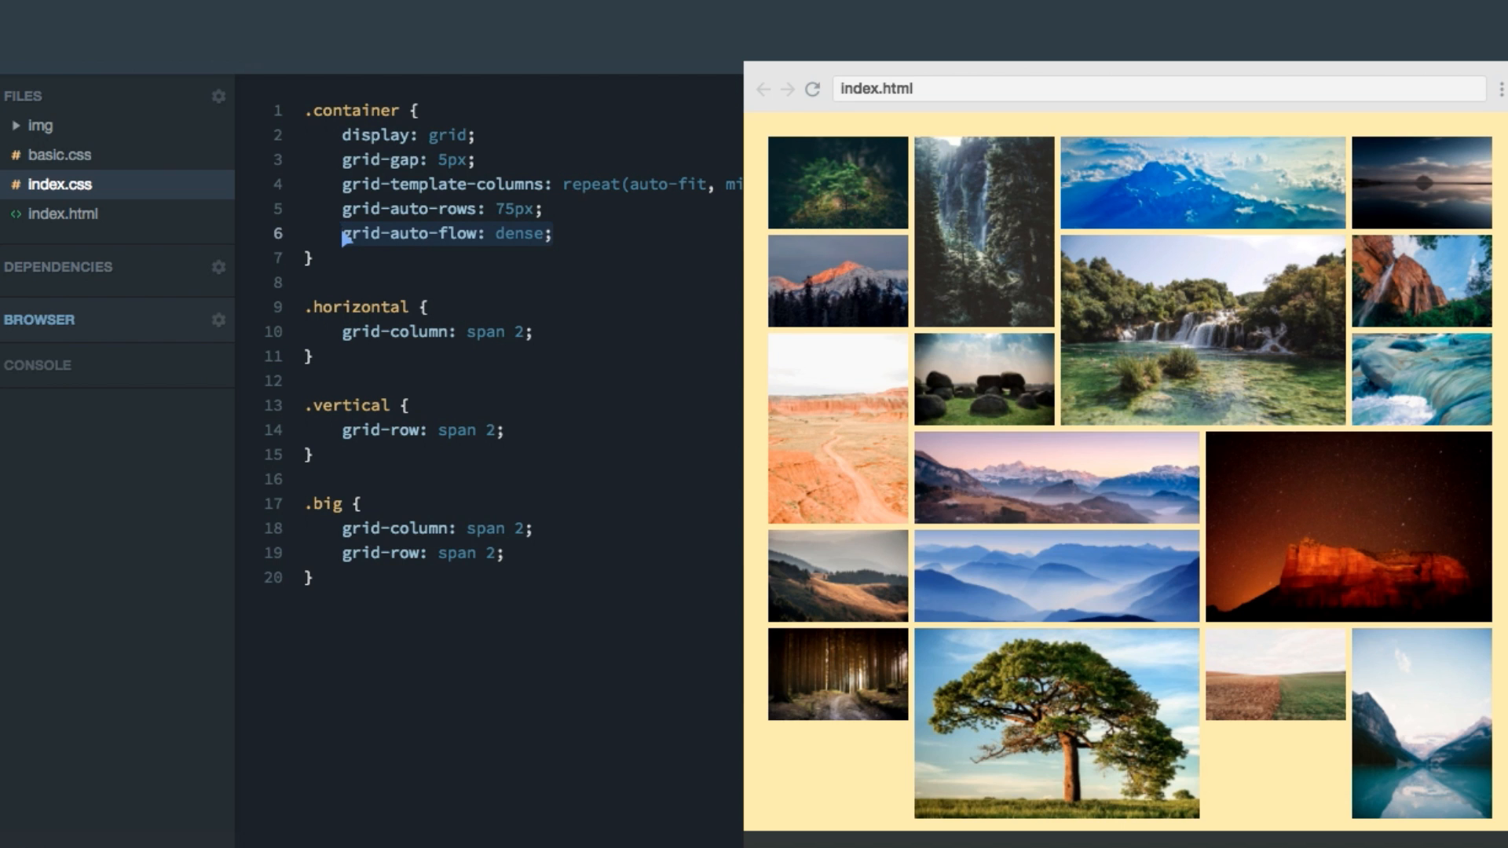
pyautogui.click(65, 214)
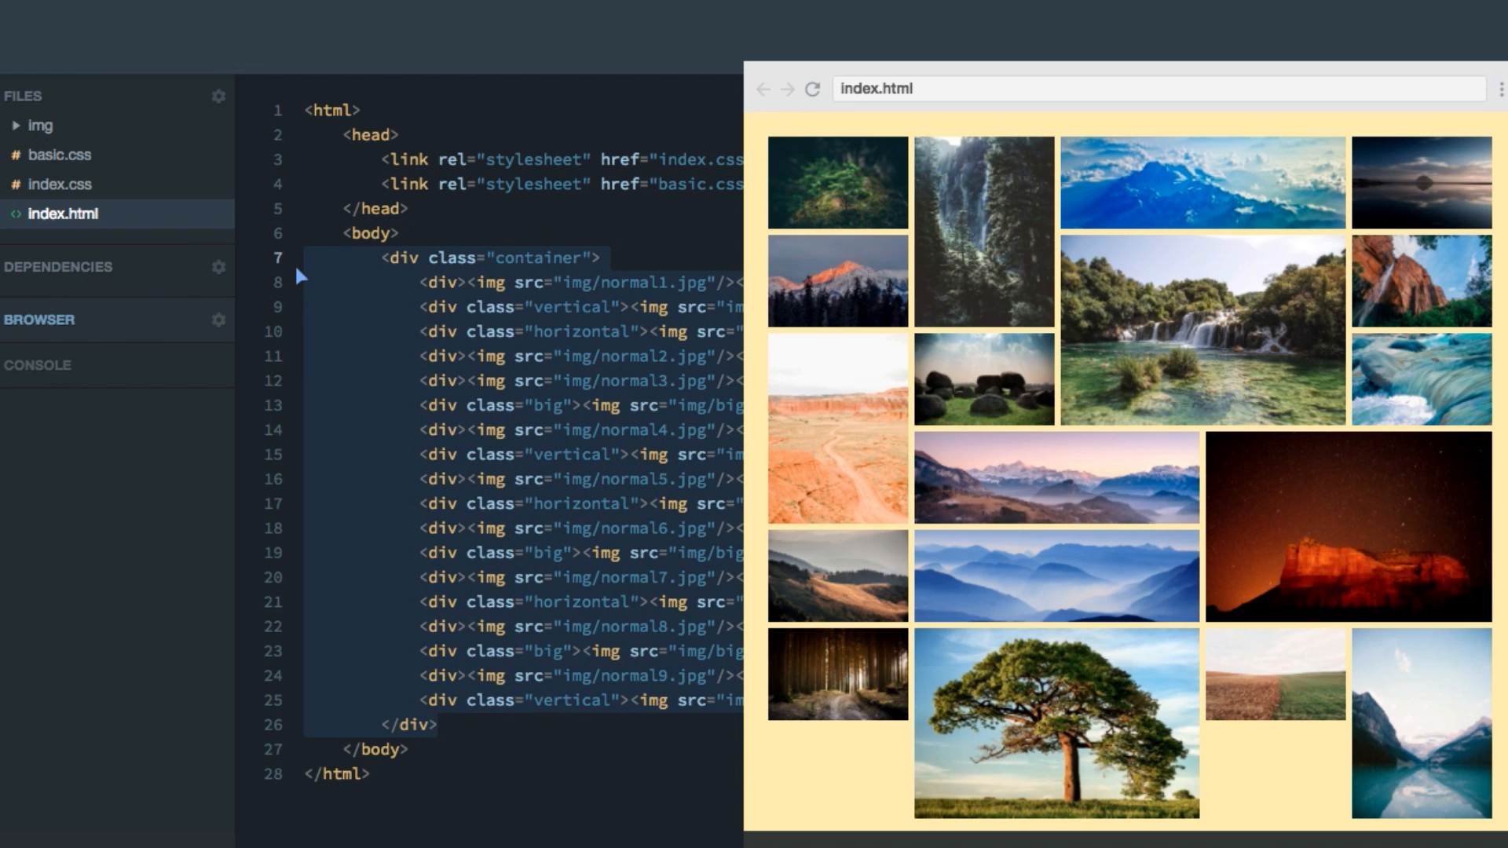
pyautogui.moveTo(417, 520)
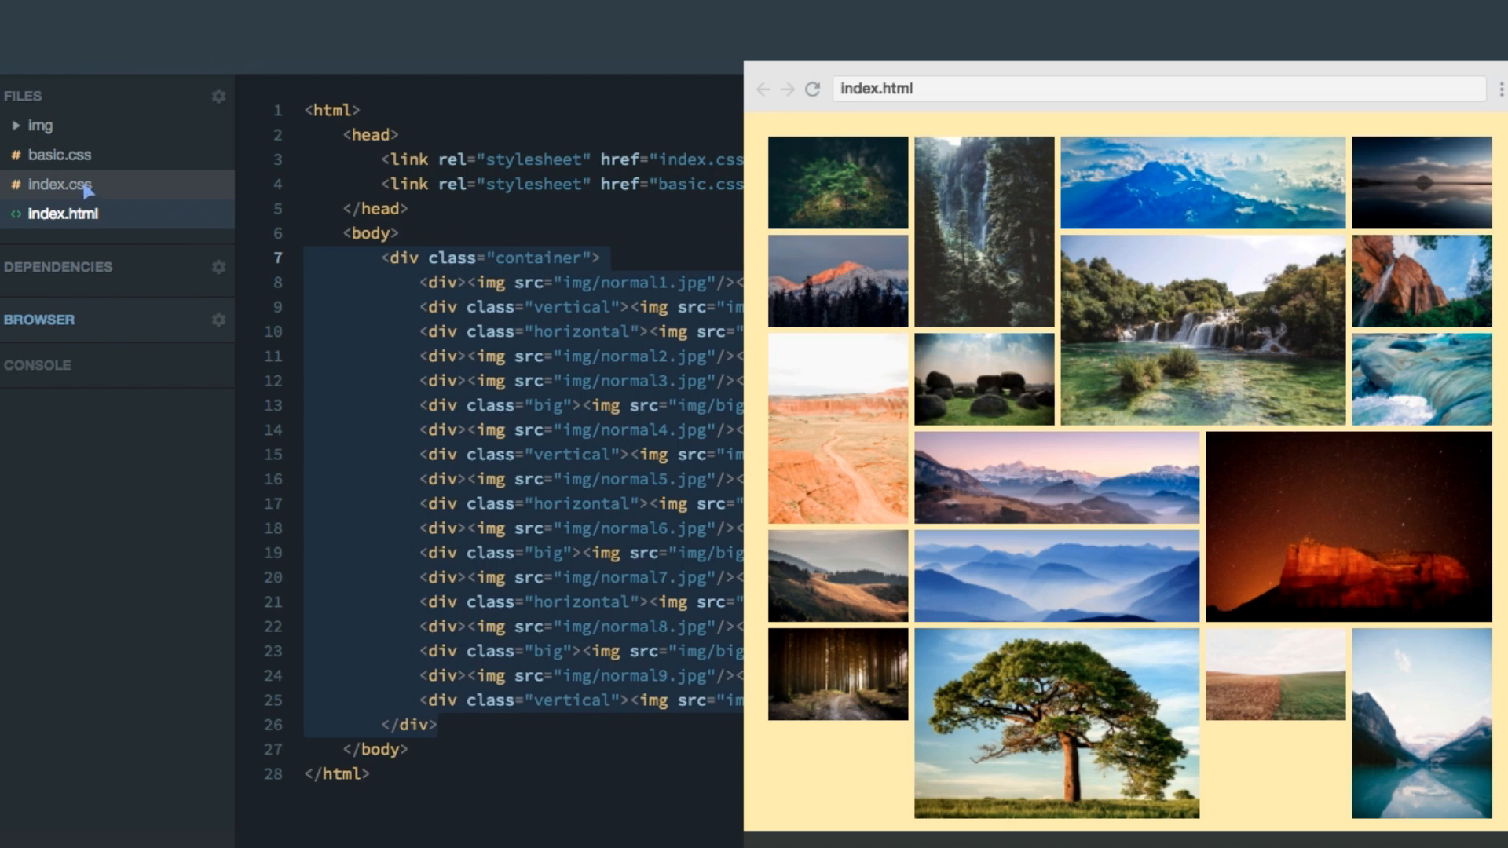
pyautogui.click(63, 184)
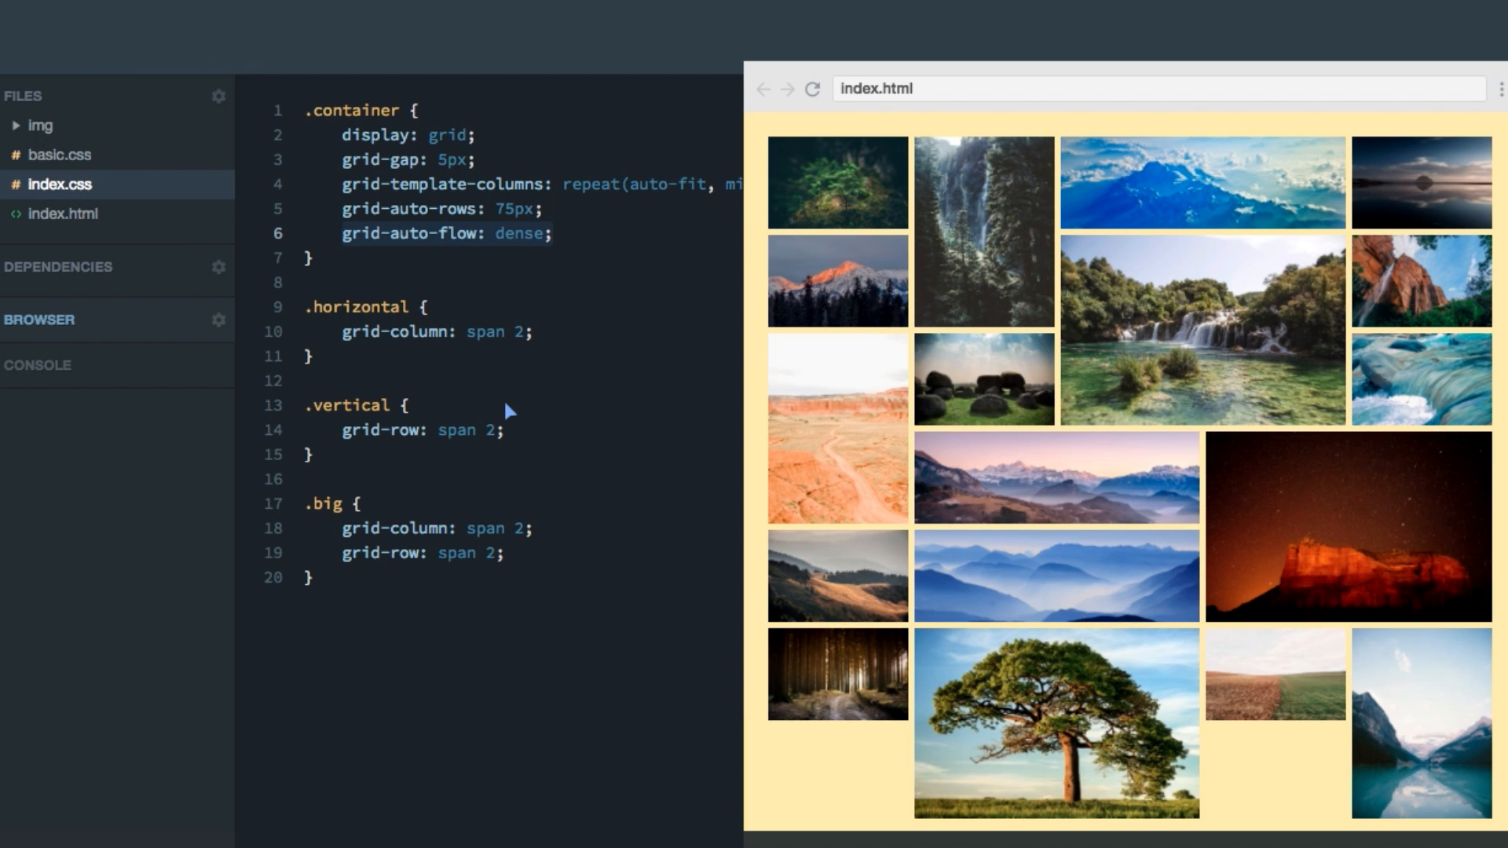
pyautogui.moveTo(572, 431)
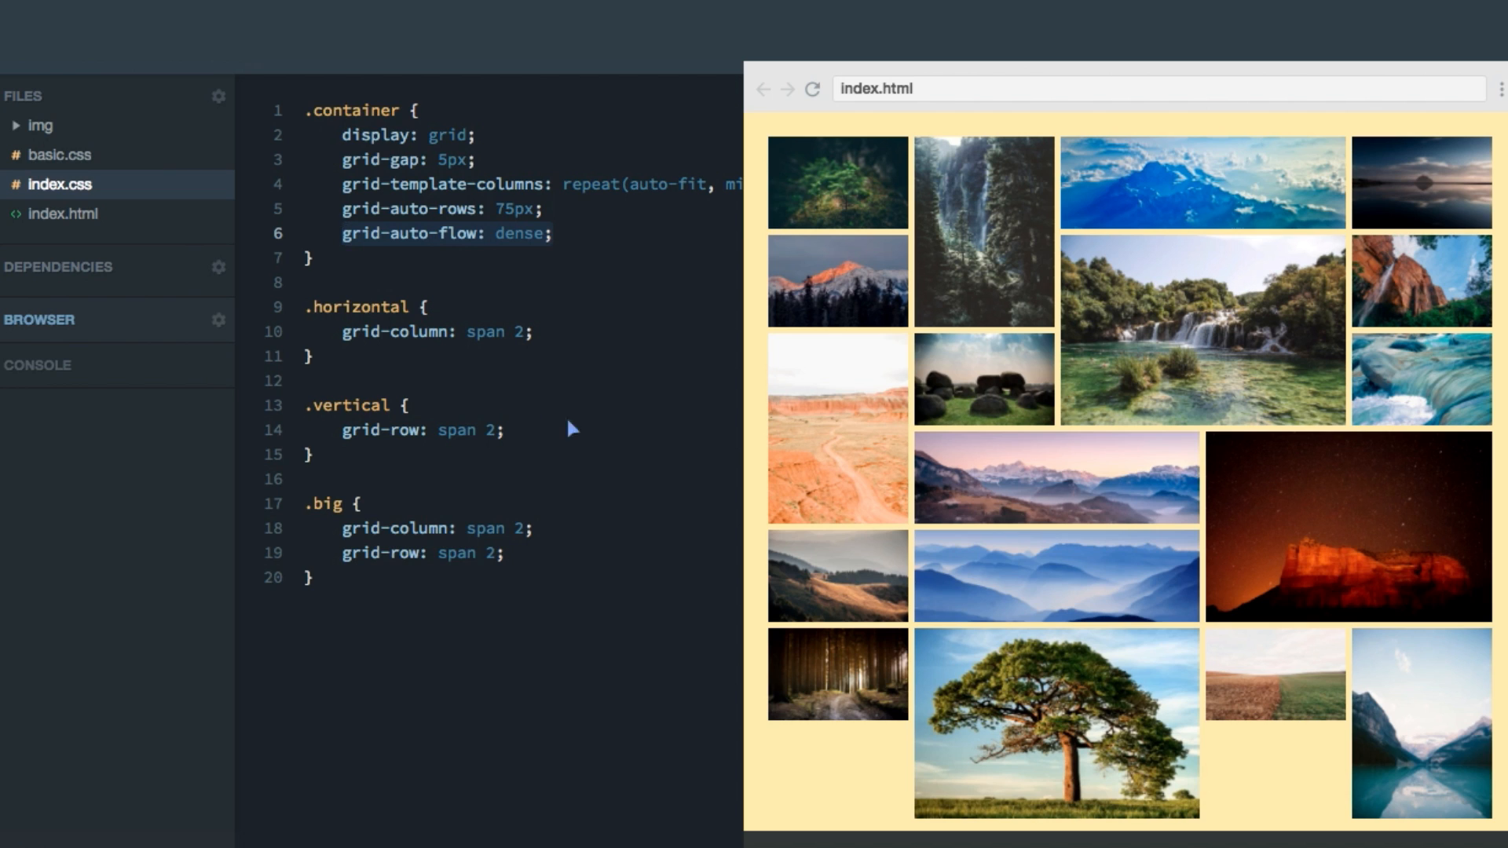
pyautogui.click(65, 213)
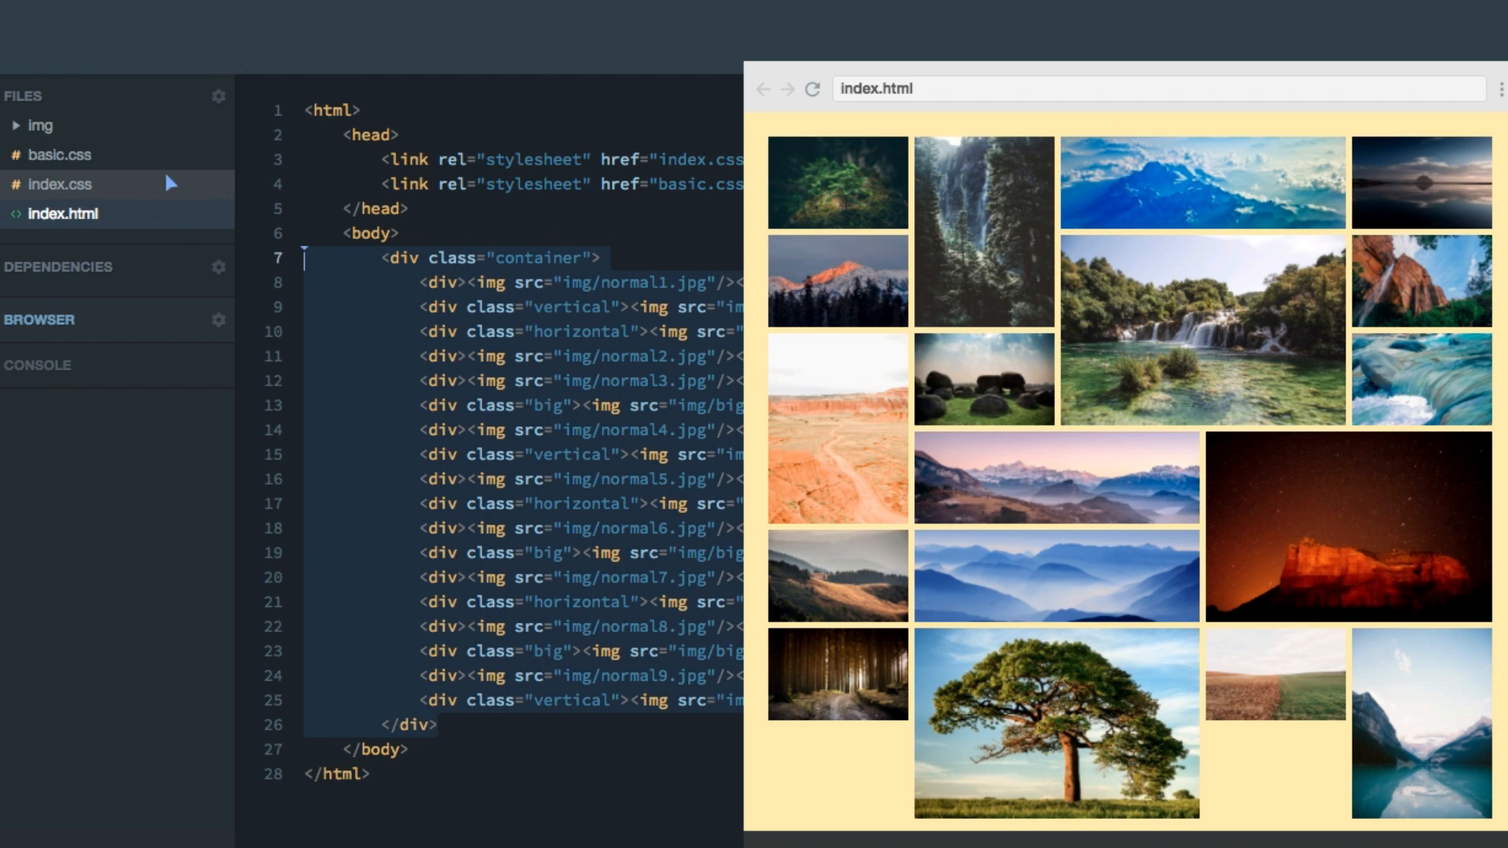
pyautogui.click(58, 183)
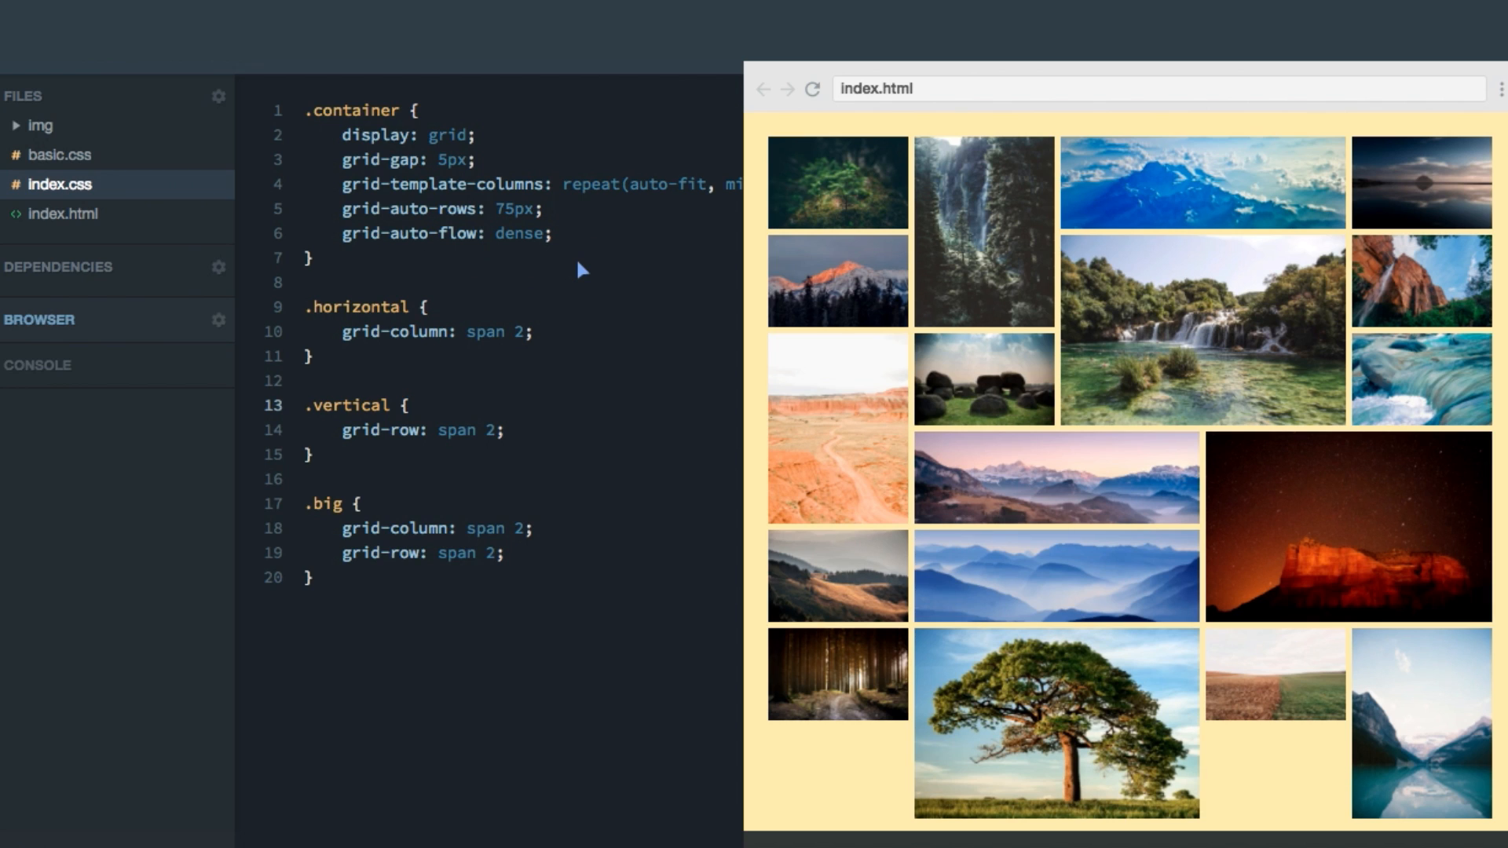
pyautogui.moveTo(514, 314)
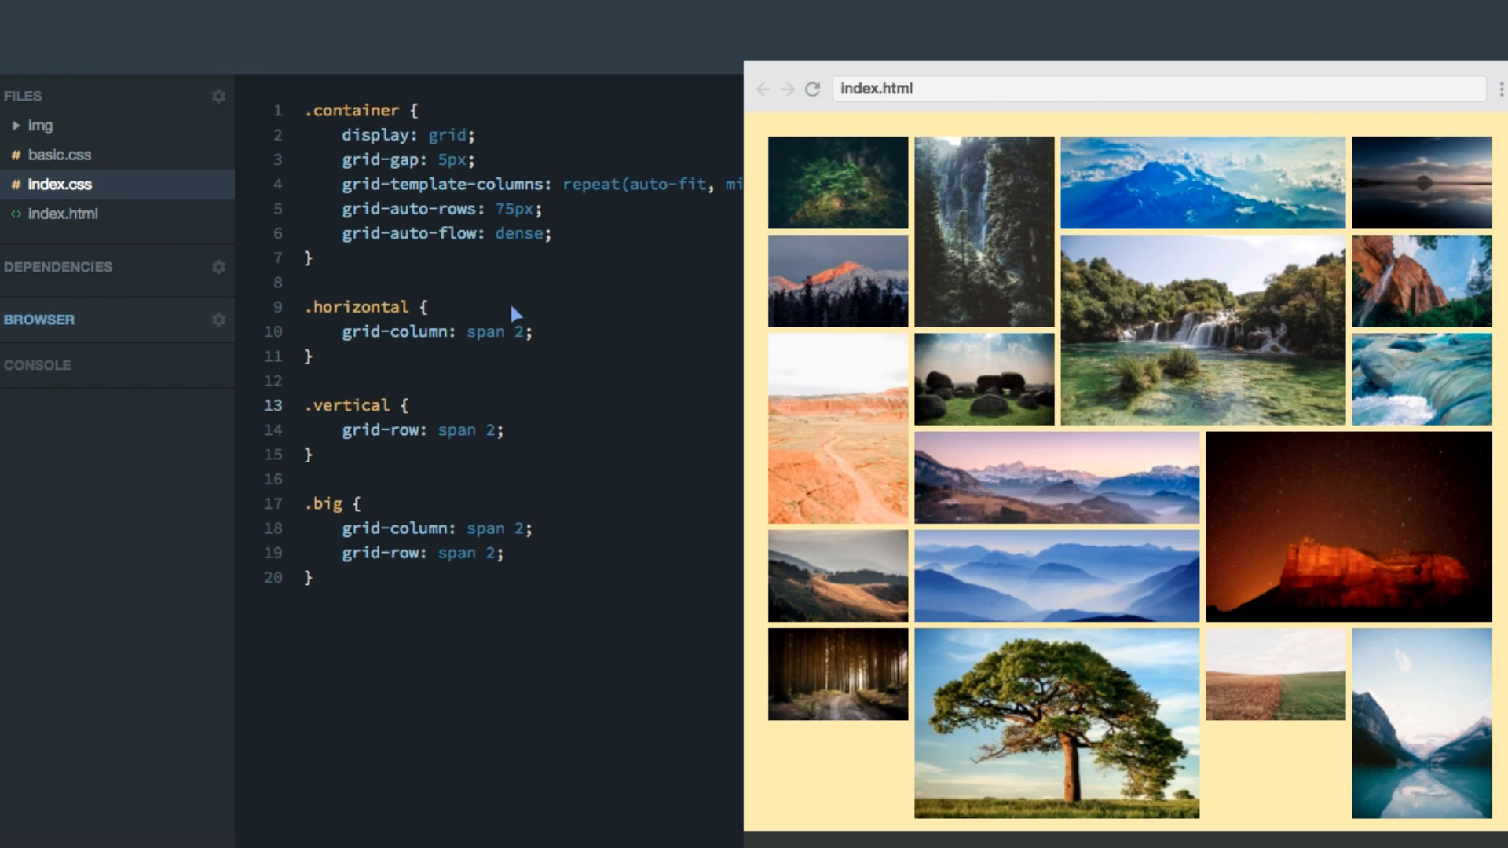